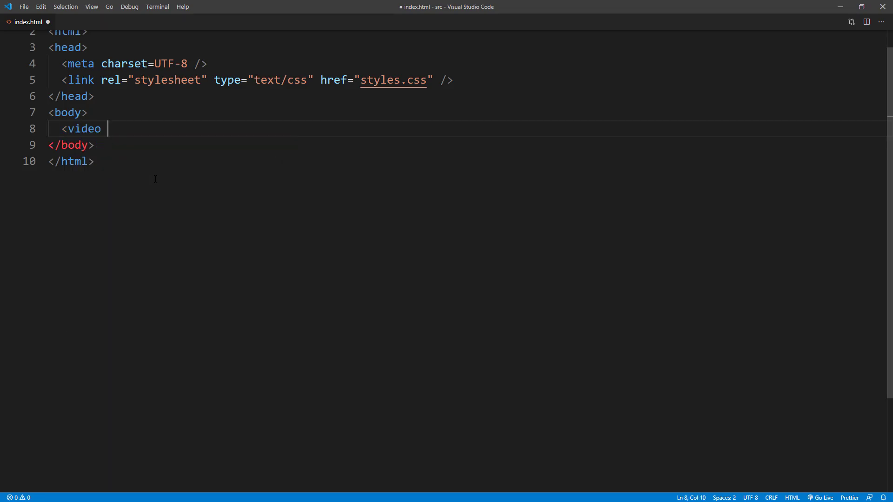
Add a video element with id 'video', width 800, src test1.mp4, muted and looping.
type("id=\"video\"")
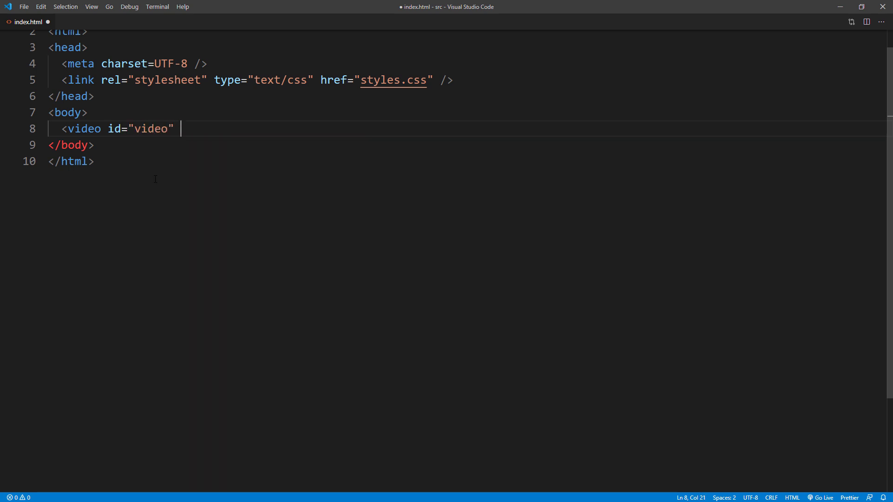
type("width=\"80\"")
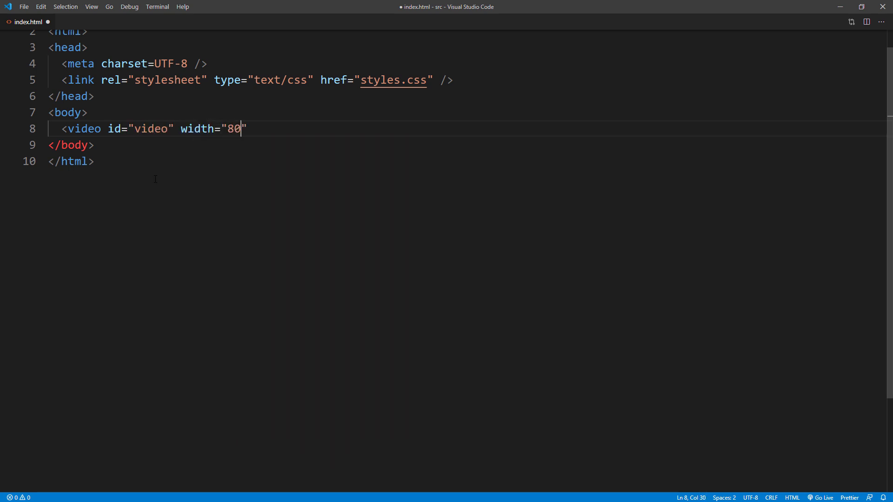
type("0\" src=\"test1.mp4\"")
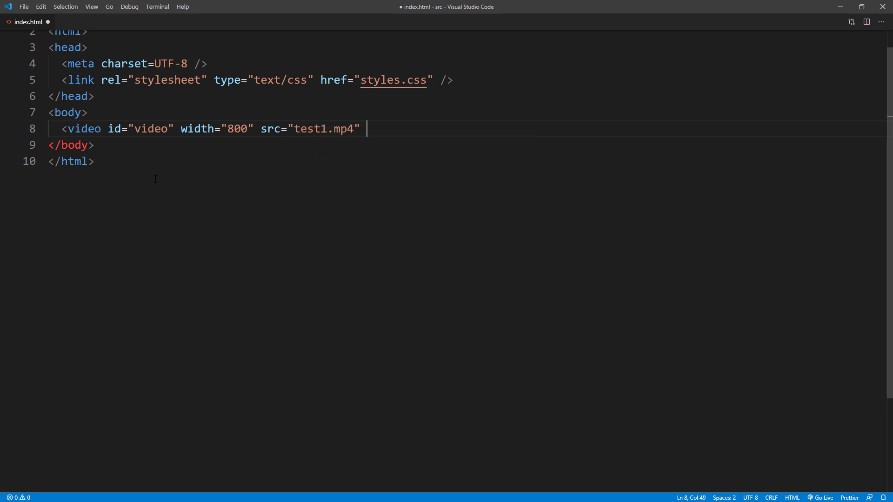
type("muted loop controls></video>")
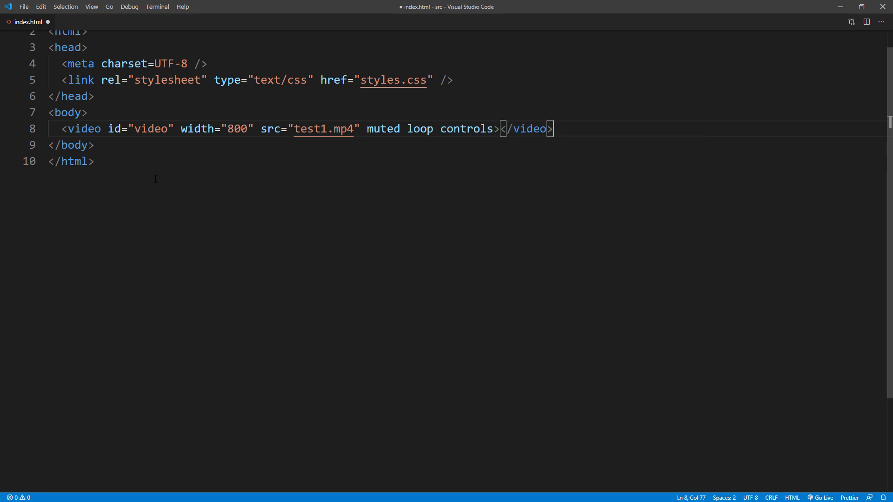
Add an 800×450 canvas with id 'output-canvas', followed by an empty script block.
type("<canvas")
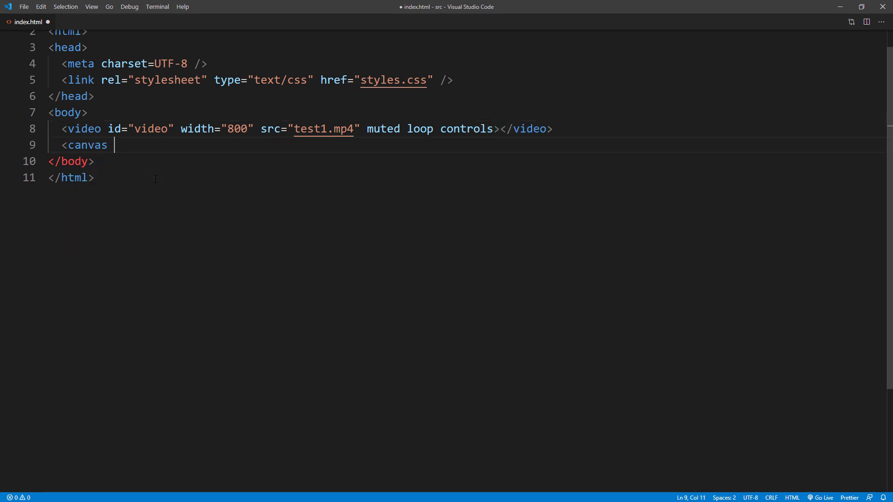
type("id=\"outp\"")
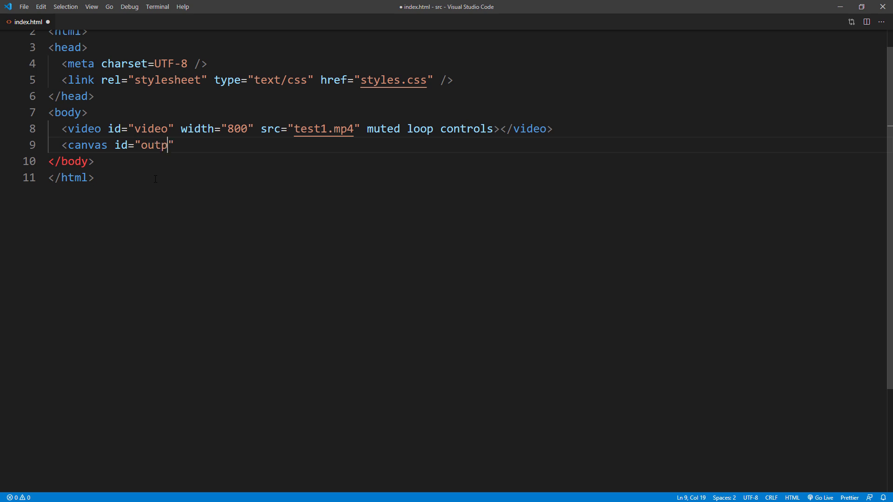
type("ut-canvas")
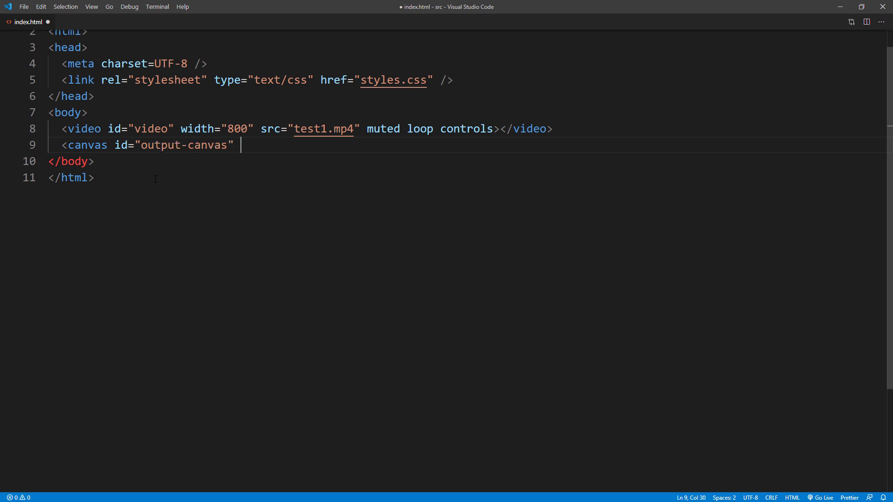
type("width=\"8\"")
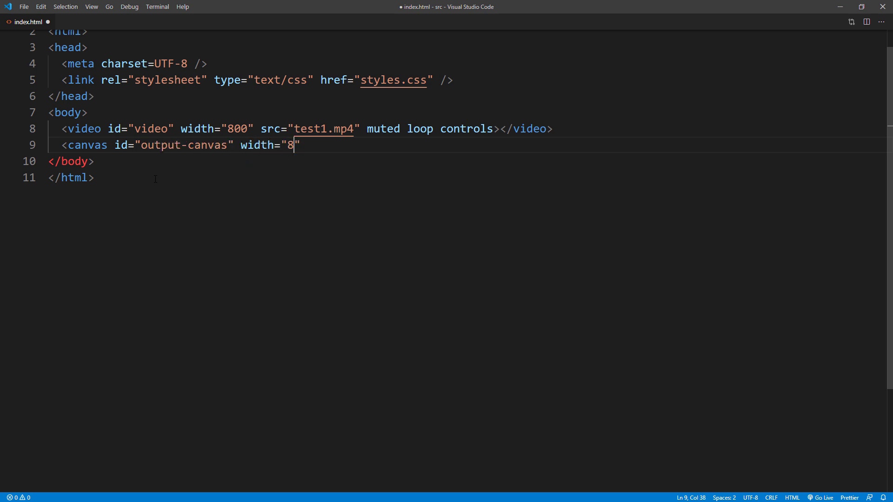
type("00\" height=")
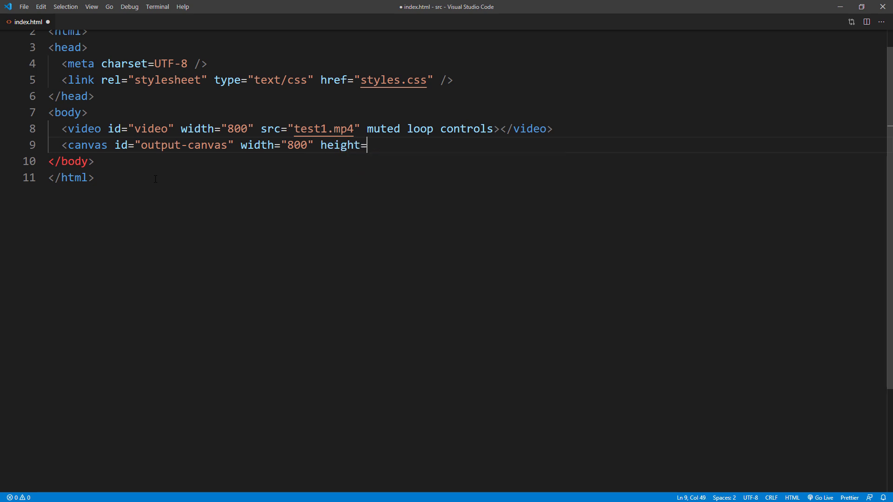
type("\"450\">")
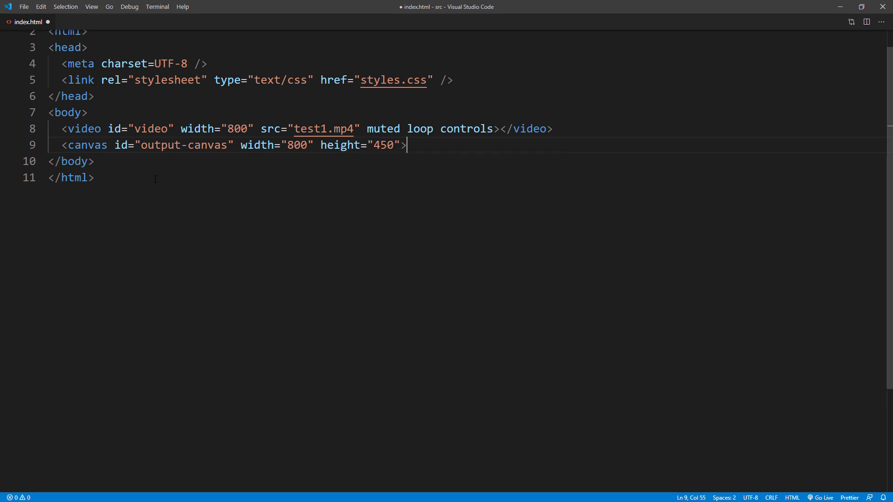
type("</canvas>")
type("<script></script>")
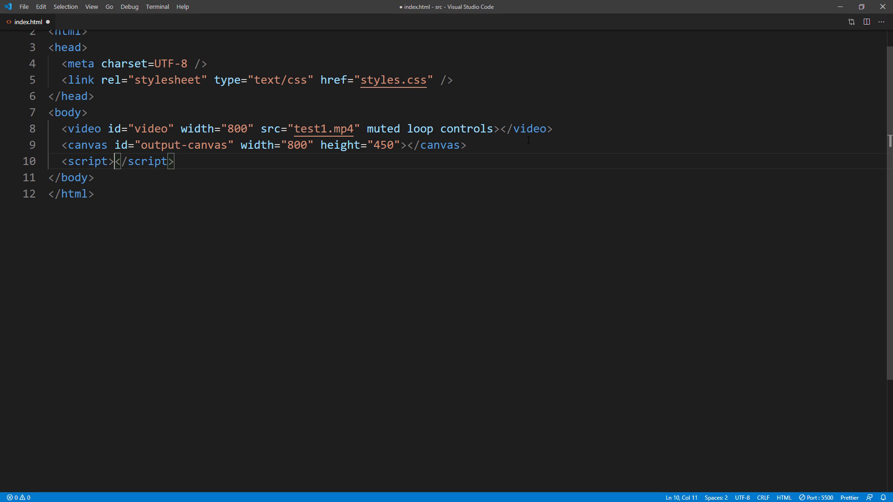
Write init() setting video, c_out from 'output-canvas', and ctx_out as its 2d context.
type("function init(")
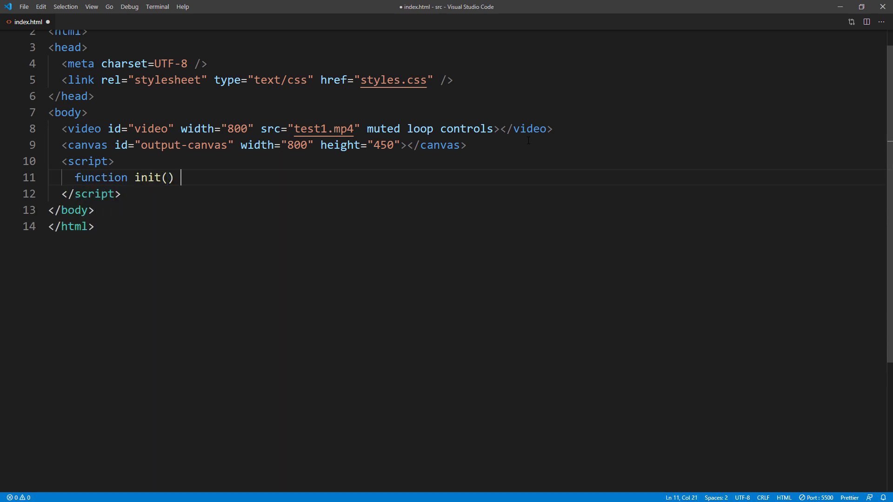
type("{")
type("video = document.getElementById(")
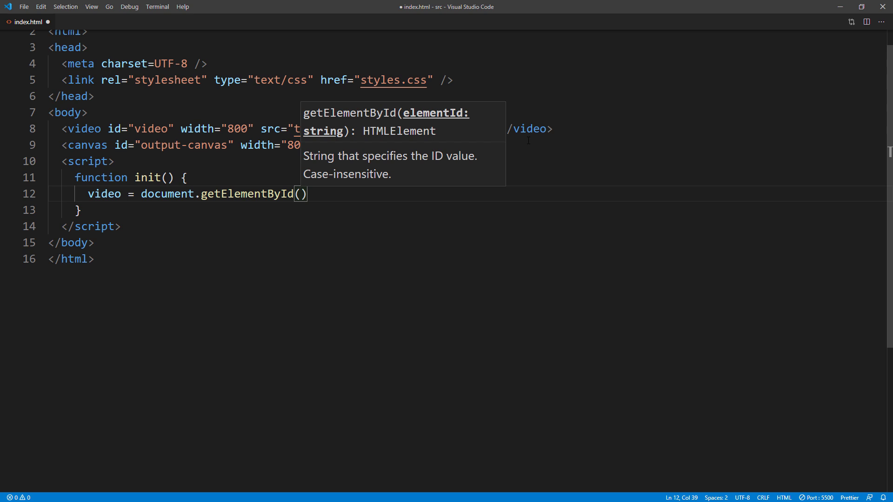
type("\"video\"")
type("c")
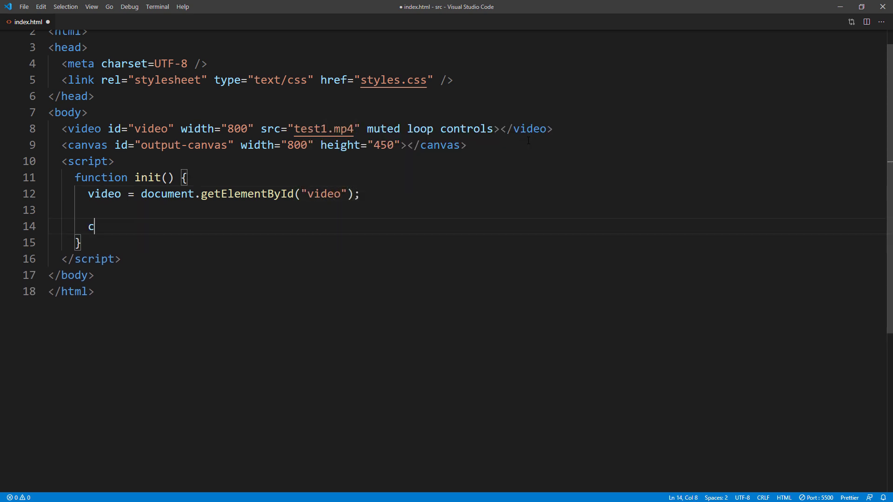
type("_out =")
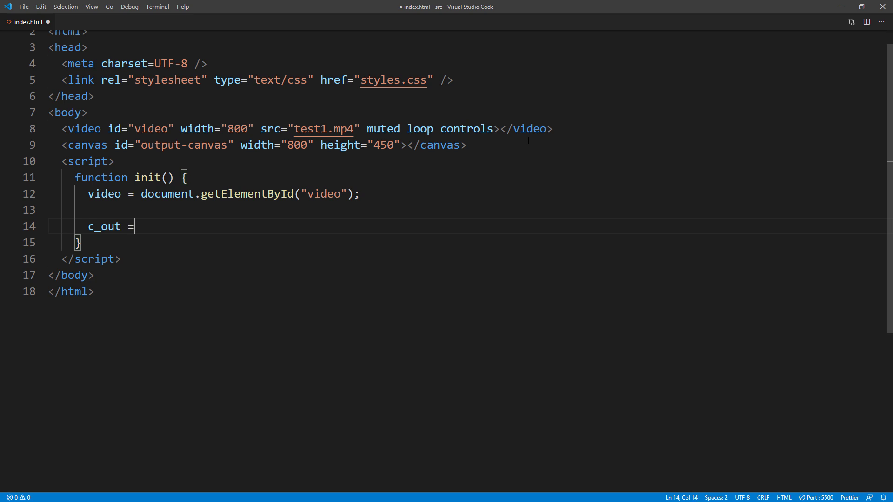
type("document.getElementById(\"output-canva\"")
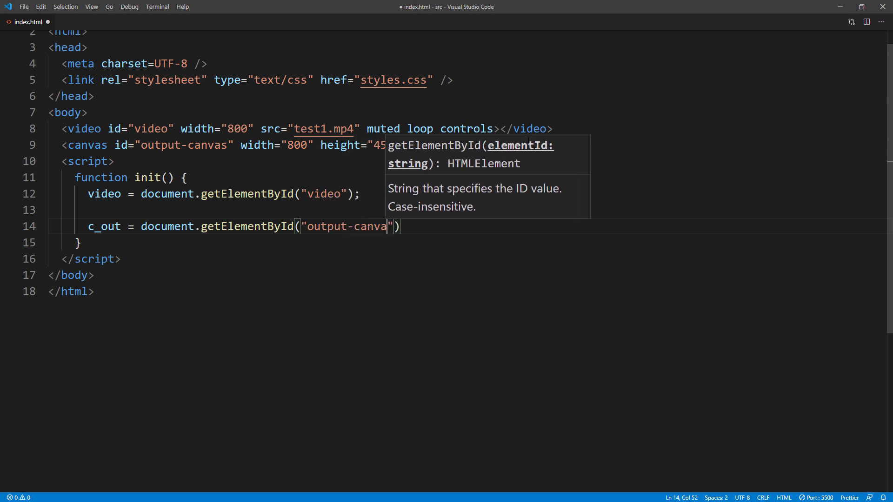
key("enter")
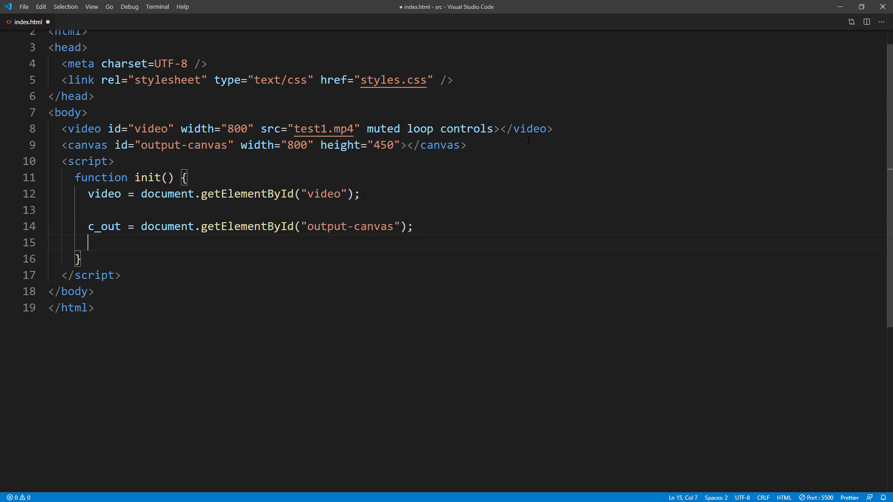
type("ctx_out = c")
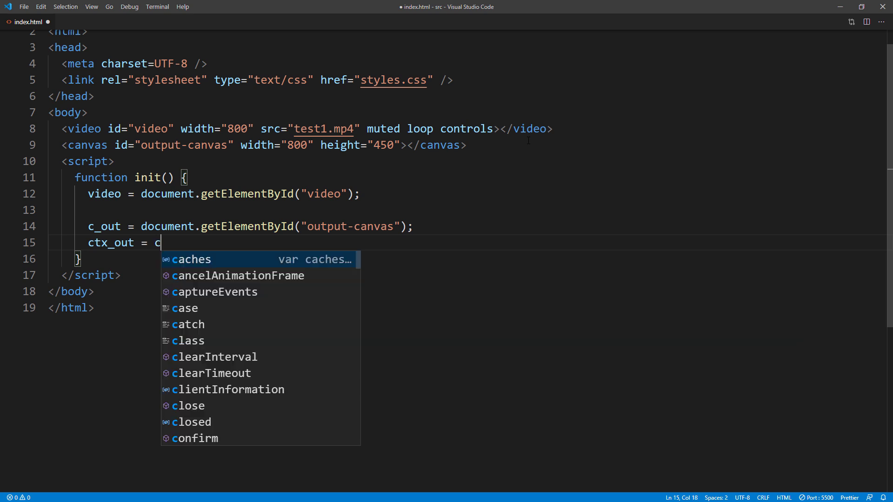
type("_out.get")
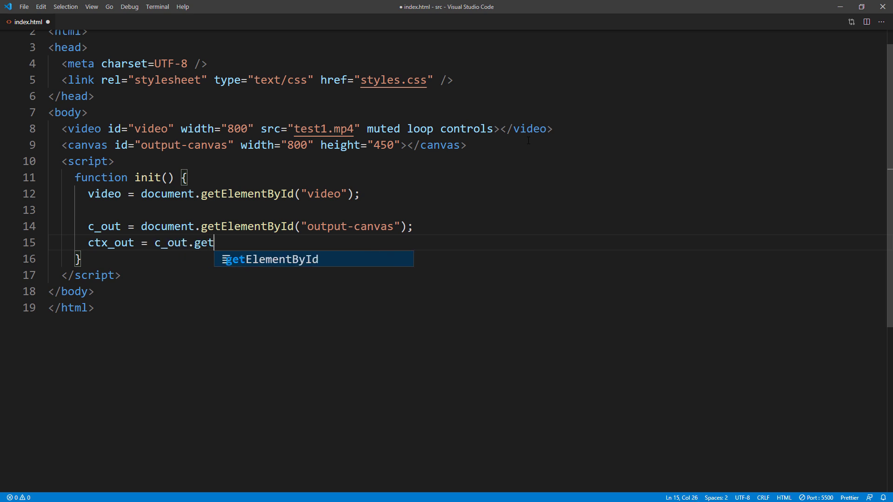
type("Context(")
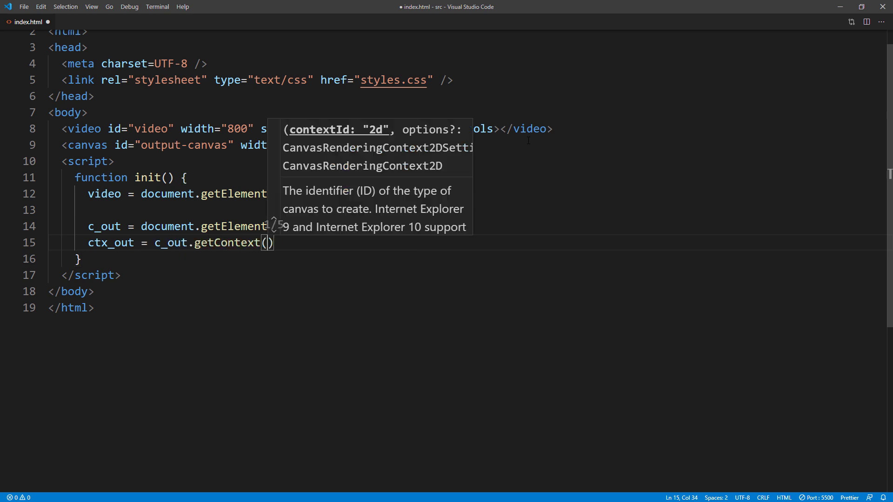
type("\"2d\");")
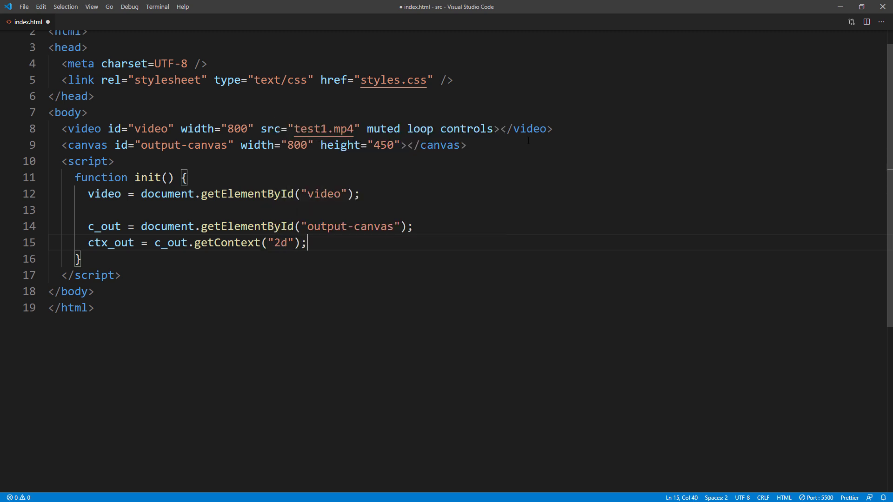
Create a temporary canvas c_tmp with document.createElement("canvas").
key("Enter")
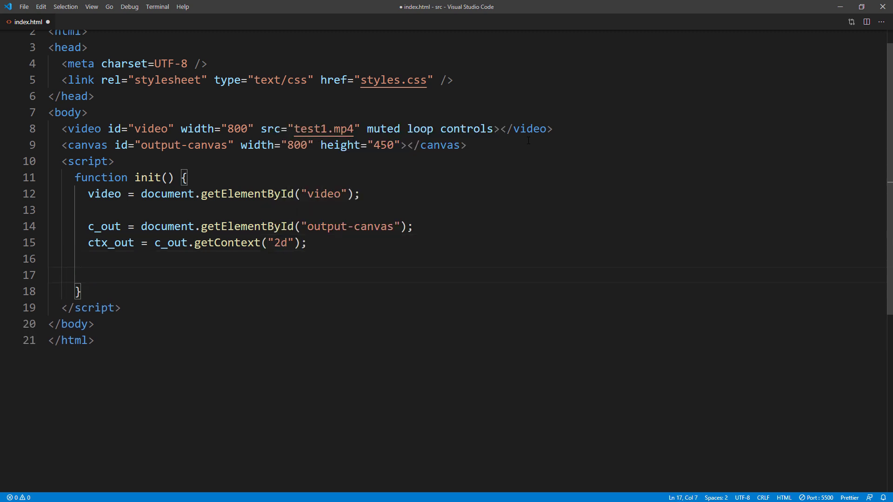
type("c_tmp =")
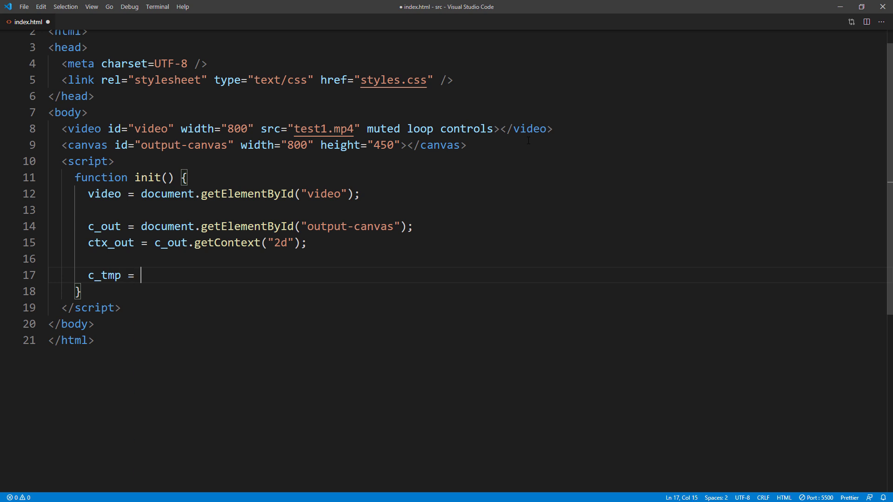
type("document.")
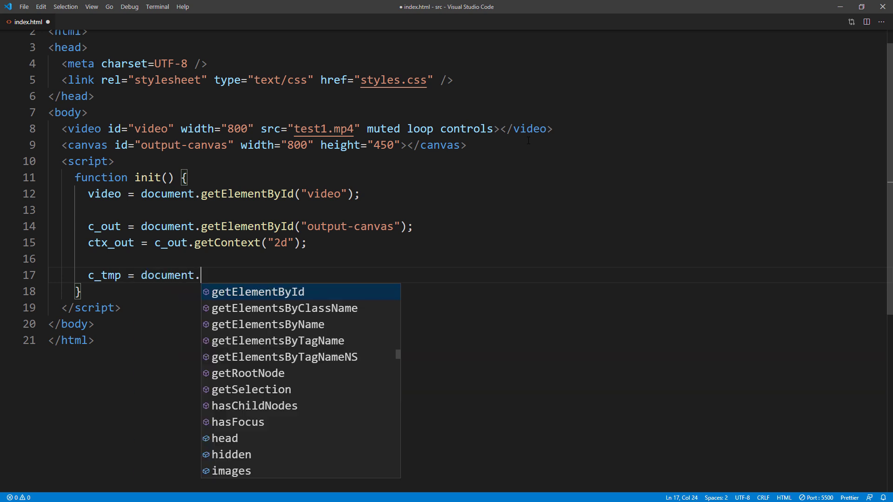
type("createElement")
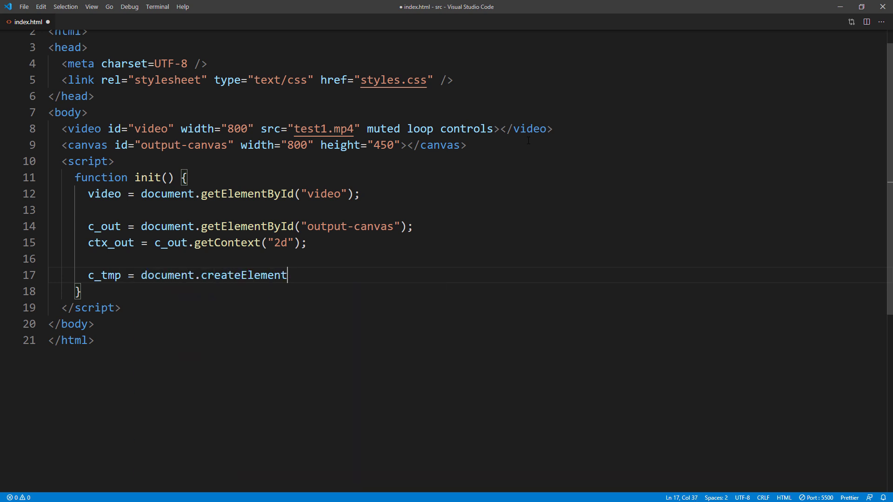
type("(\"canvas\");")
type("c_tm")
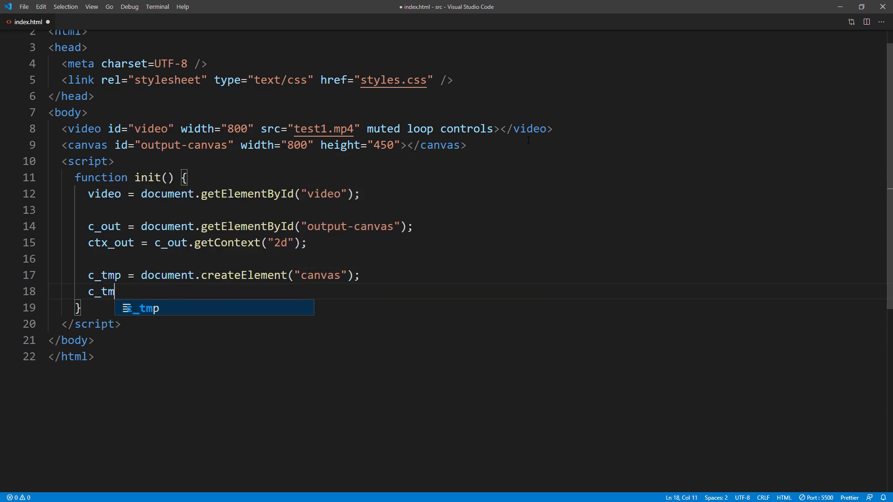
Size c_tmp to 800×450 and store its 2d context in ctx_tmp.
type("p.setAttribu")
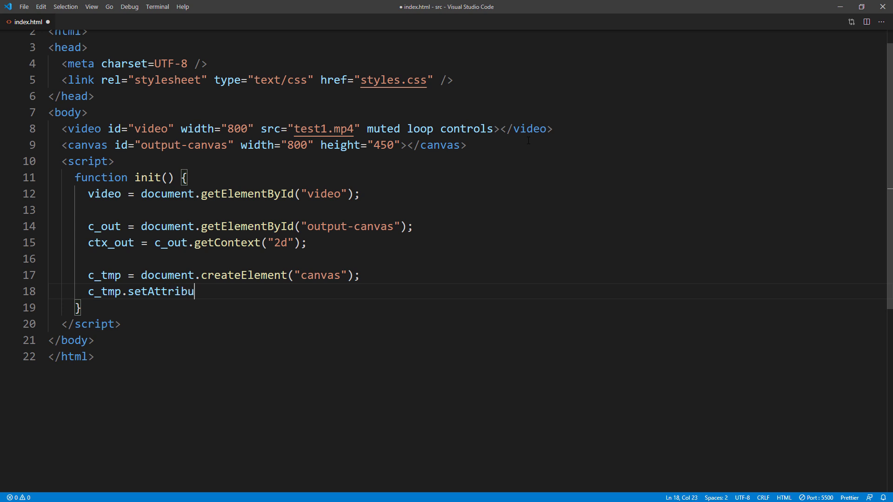
type("te(\"width\"")
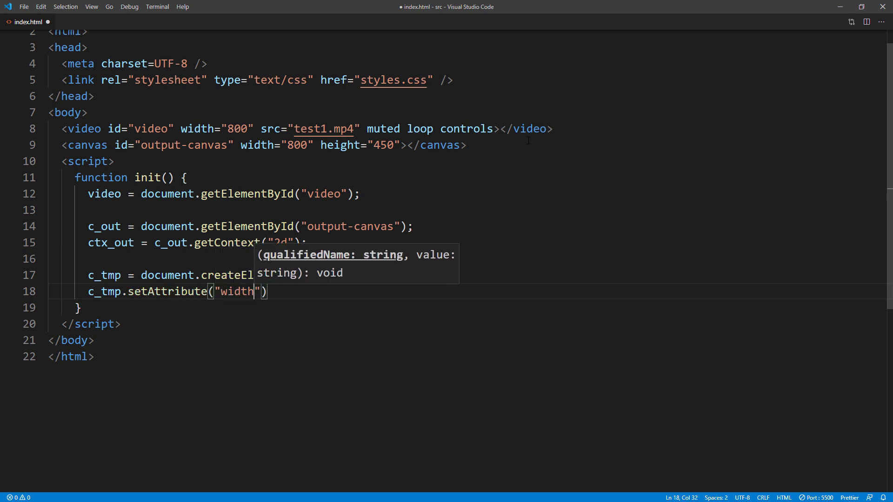
type(",800")
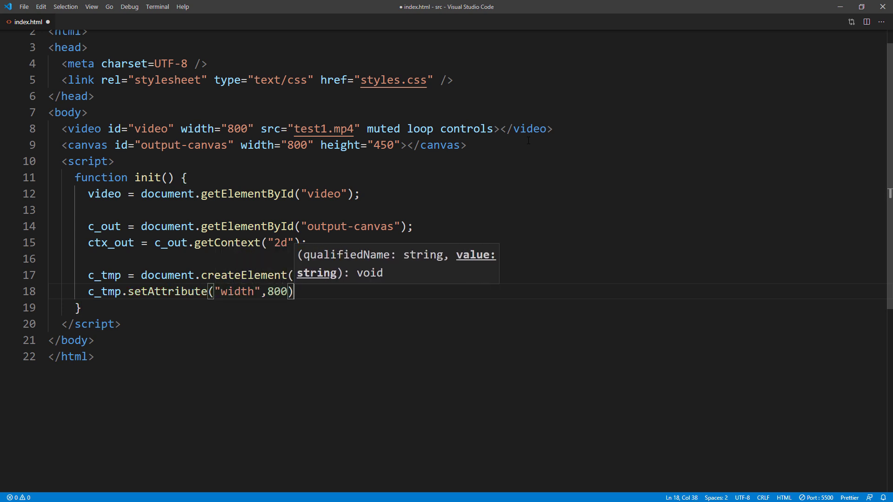
type("c_tmp.setAttribute(\"height\",450);")
type("ctx_tmp")
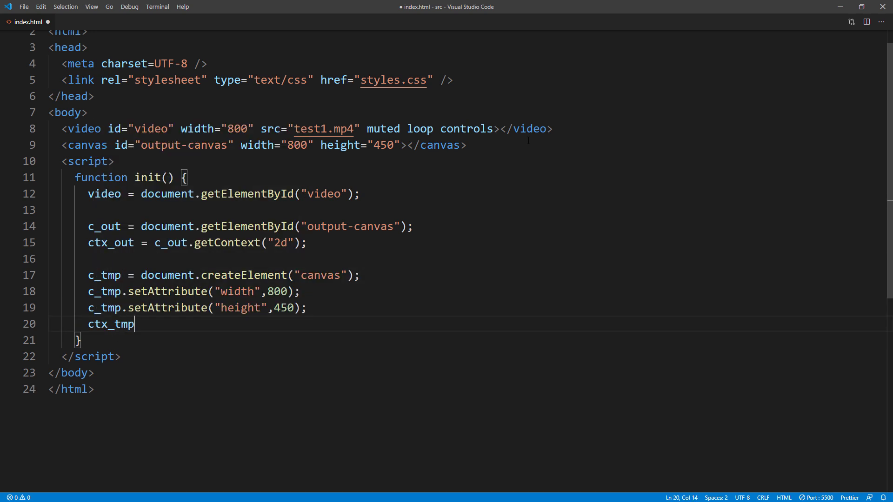
type("= c_tmp")
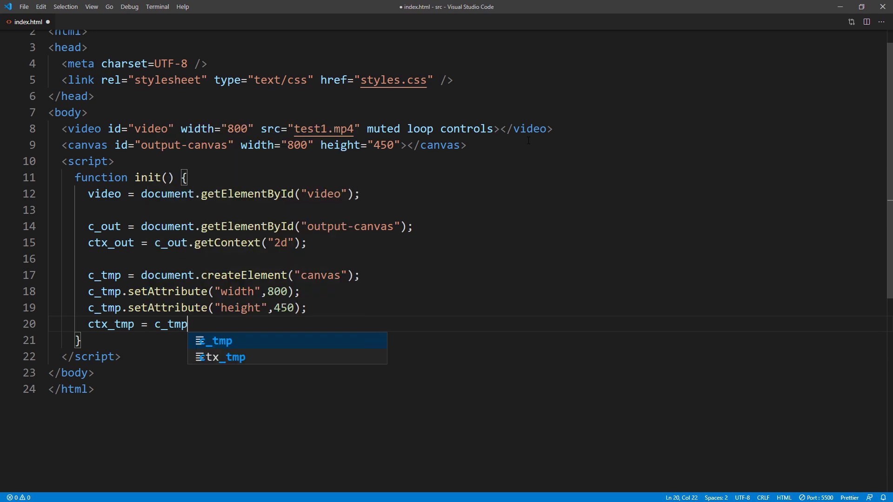
type(".getContext")
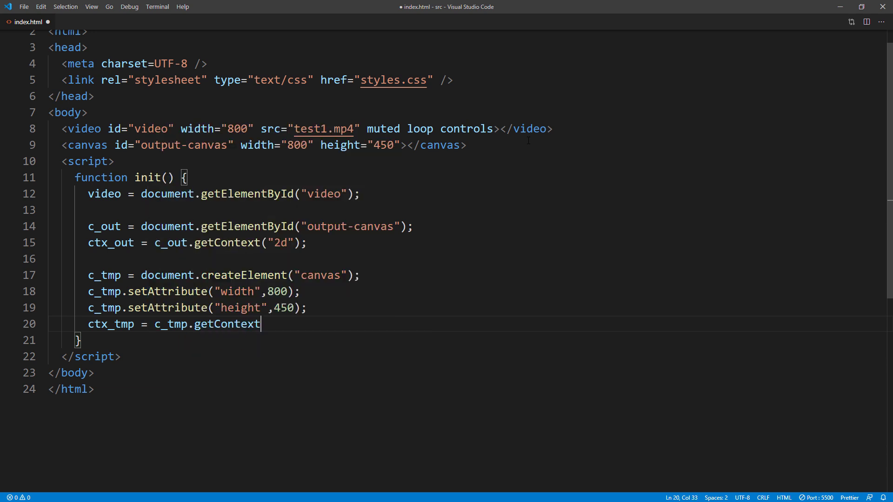
type("(\"2d\");")
type("compu")
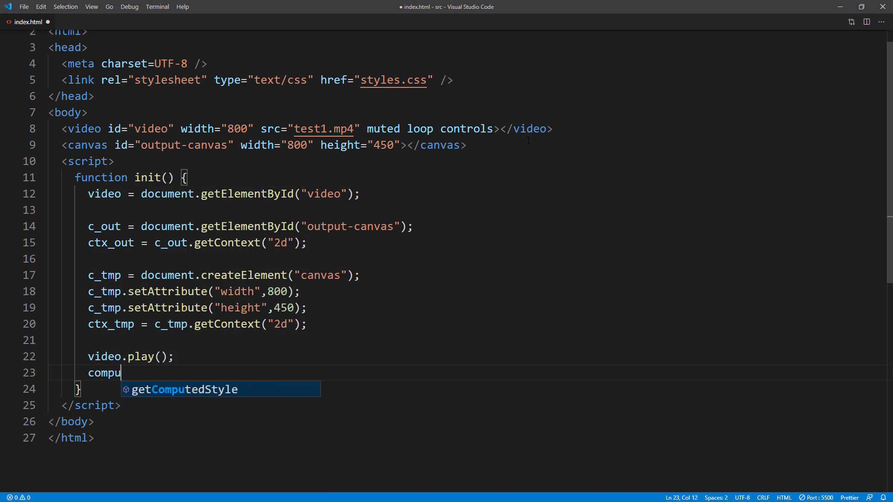
Call computeFrame() in init and declare 'let video, c_out, ctx_out, c_tmp, ctx_tmp;' above it.
type("teFrame")
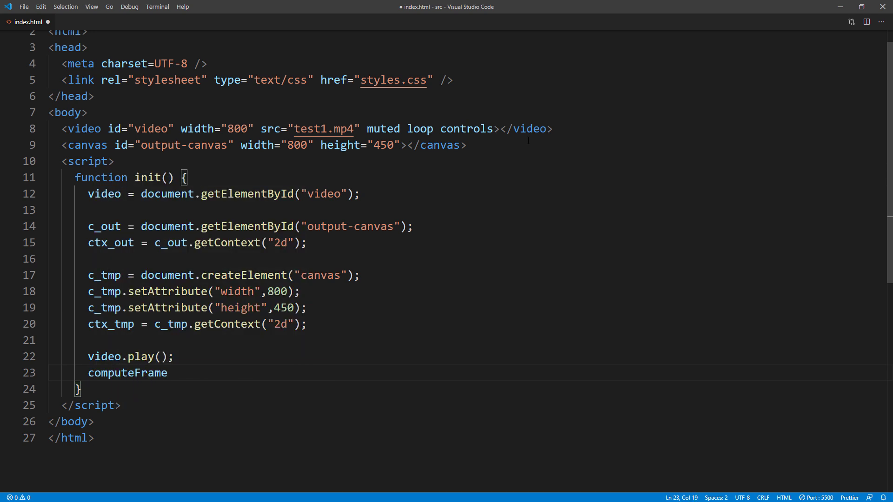
type("();")
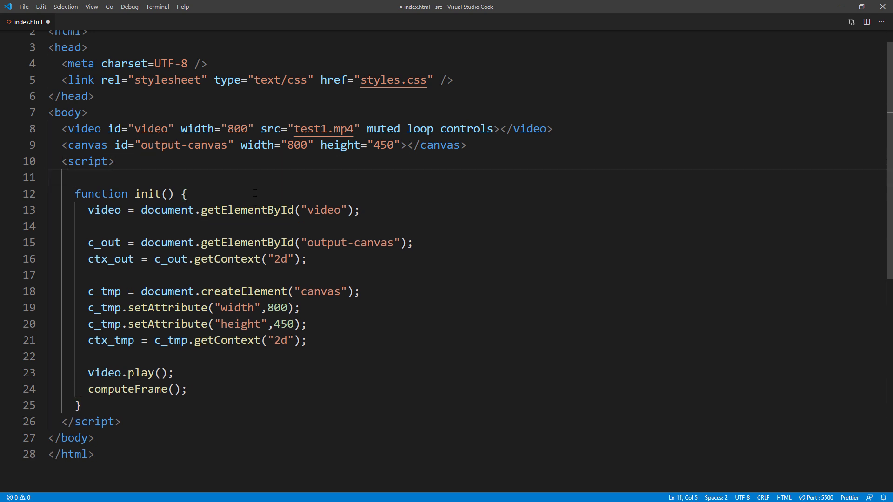
type("let video, co")
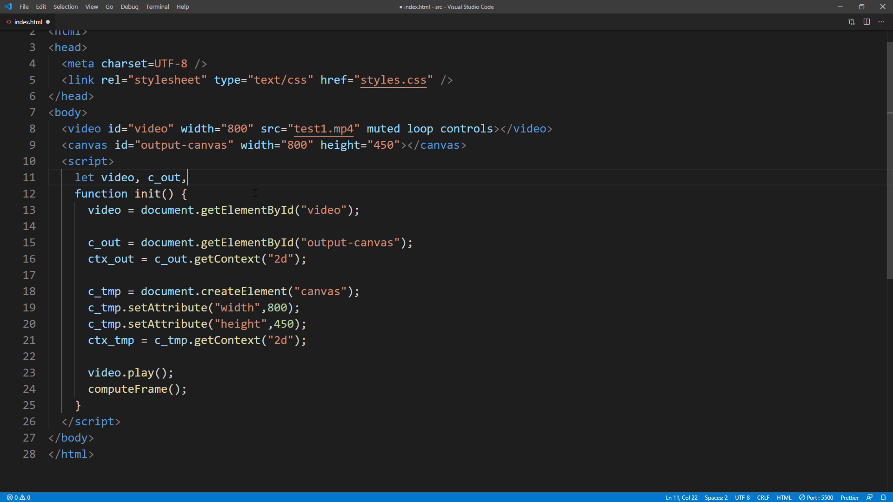
type("ctx_out, c_tmp")
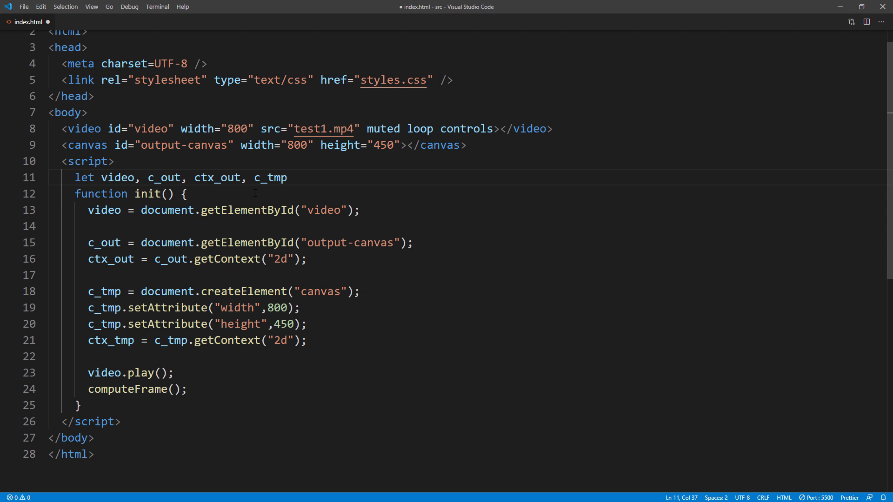
type(", ctx_tmp")
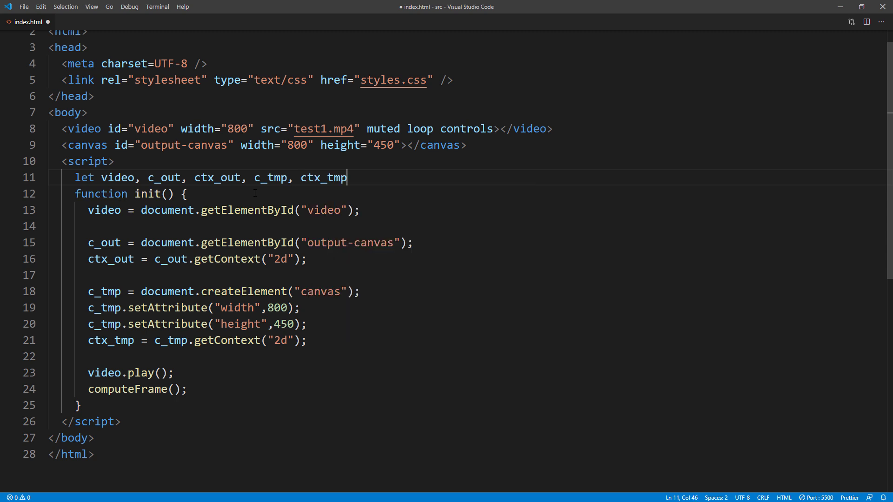
type(";")
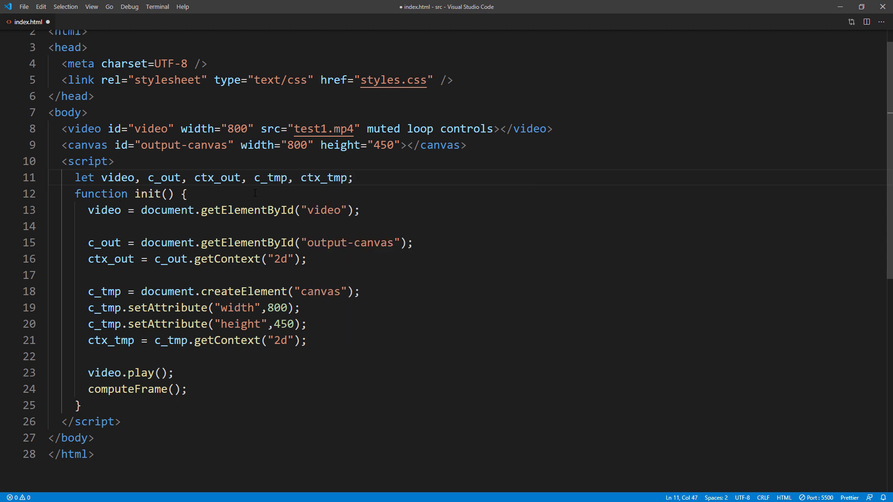
scroll("down", 3)
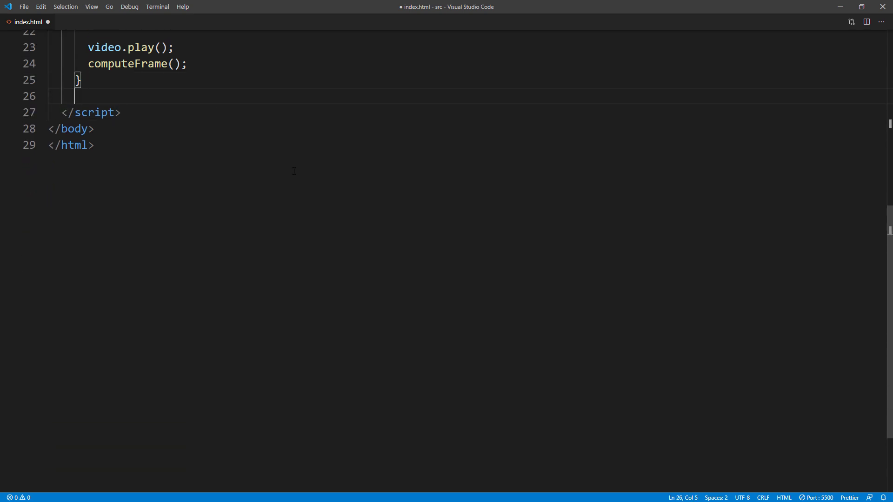
Start computeFrame() drawing the video onto ctx_tmp at 0,0 with videoWidth and videoHeight.
type("function computeFrame() {")
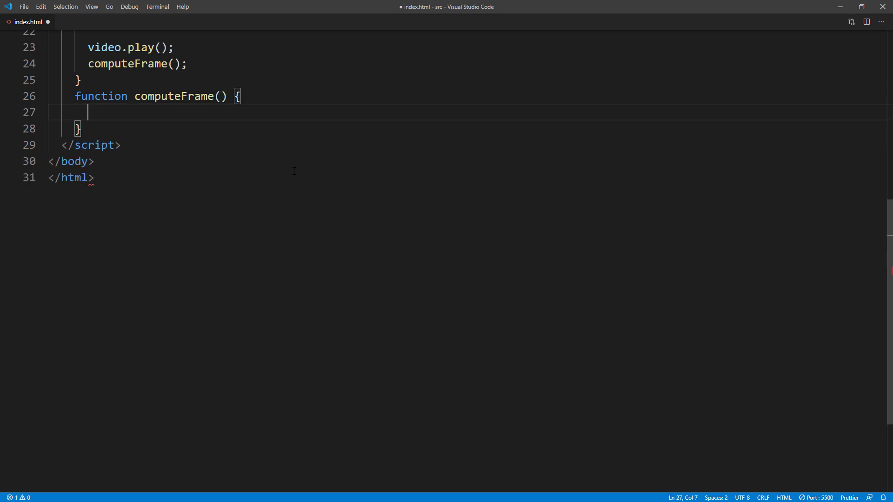
type("ctx_")
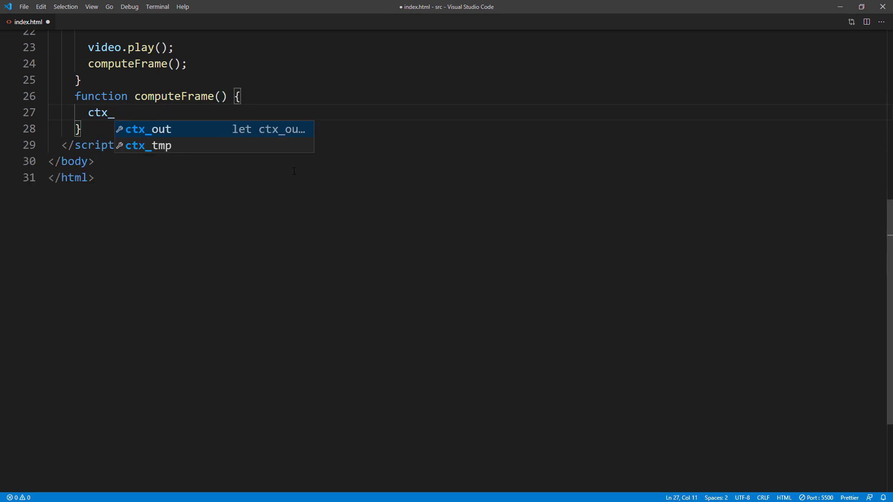
type("tmp.drawI")
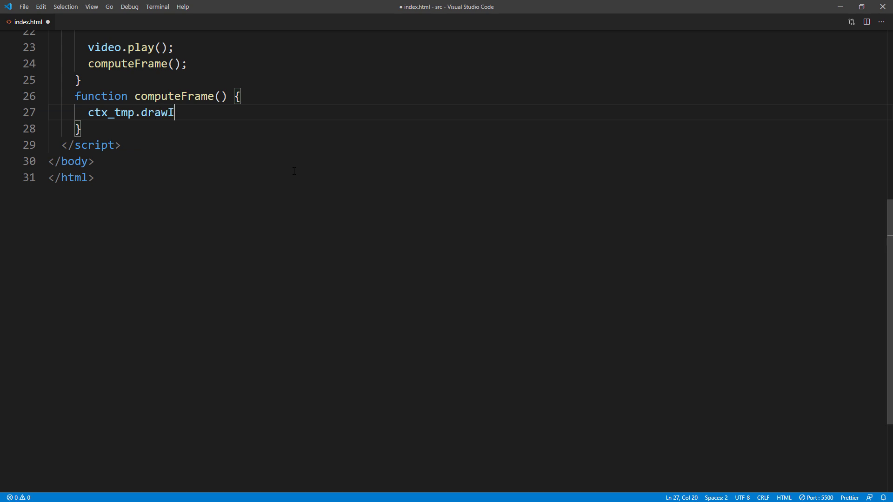
type("mage(video")
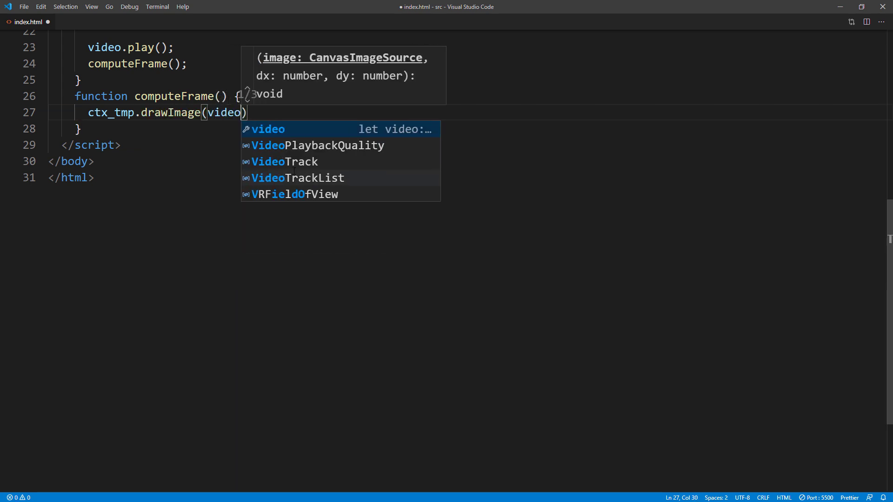
type(",0,0")
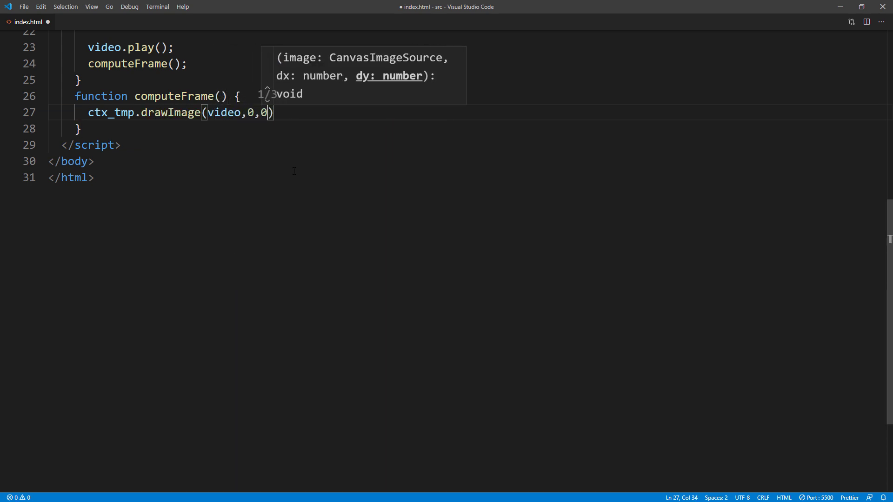
type(",video.")
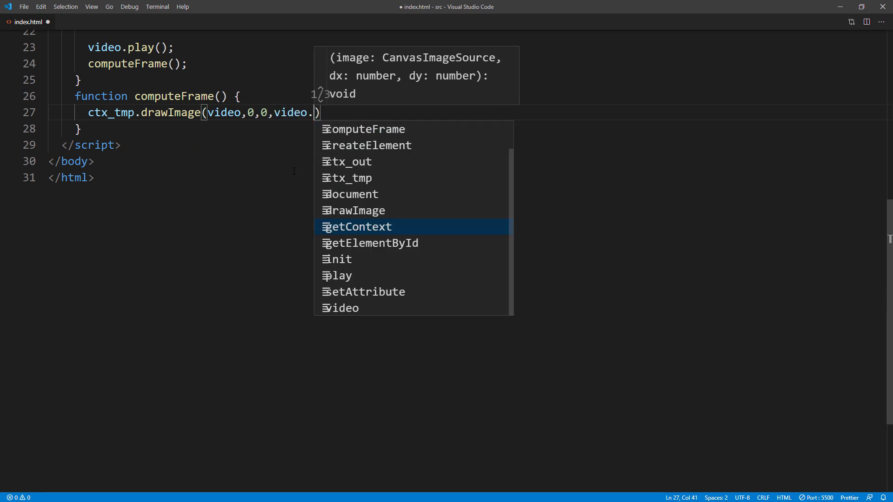
type("videoWidth")
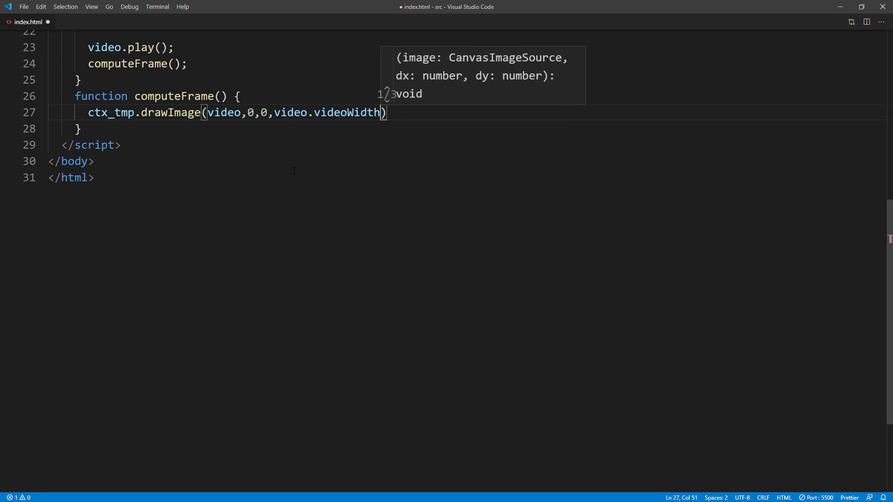
type(",video.videoHeight")
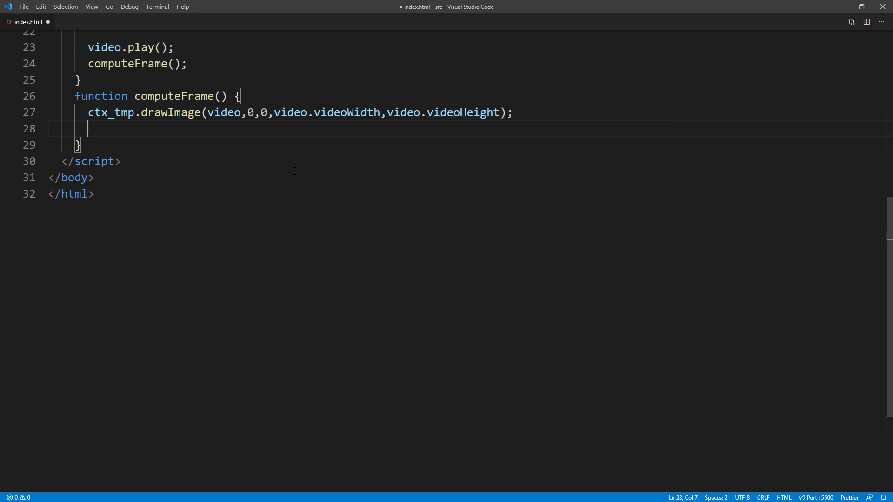
Read the temporary canvas pixels into frame with ctx_tmp.getImageData(0, 0, videoWidth, videoHeight).
type("let frame")
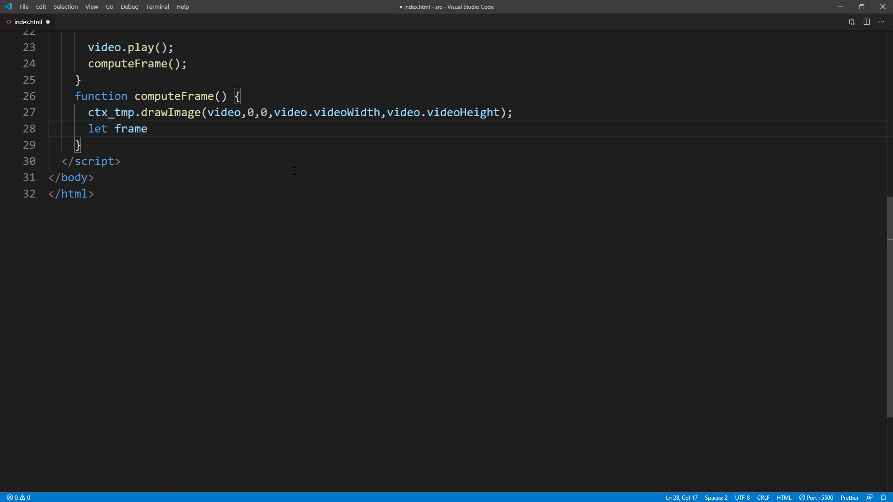
type("= ctx_tmp.")
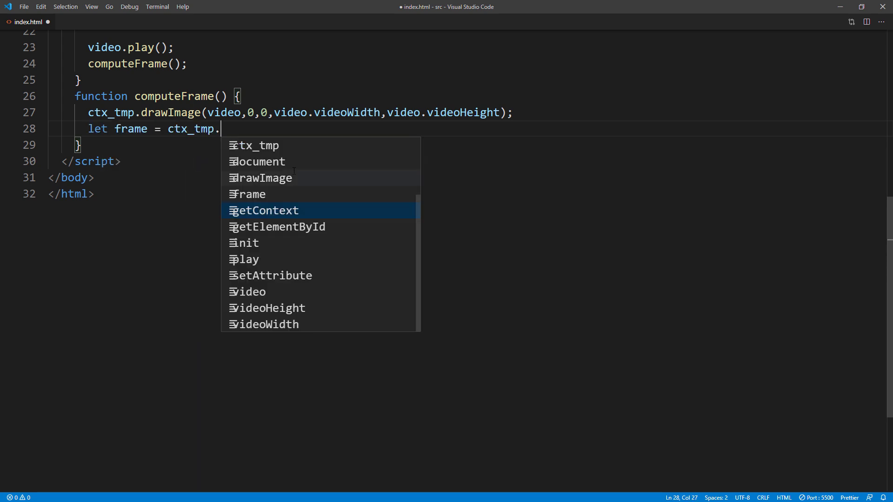
type("getImageData")
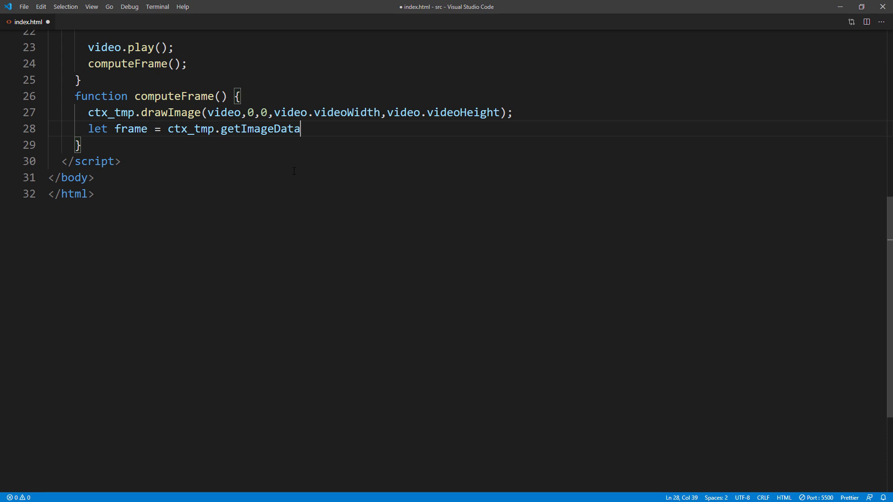
type("(0,0,")
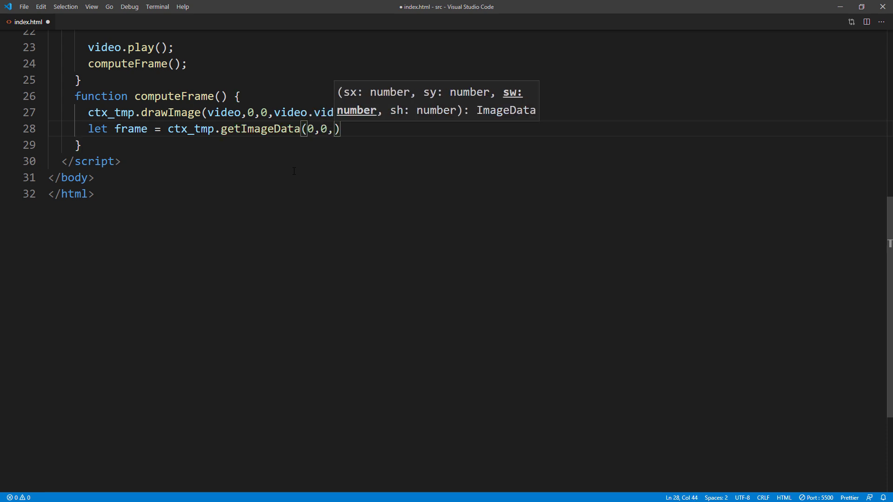
type("video.vi")
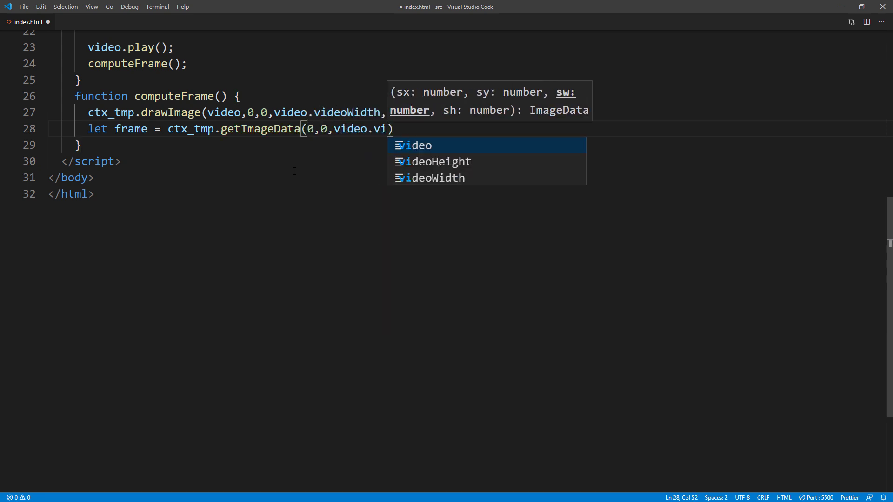
type("deoWidth,video.videoHeight")
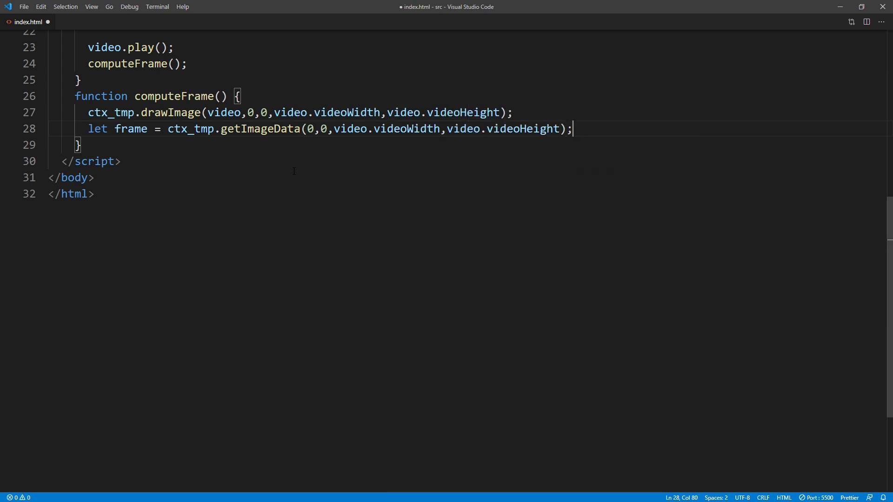
key("enter")
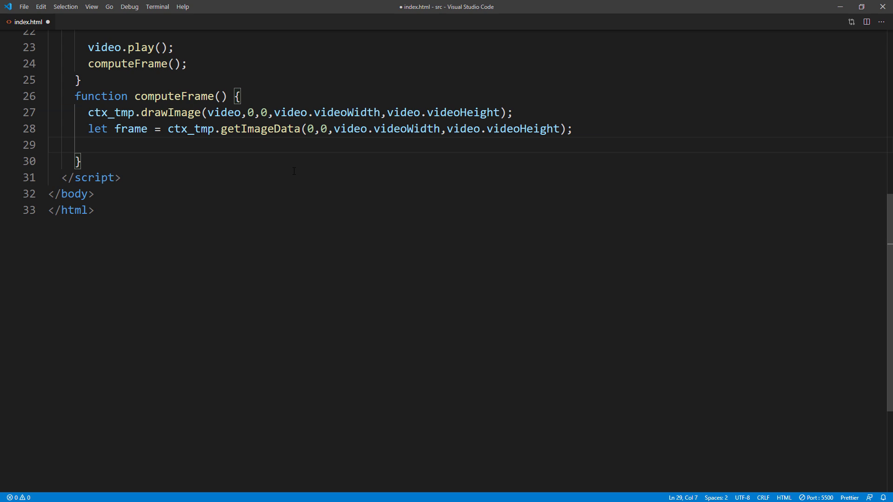
Add ctx_out.putImageData(frame, 0, 0) and setTimeout(computeFrame, 0) to computeFrame.
type("ctx_out")
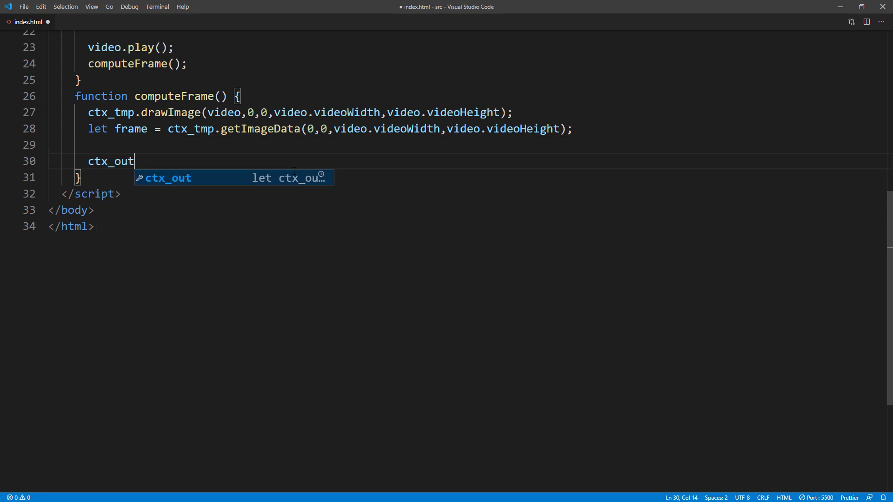
type(".putImage")
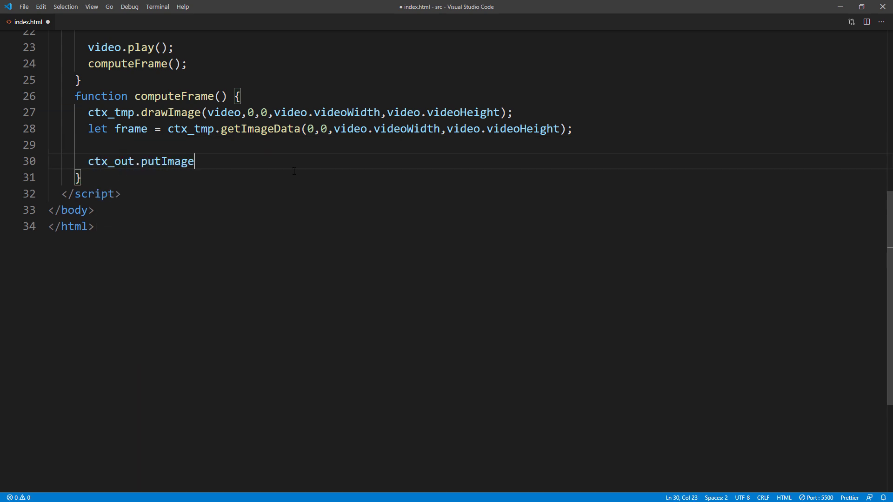
type("Data(frame,0")
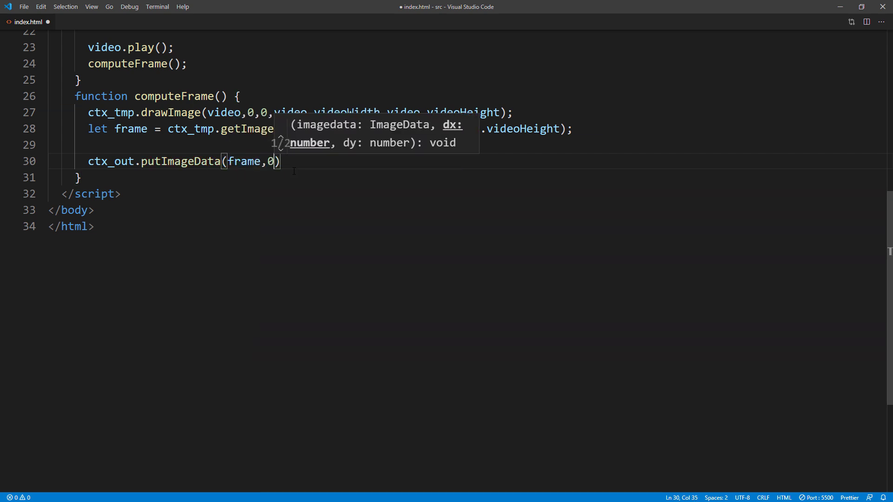
type("0")
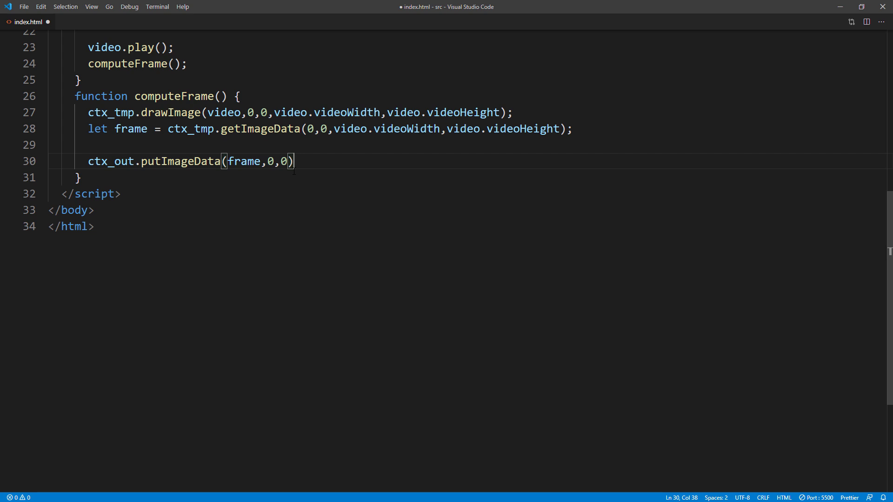
type("setTimeout")
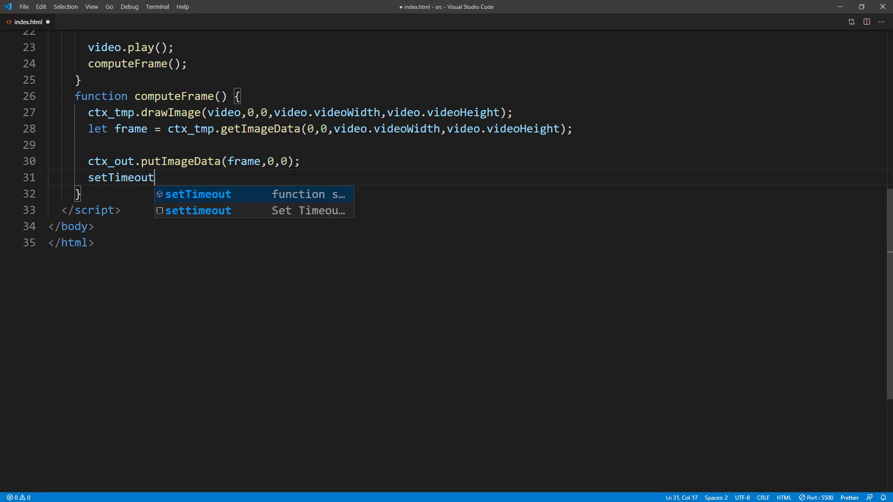
type("(computeFrame)")
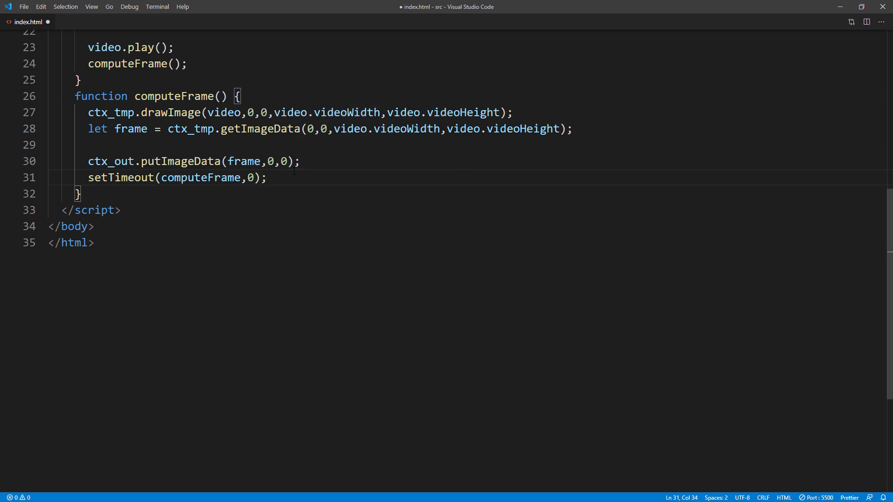
type("document.addEventListener")
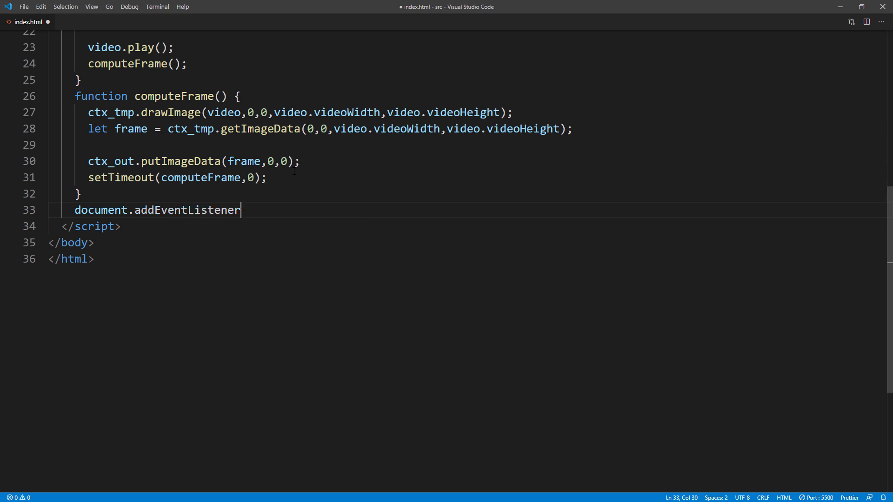
Add document.addEventListener("DOMContentLoaded", () => { init(); }) and save index.html.
type("(\"DOMC\"")
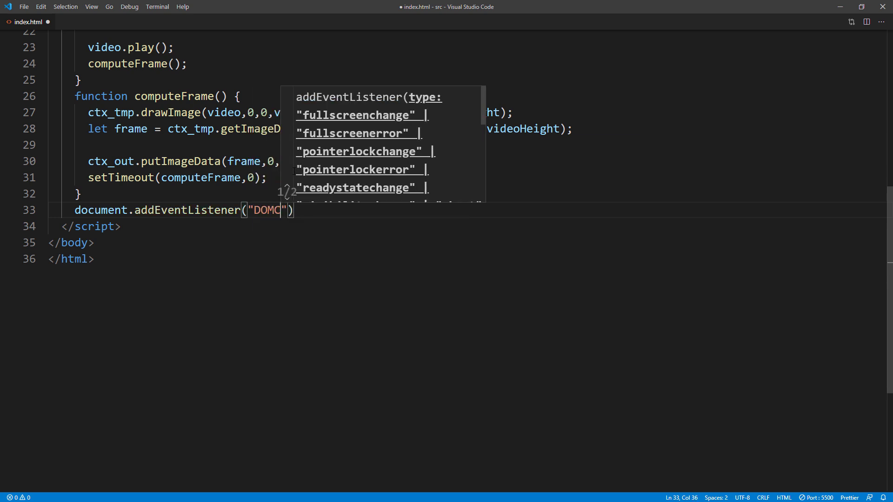
type("ontentLoa")
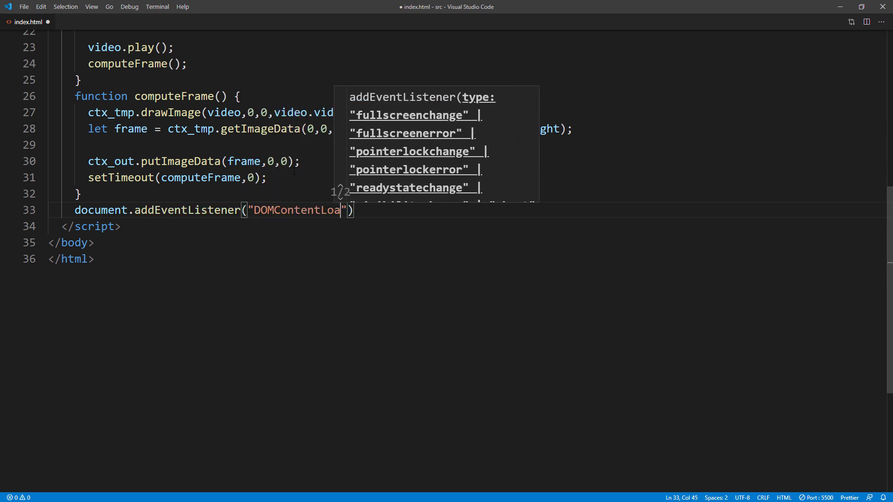
type("ded")
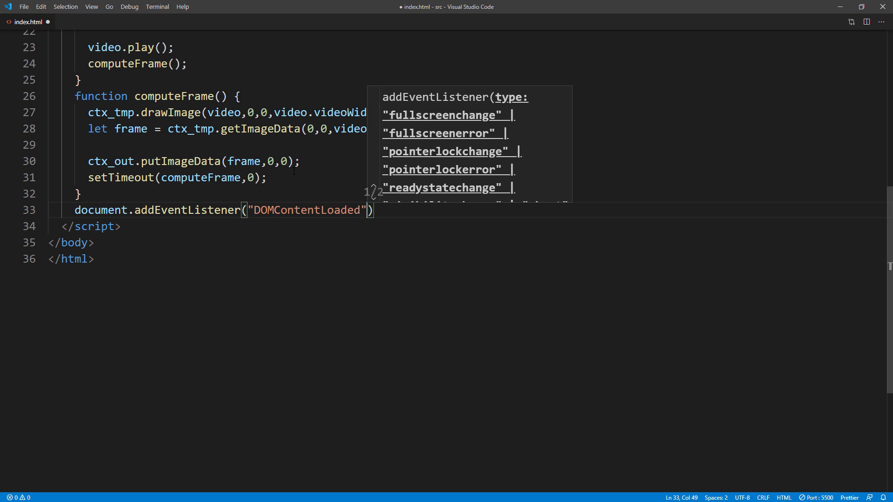
type(", () =>")
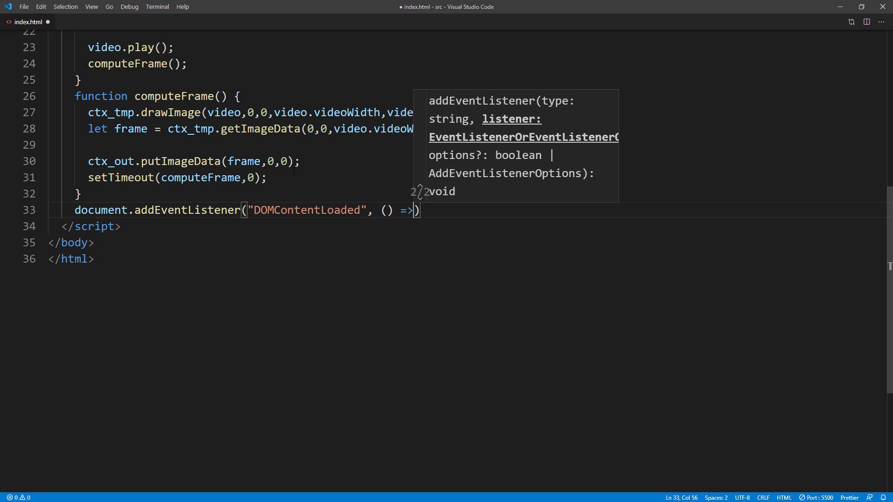
type("{}")
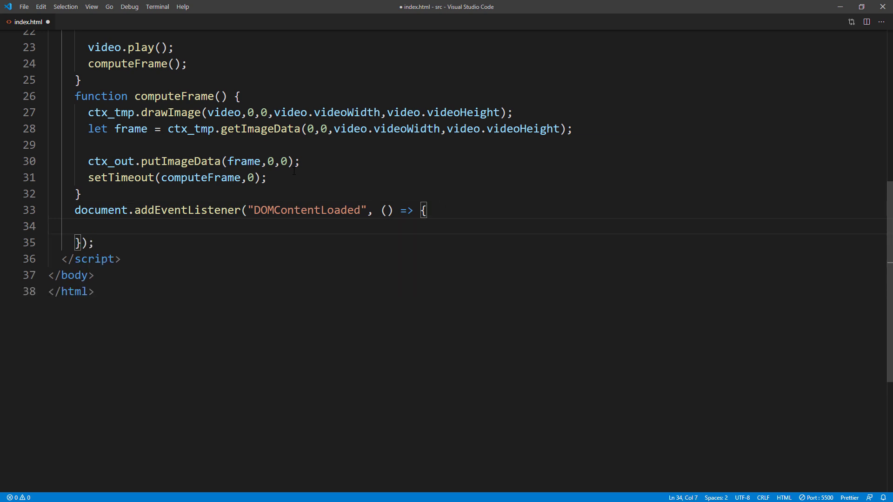
type("init();")
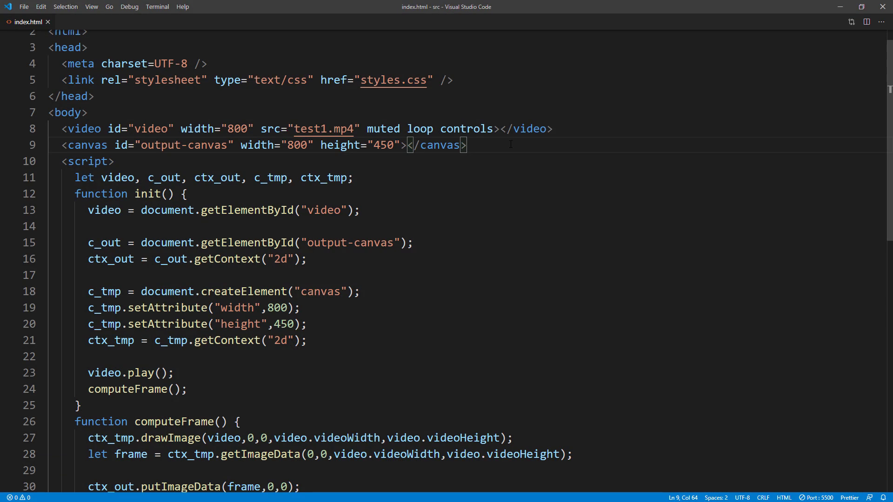
type("<script src=\"https://cdn.jsdelivr.net/npm/@tensorflow/tfjs/dist/tf.min.js\"></script>")
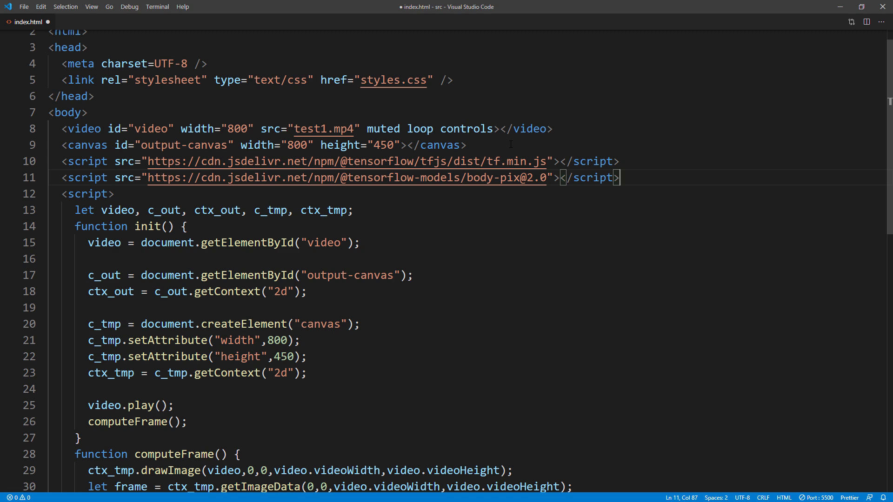
scroll("down", 3)
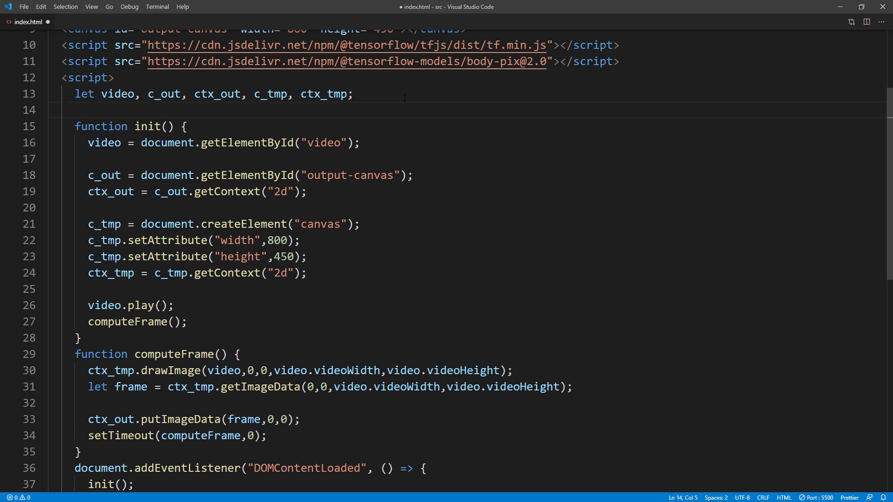
Start a bodyPixConfig constant with architecture 'MobileNetV1'.
type("const bodyPixConfi")
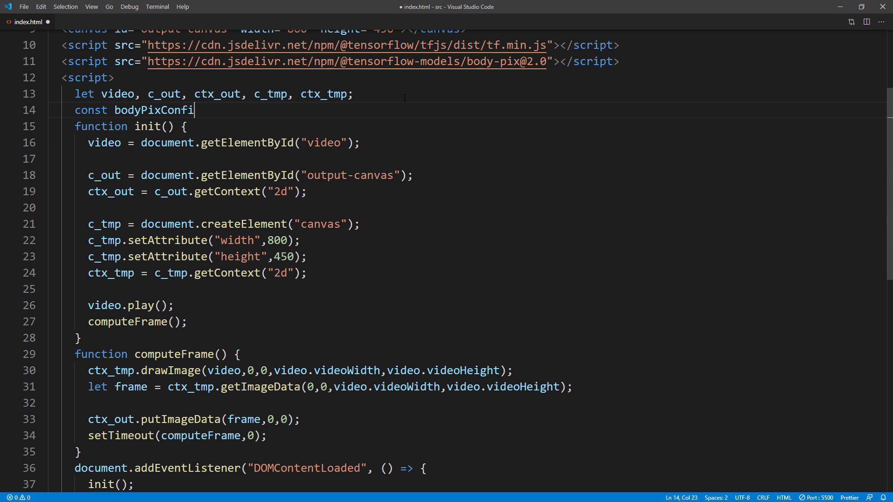
type("= {}")
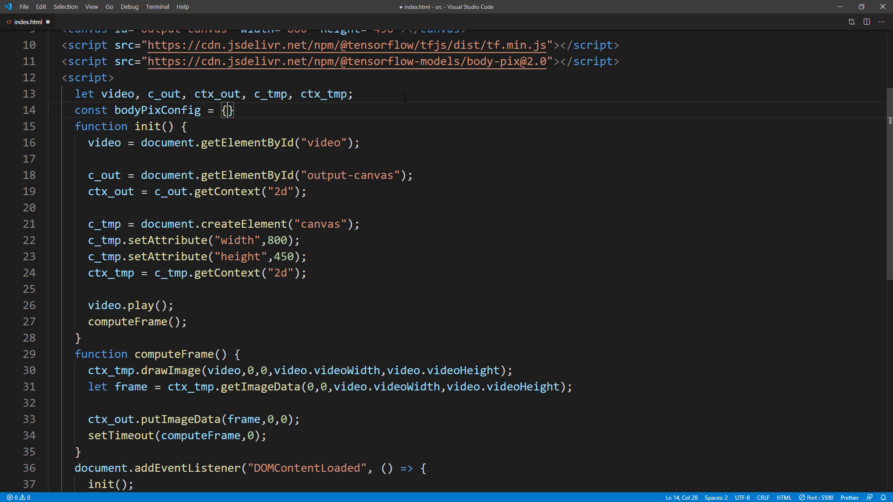
type("archi")
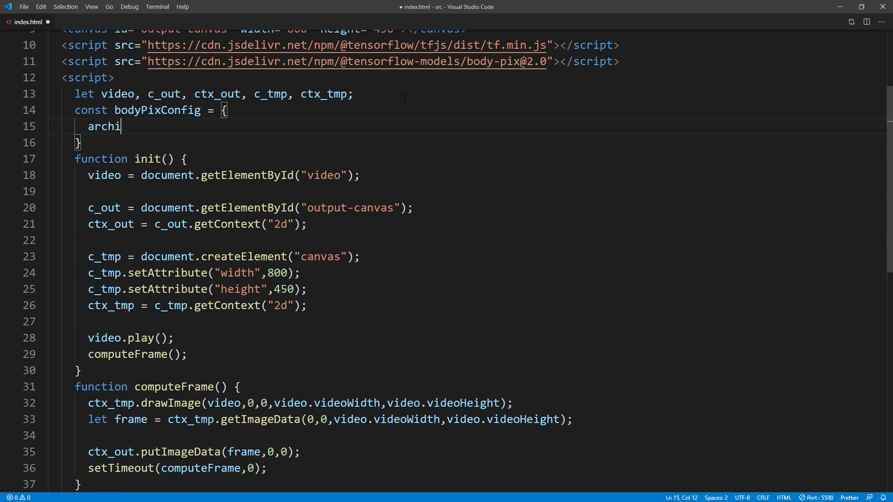
type("techt")
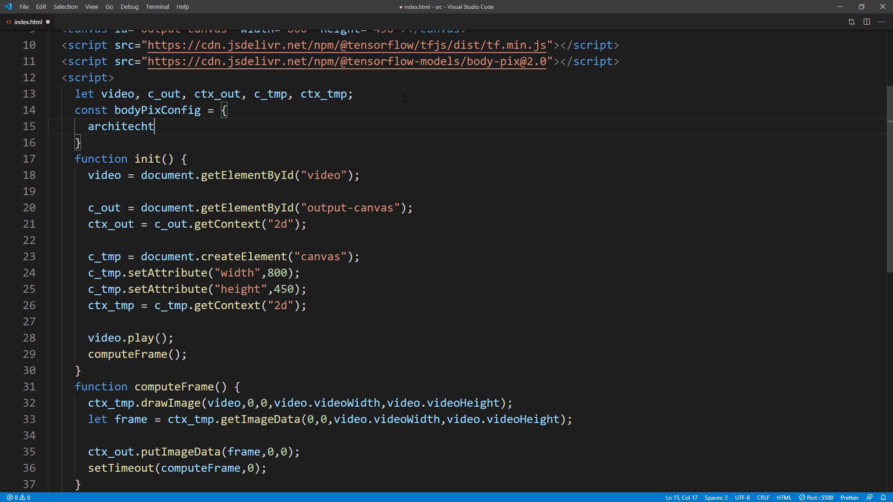
type("ure:")
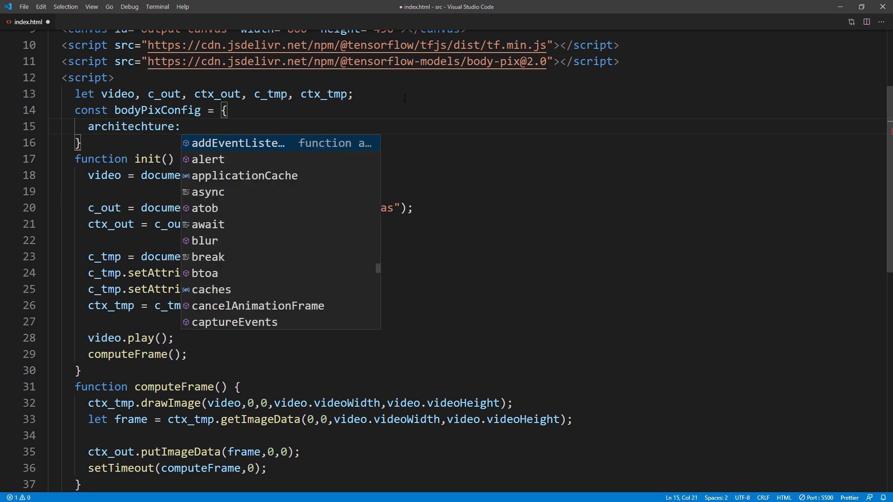
type("'Mo")
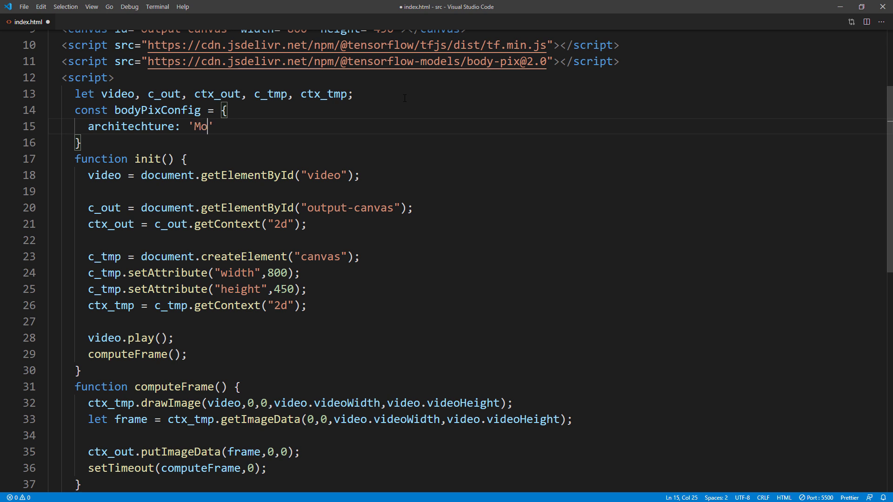
type("bileNetV1")
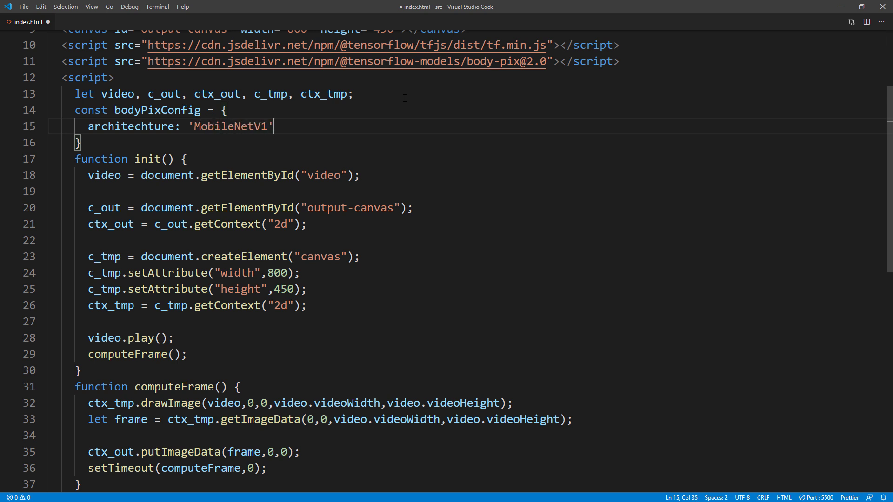
type(",")
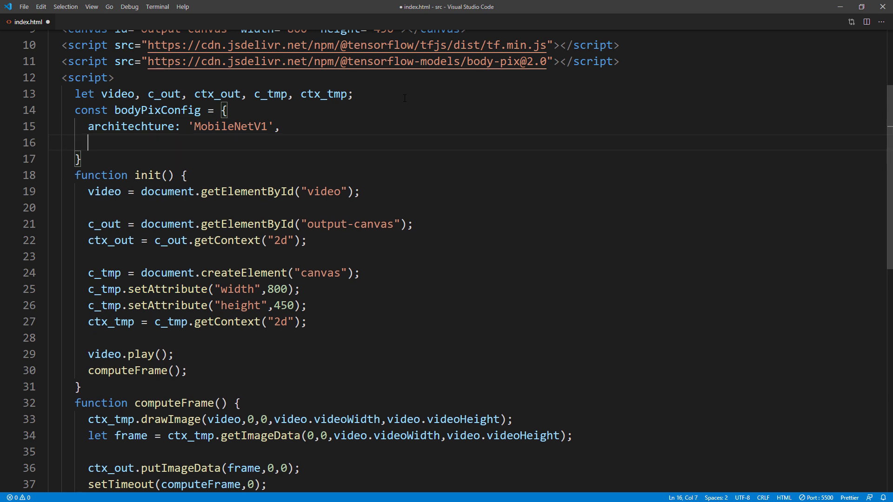
Give bodyPixConfig outputStride 16, multiplier 1 and quantBytes 4.
type("outputStride:")
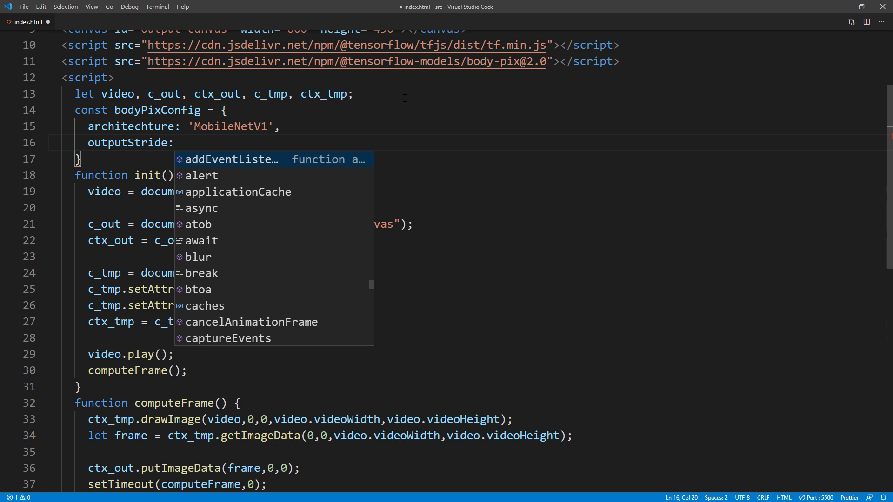
type("16,")
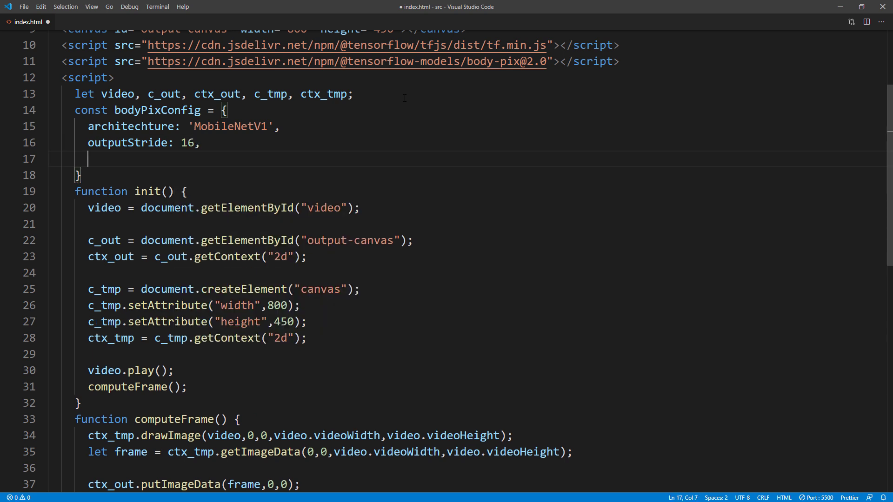
type("multip")
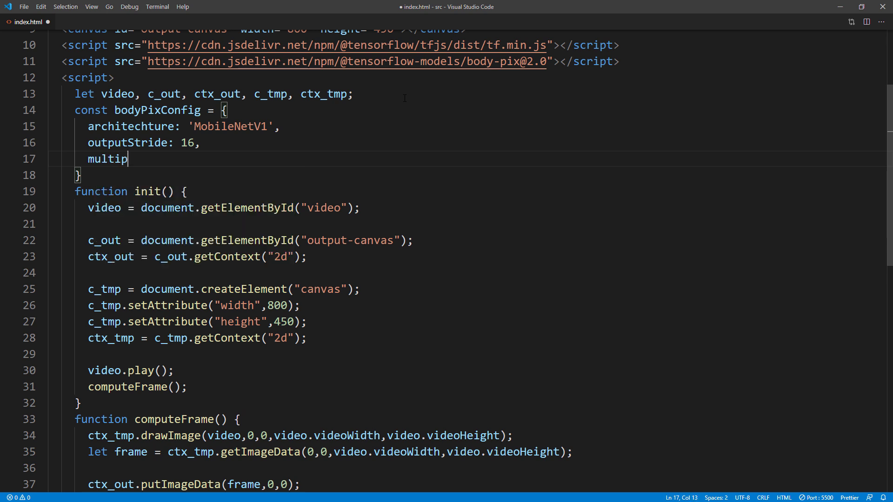
type("lier:")
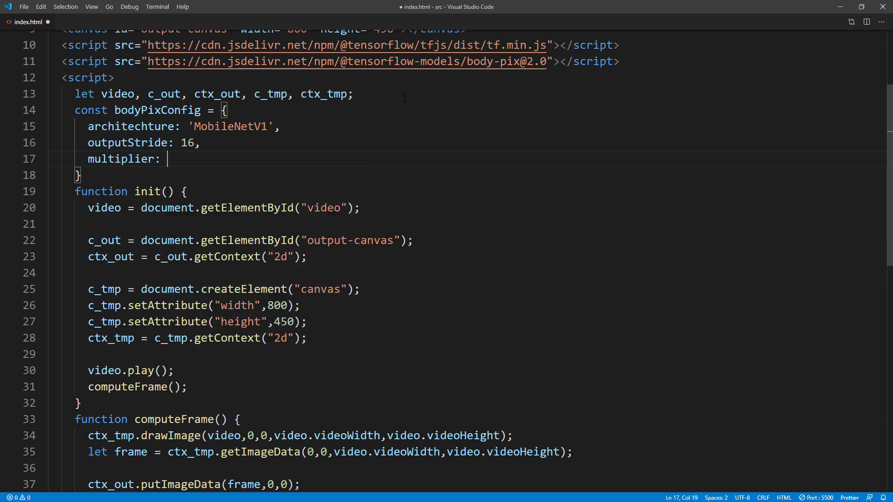
type("1,")
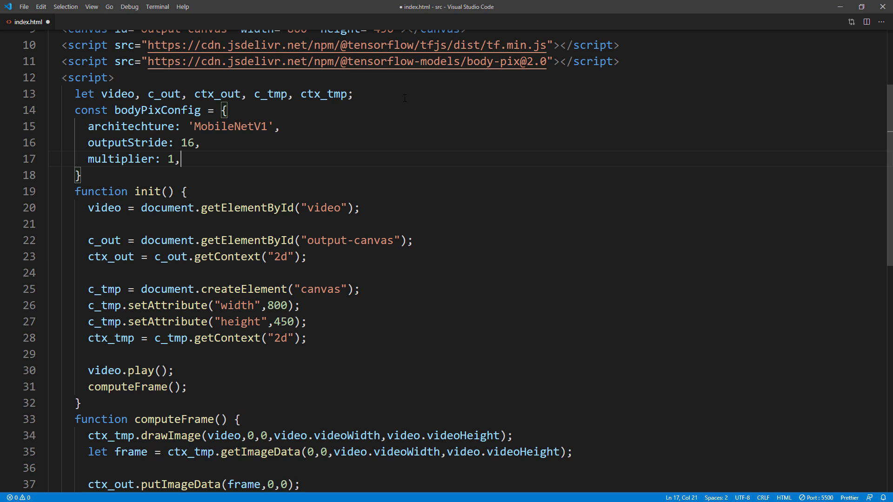
type("quan")
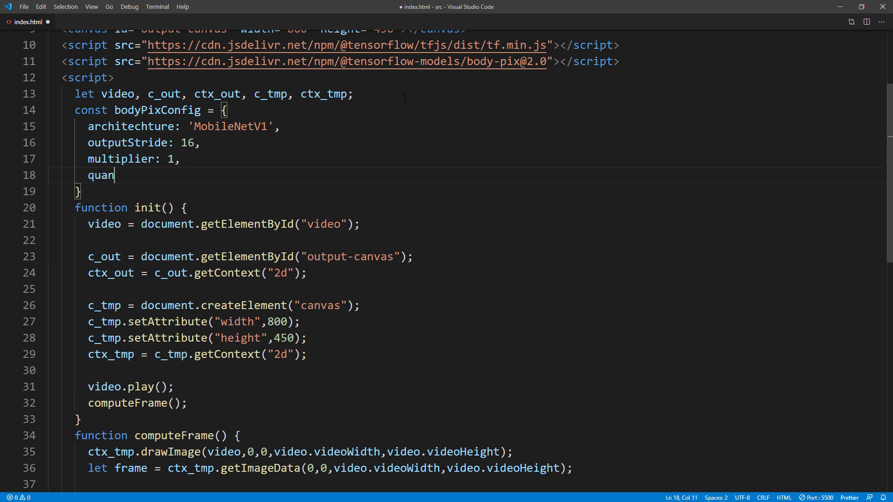
type("tBytes")
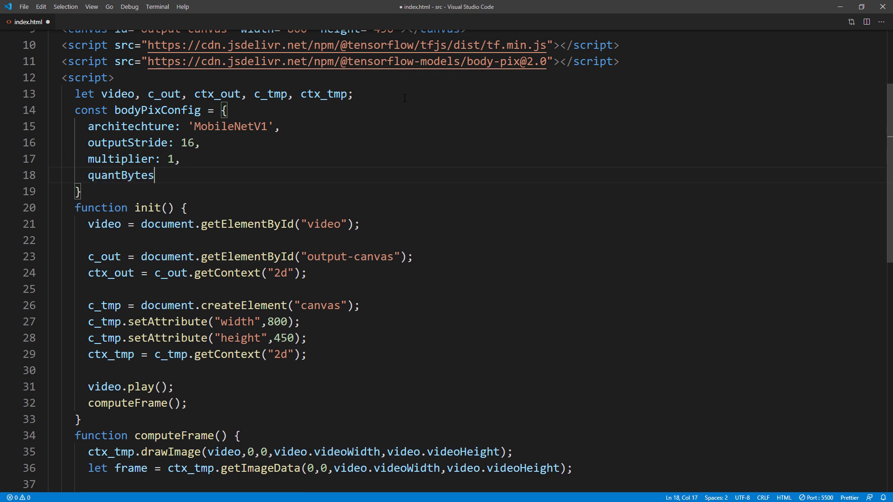
type(": 4")
left_click(467, 191)
type(";")
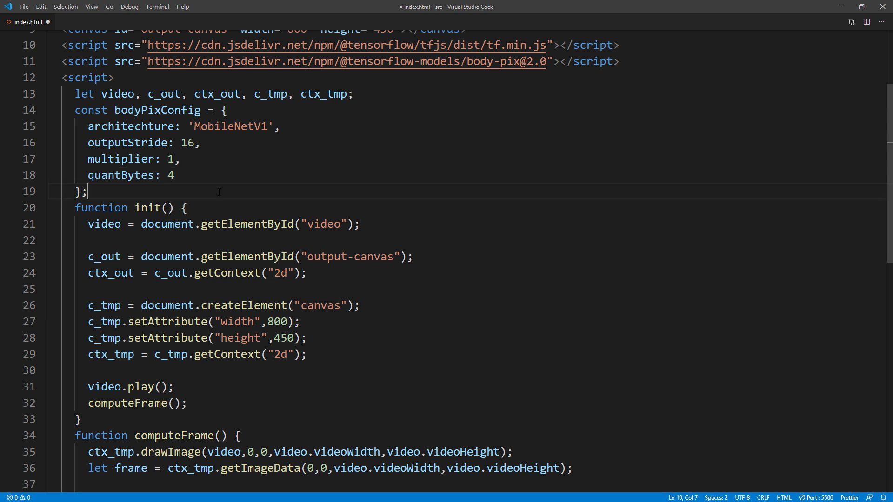
In the DOMContentLoaded handler, call bodyPix.load(bodyPixConfig) and assign the result to model.
scroll("down", 3)
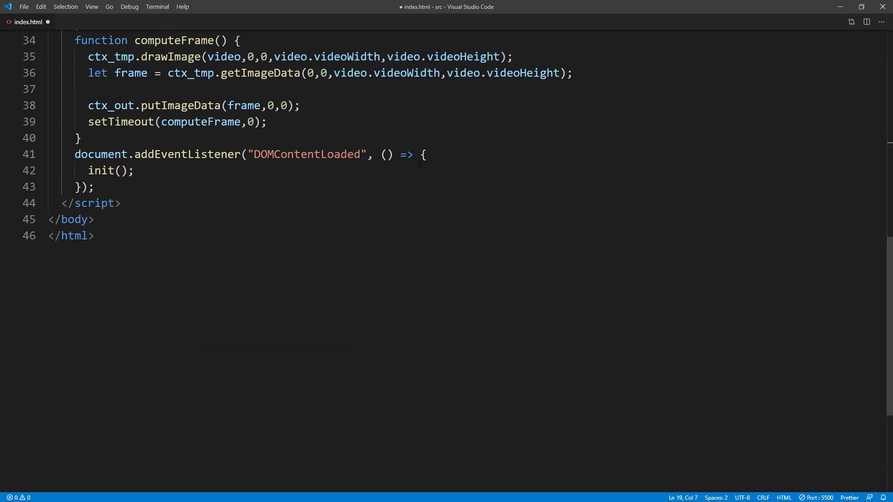
key("Enter")
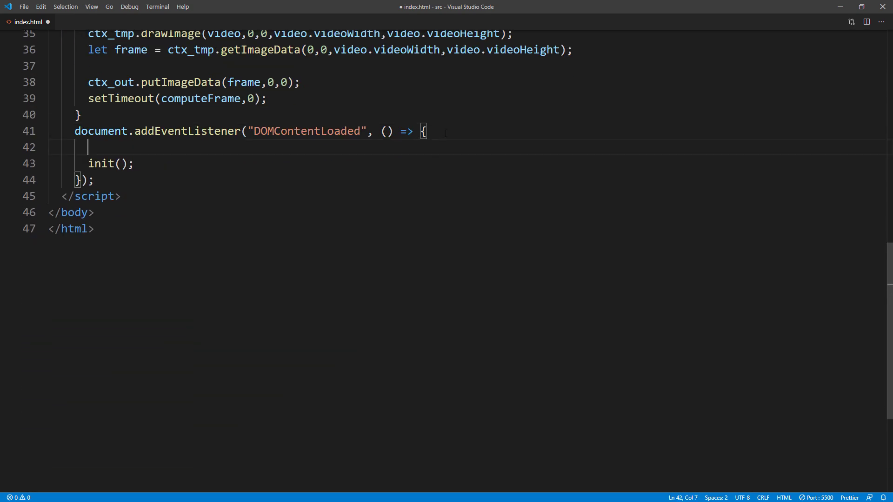
type("body")
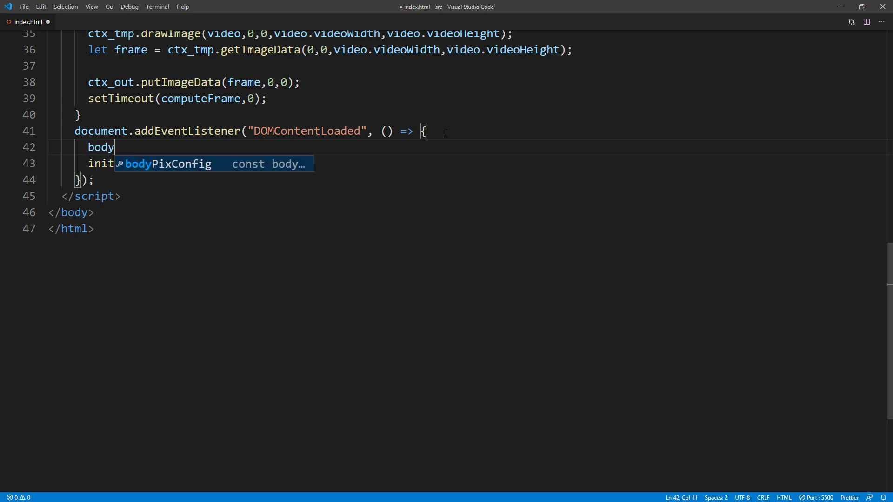
type("Pix.loa")
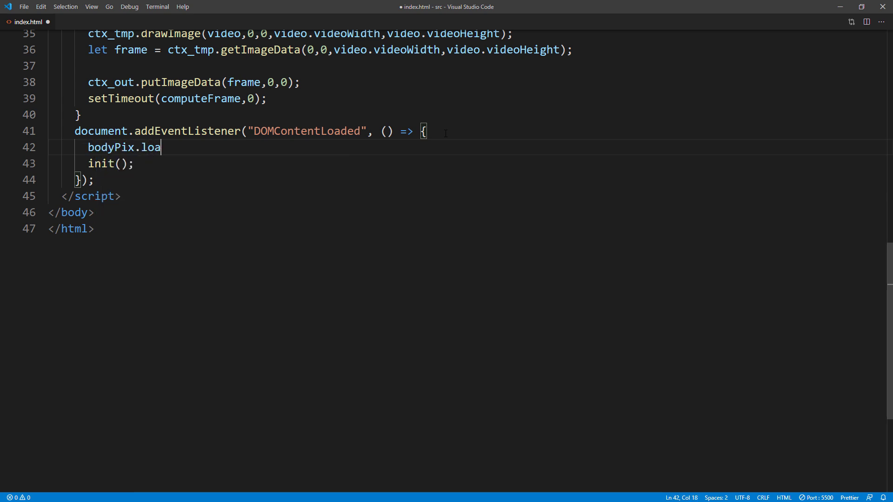
type("d(bodyPixConfig).then((m) => {")
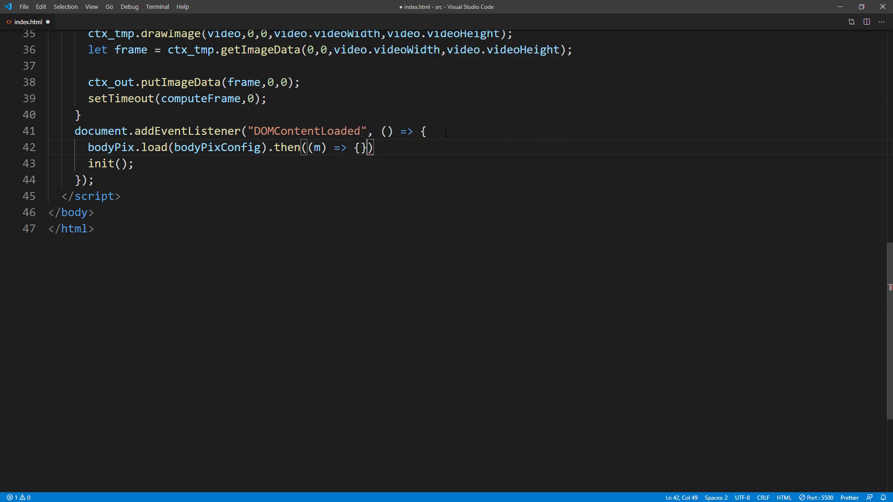
key("Enter")
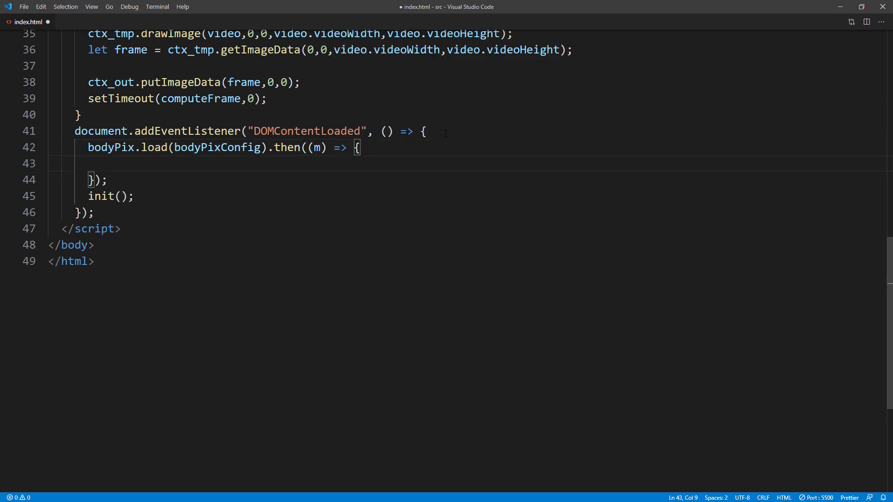
type("model = m")
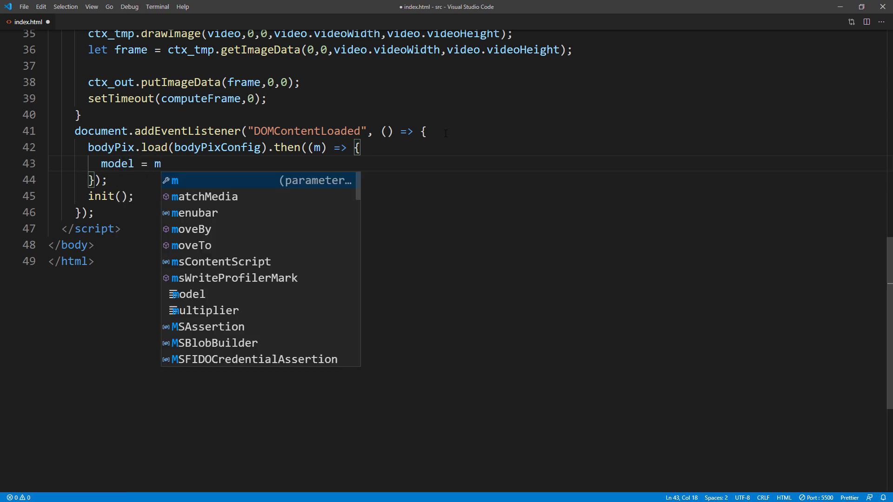
type(";")
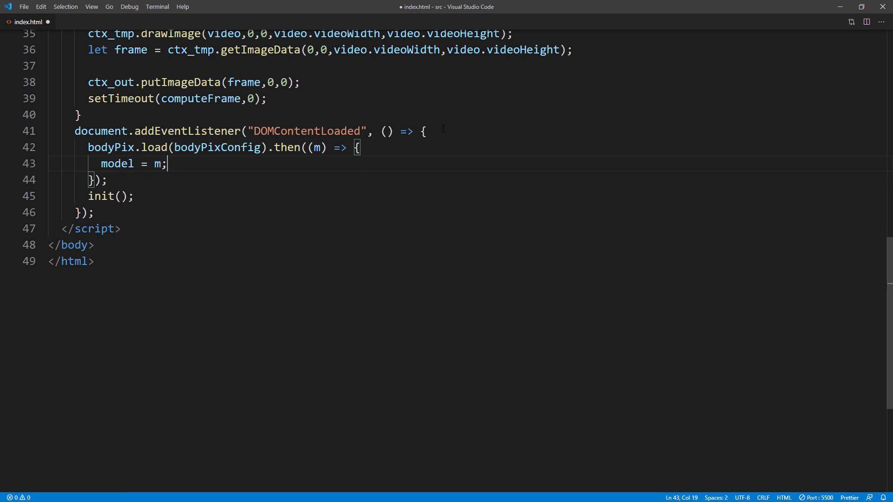
double_click(110, 196)
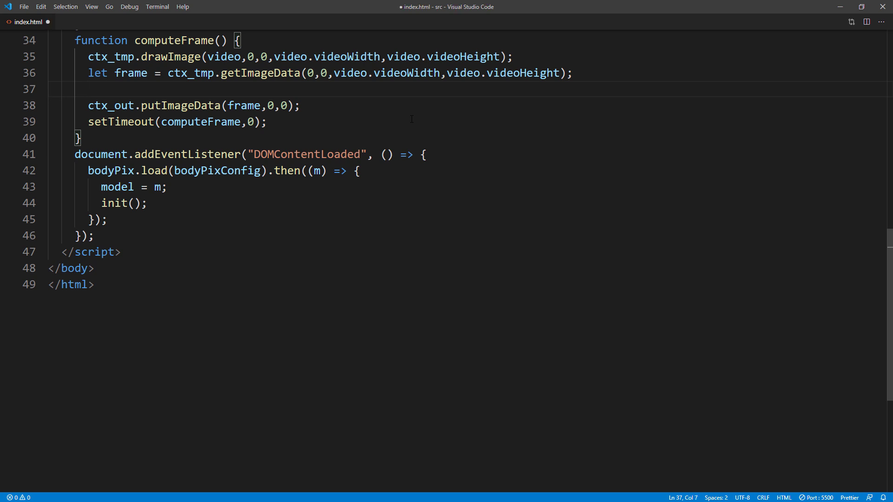
On line 38, begin a model.segmentPerson(c_tmp, …) call with a closing semicolon.
type("model.")
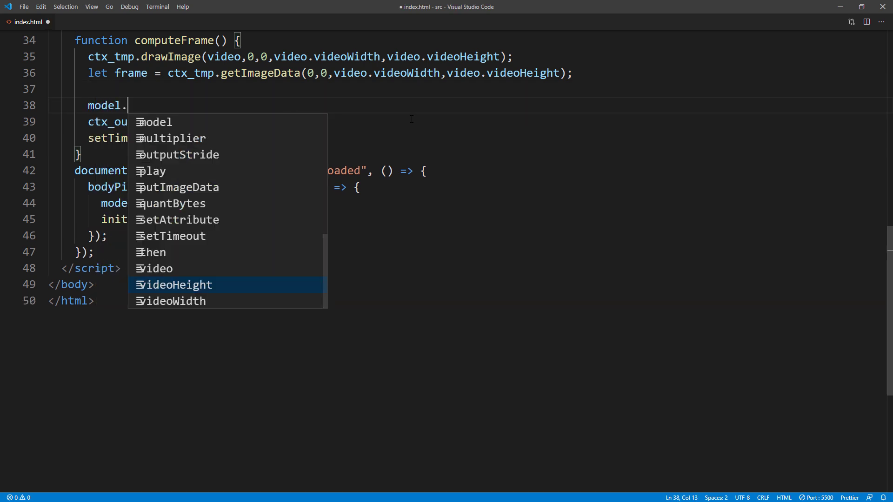
type("segment")
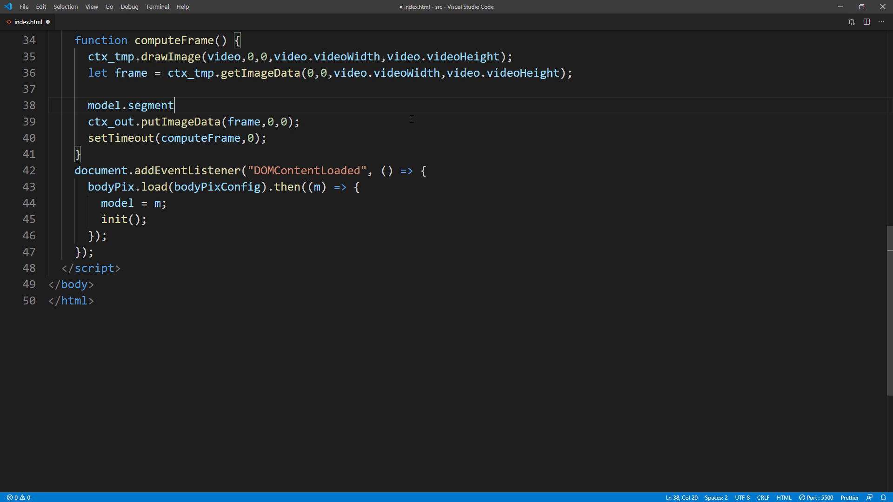
type("Person()")
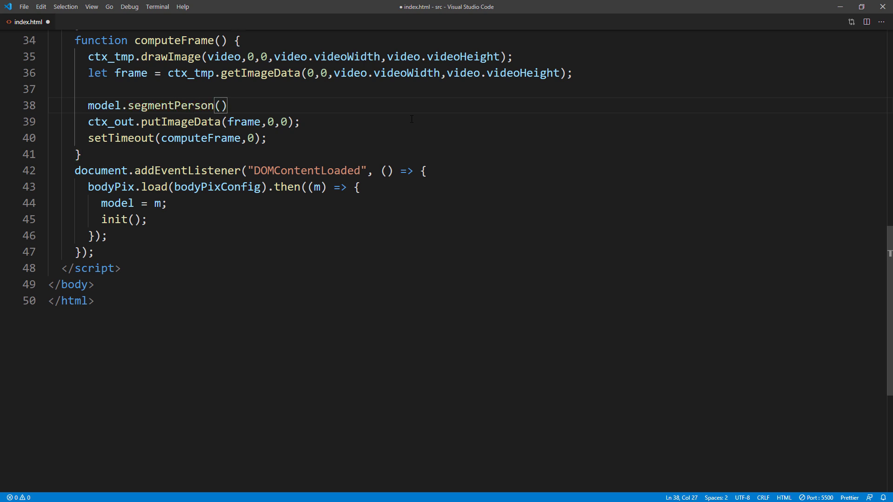
type(";")
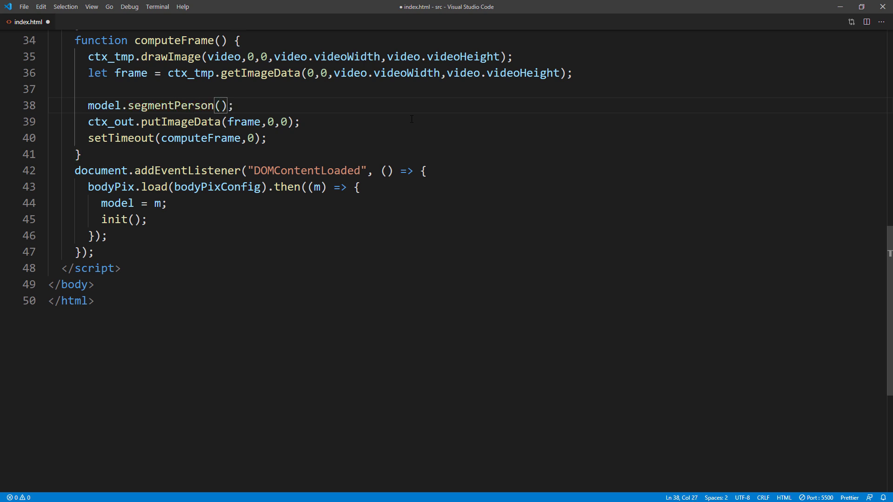
type("c_tmp")
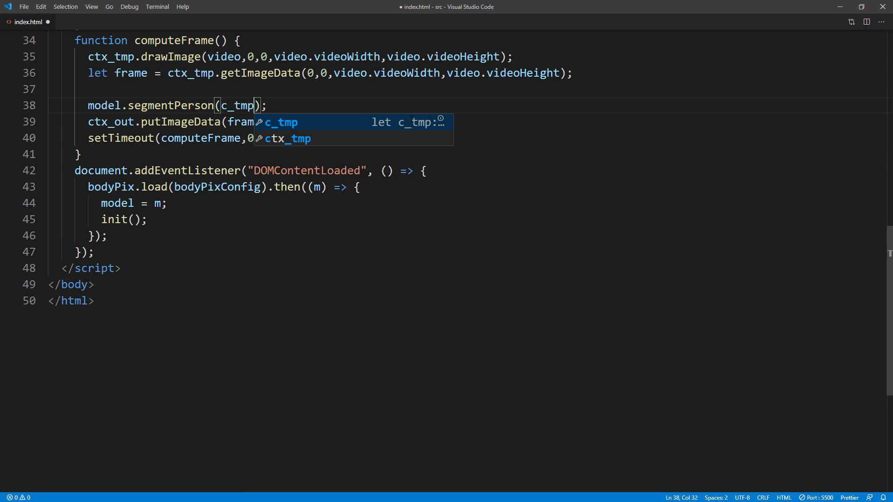
type(",")
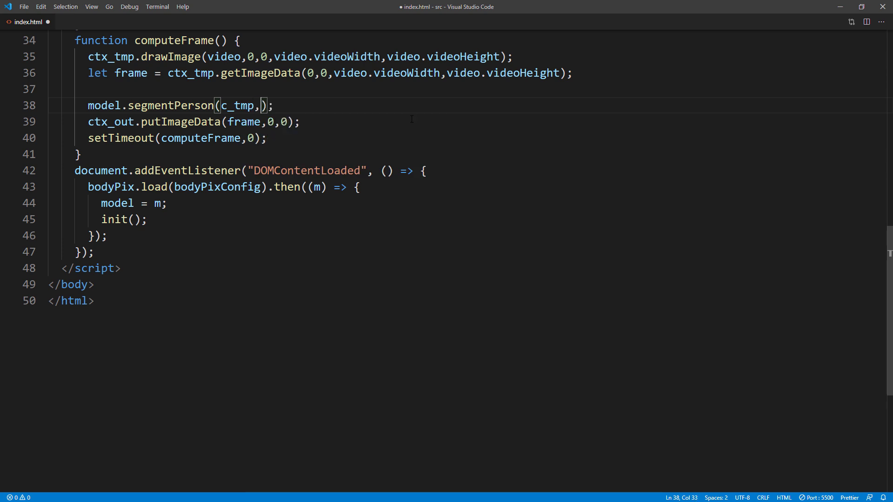
type("segme")
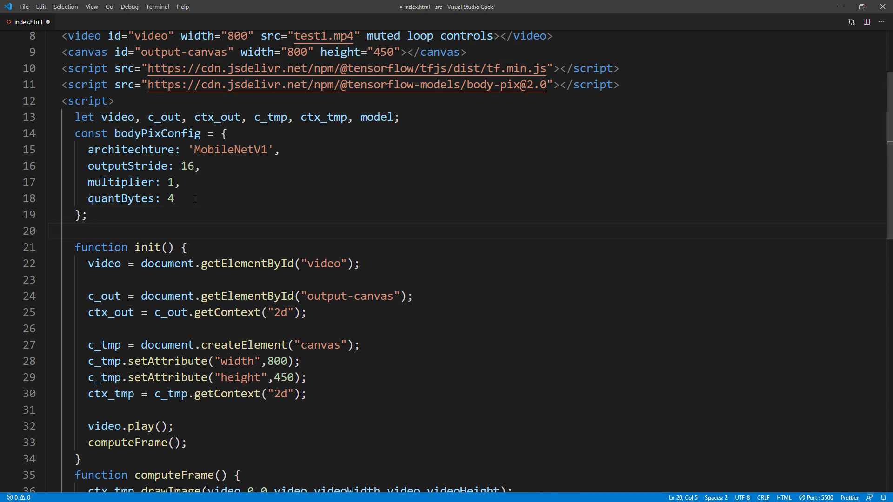
Declare const segmentationConfig with internalResolution set to 'full'.
type("const segmentationConfig")
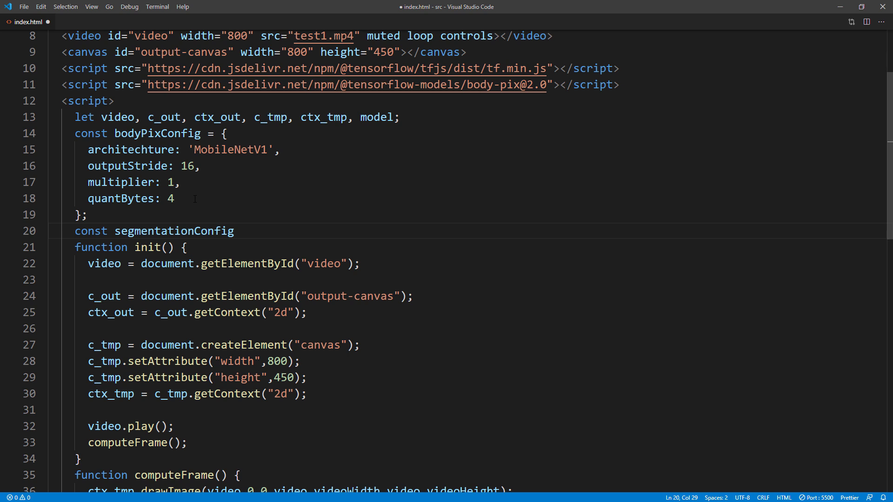
type("= {};")
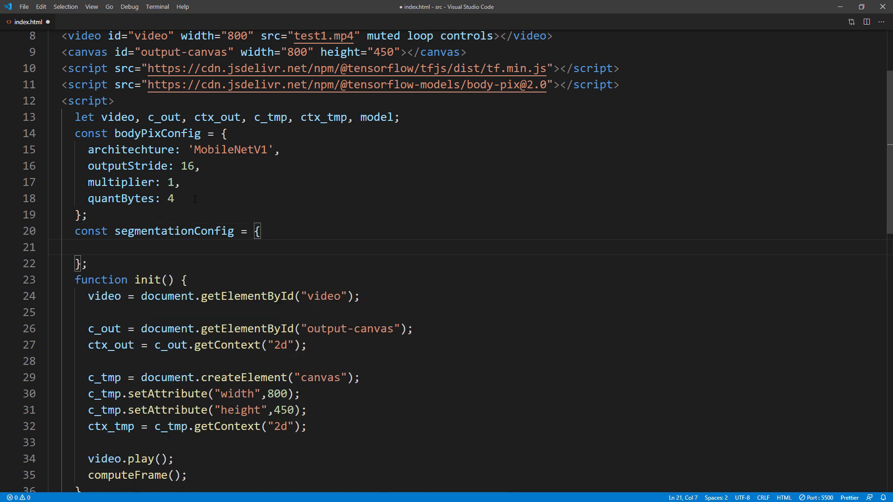
type("interna")
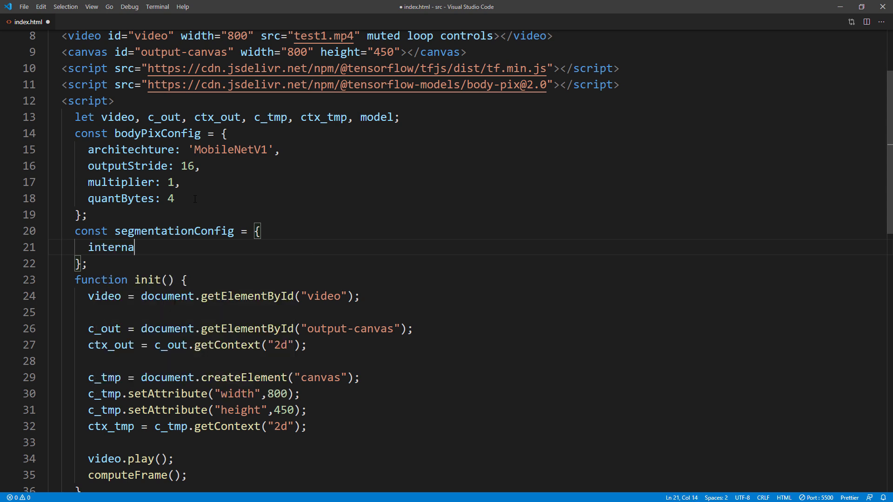
type("lResolutio")
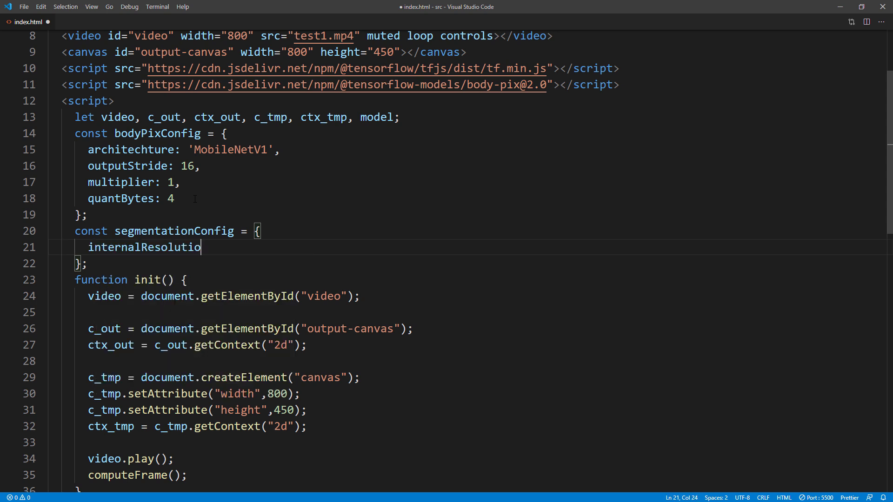
type("n: ''")
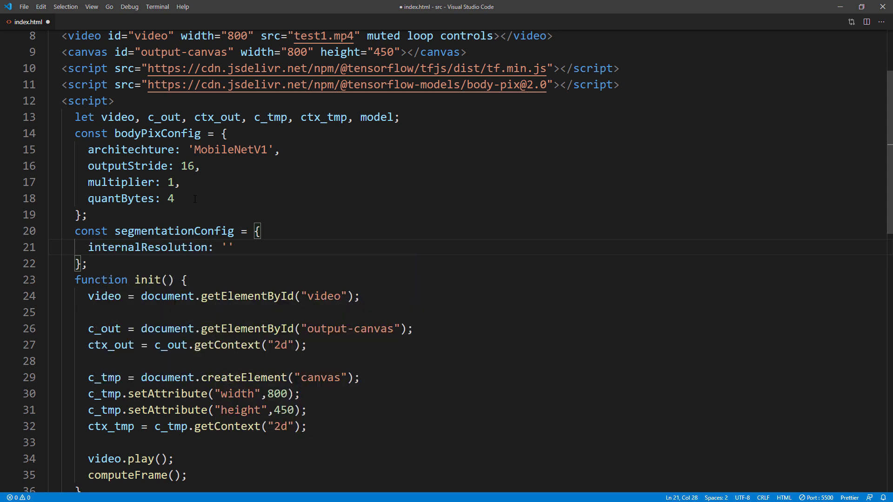
type("full")
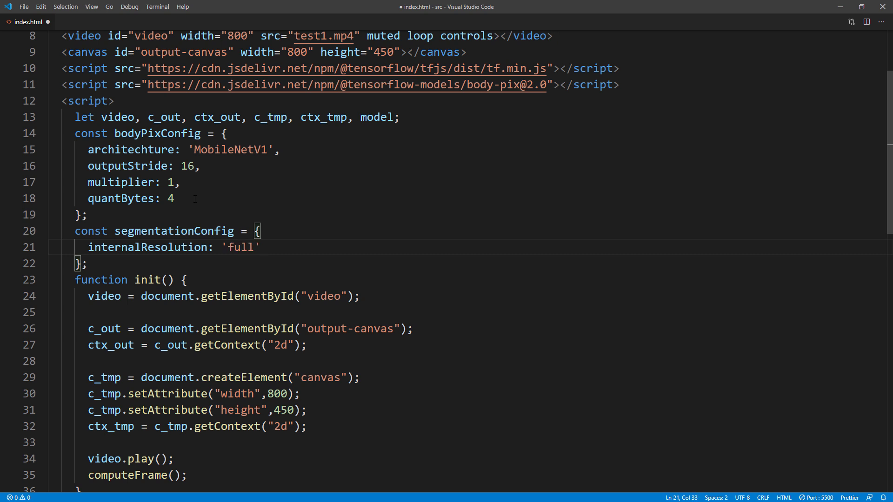
type(",")
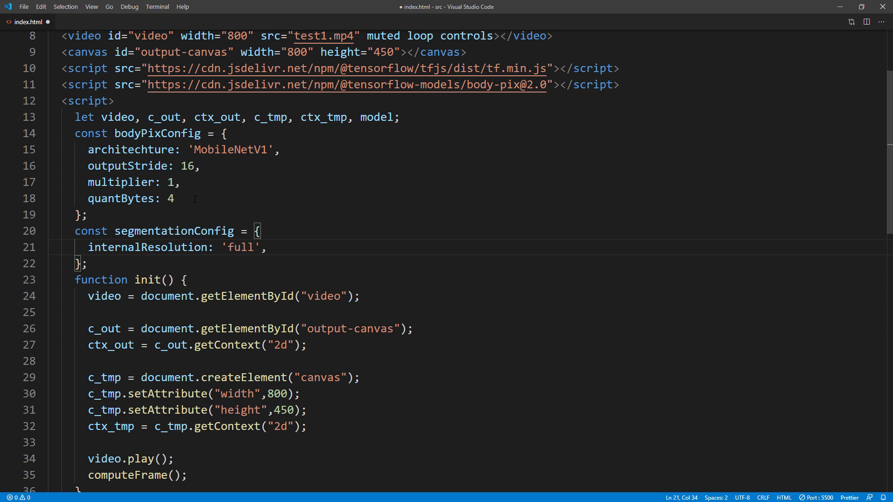
Add segmentationThreshold: 0.01 and scoreThreshold: 0.01 to segmentationConfig.
type("segm")
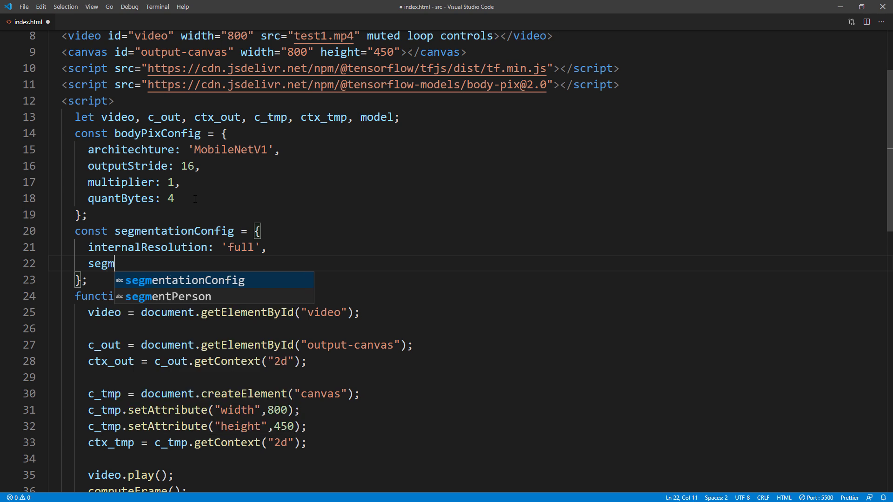
type("entationTh")
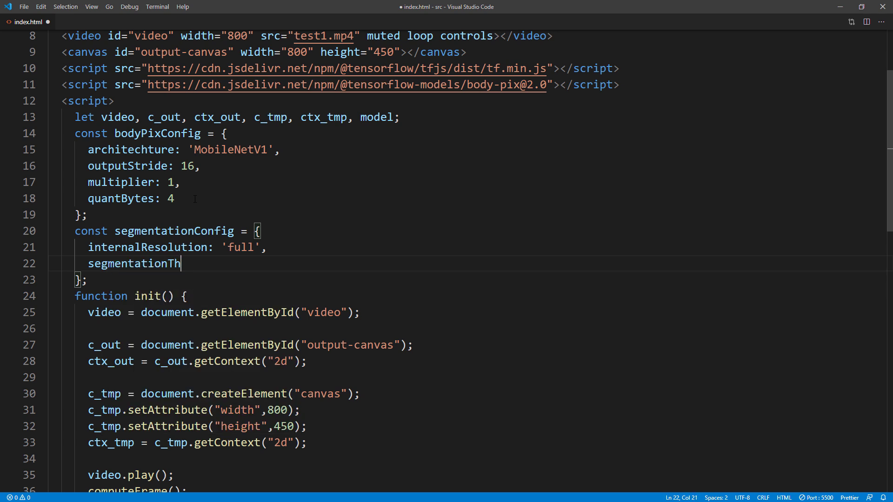
type("reshold")
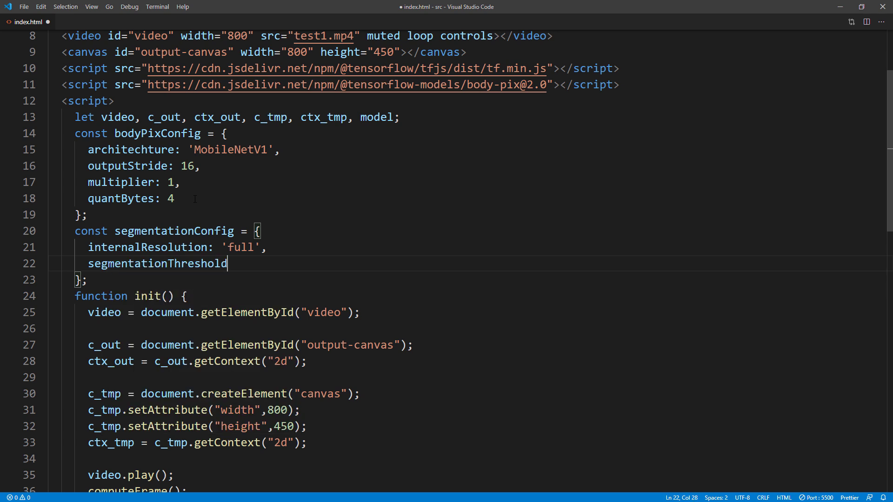
type(":")
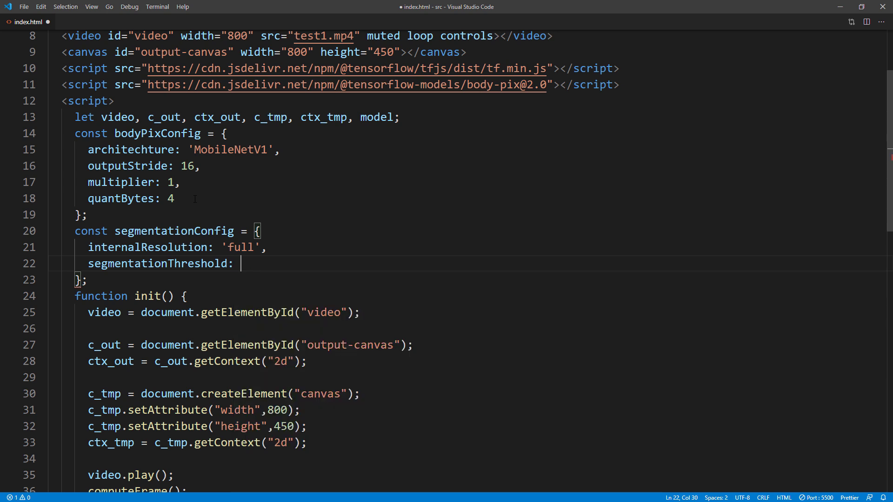
type("0.01")
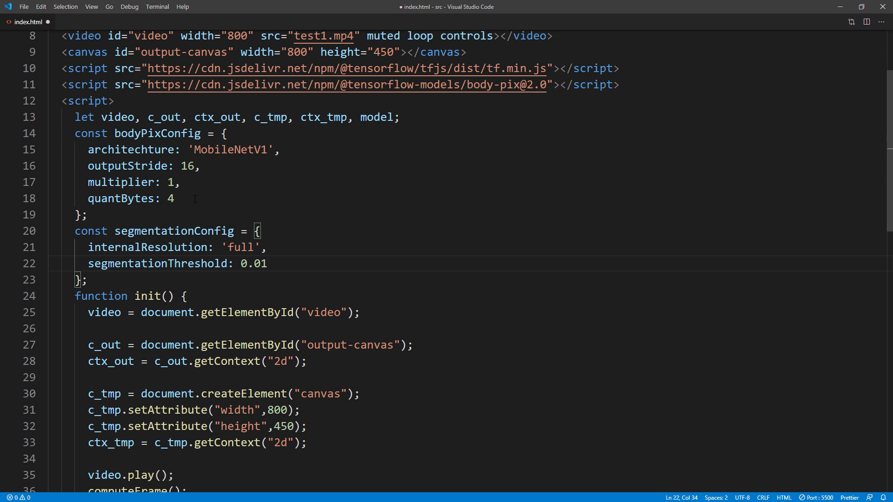
type(",")
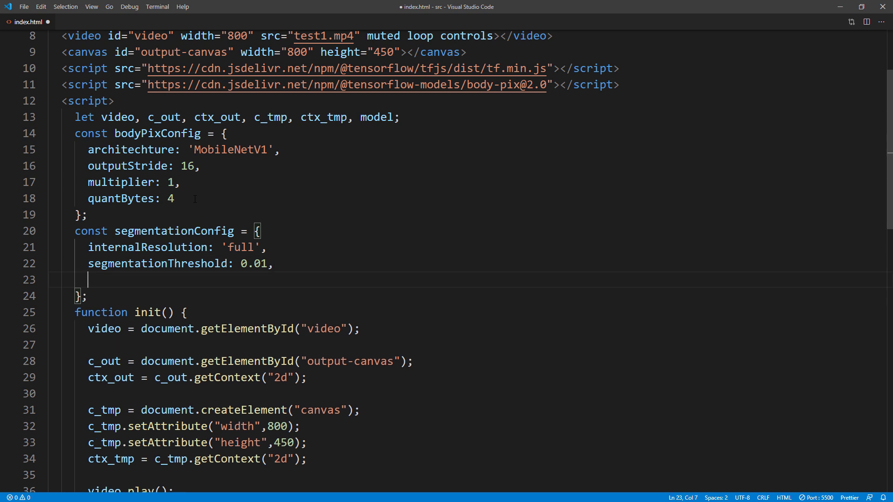
type("scoreT")
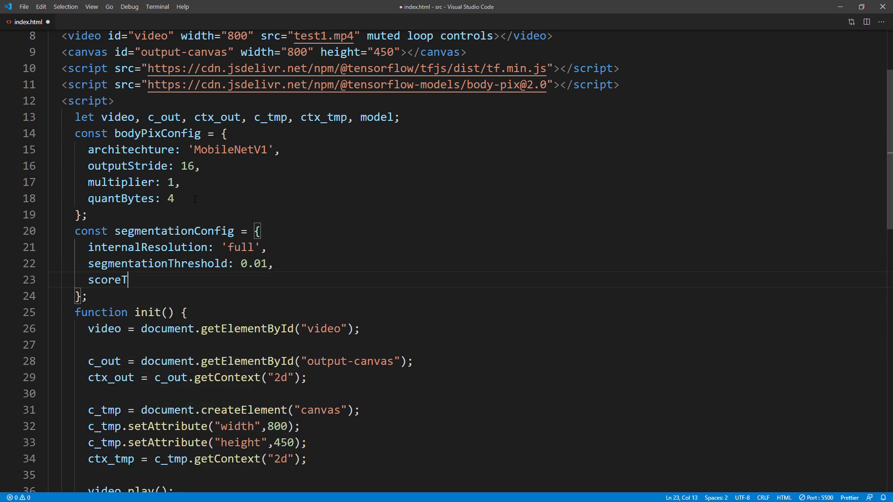
type("hreshold:")
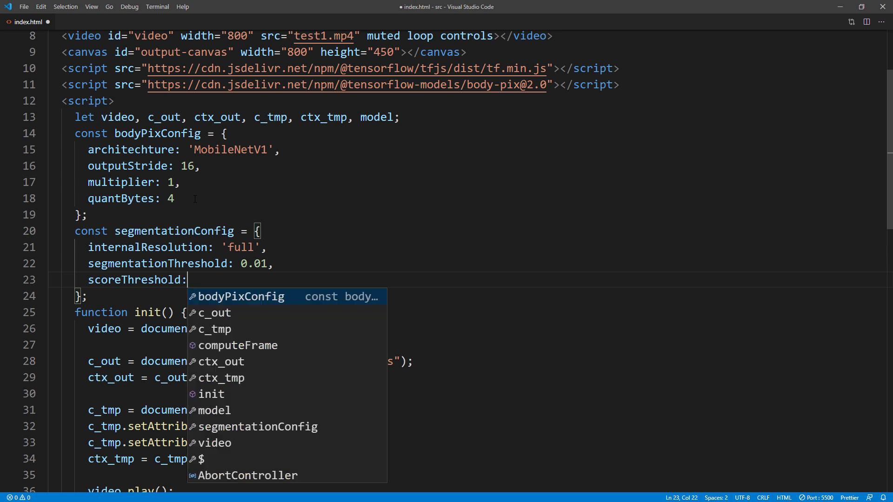
type("0.01")
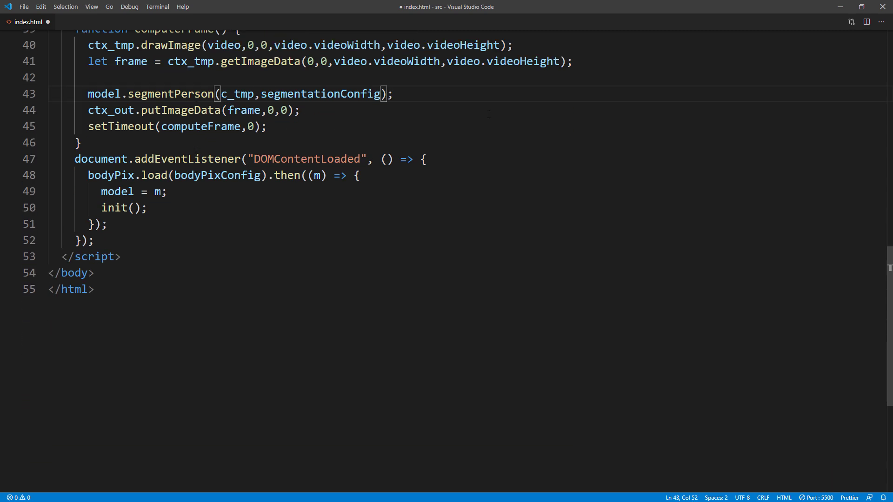
Add a .then(segmentation) callback declaring out_image = ctx_out.getImageData(0,0,video.videoWidth,video.videoHeight).
type(".then((s")
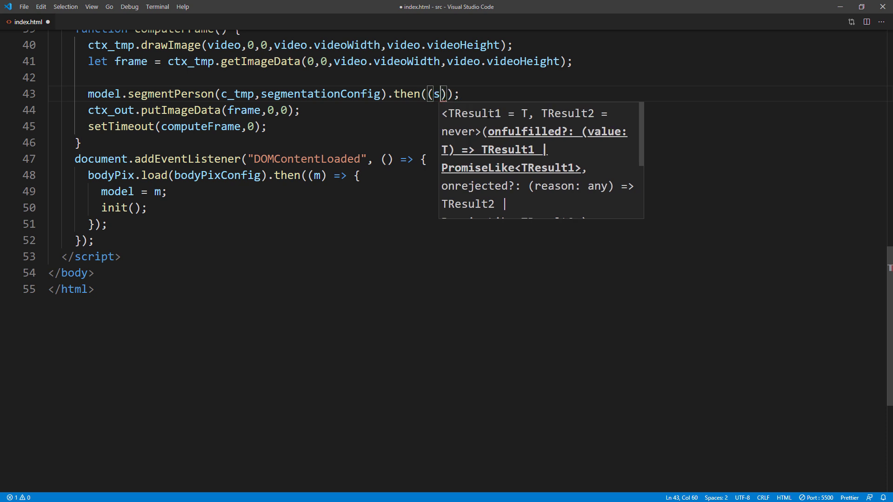
type("egmentation")
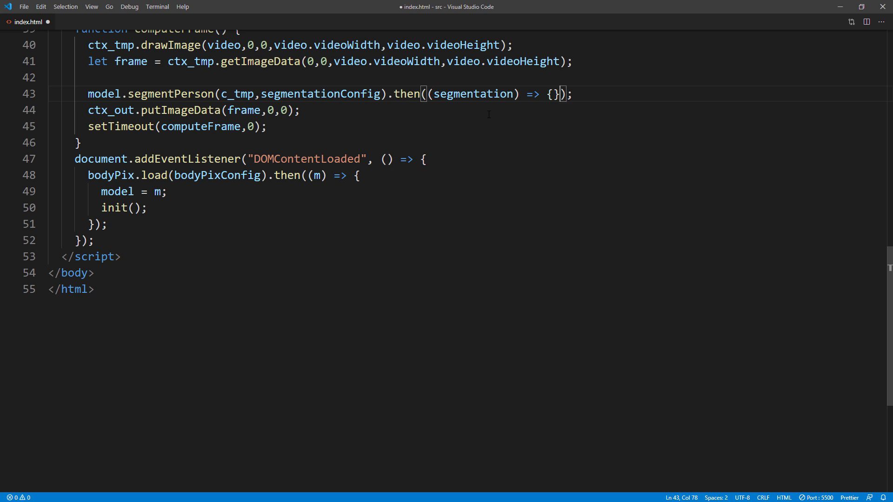
key("Enter")
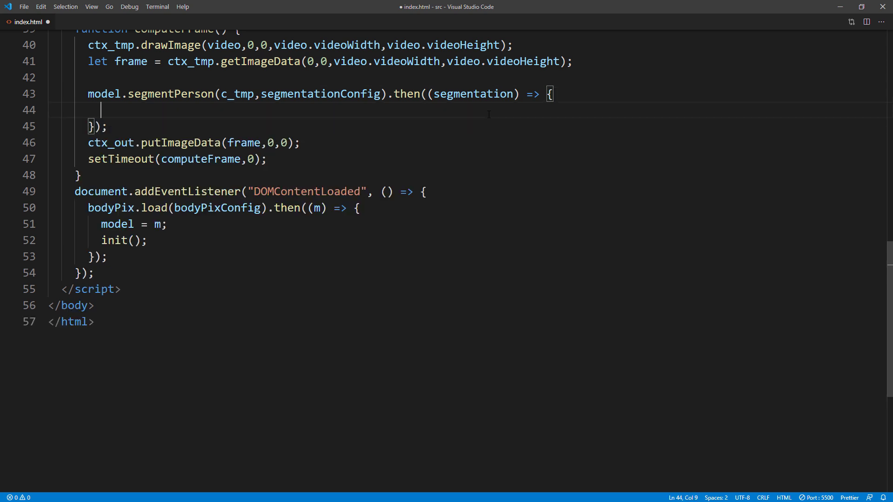
type("let out")
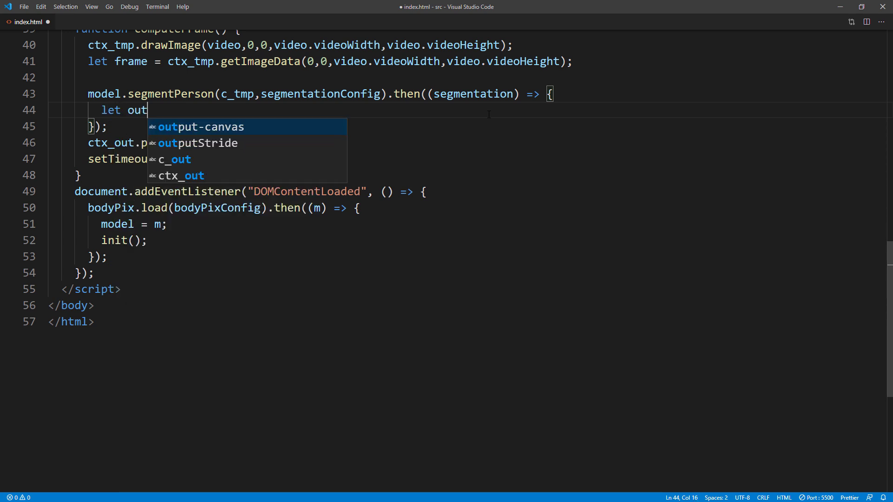
type("_image =")
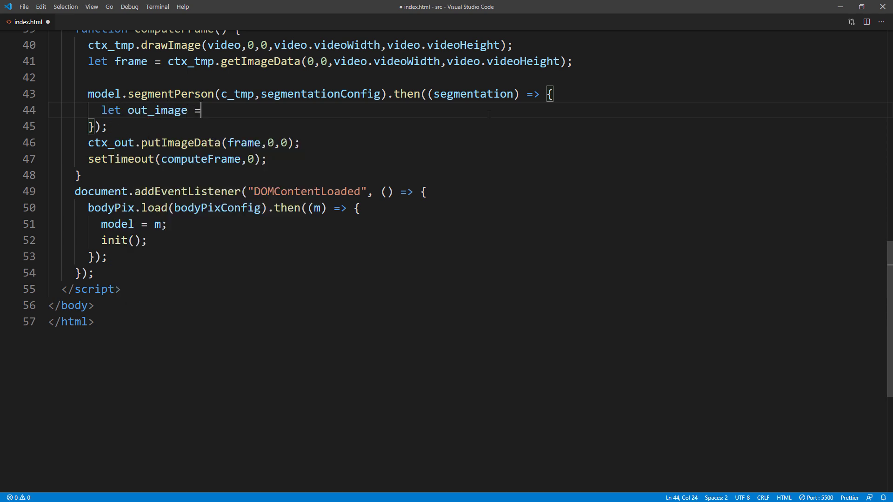
type("ctx_out")
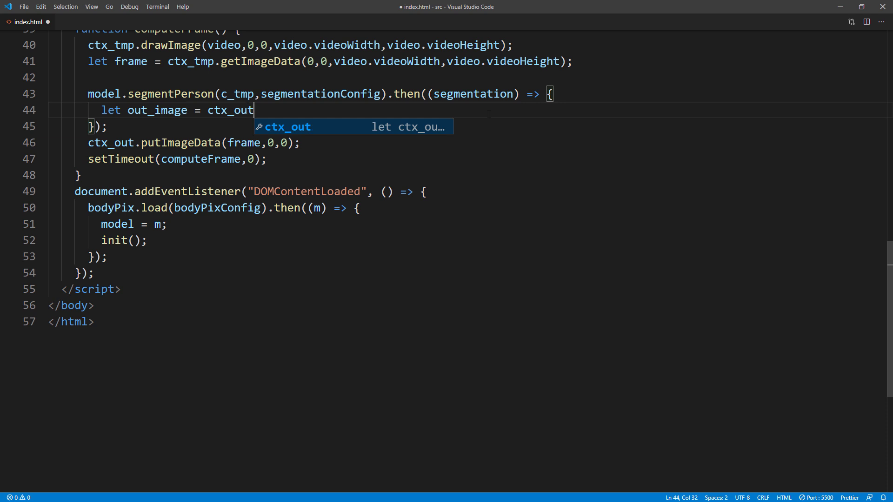
type(".getImageData")
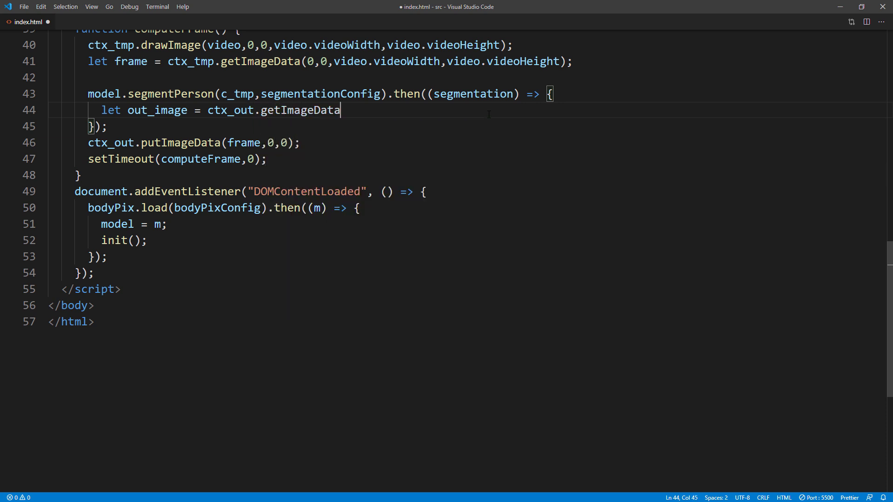
type("(0,0")
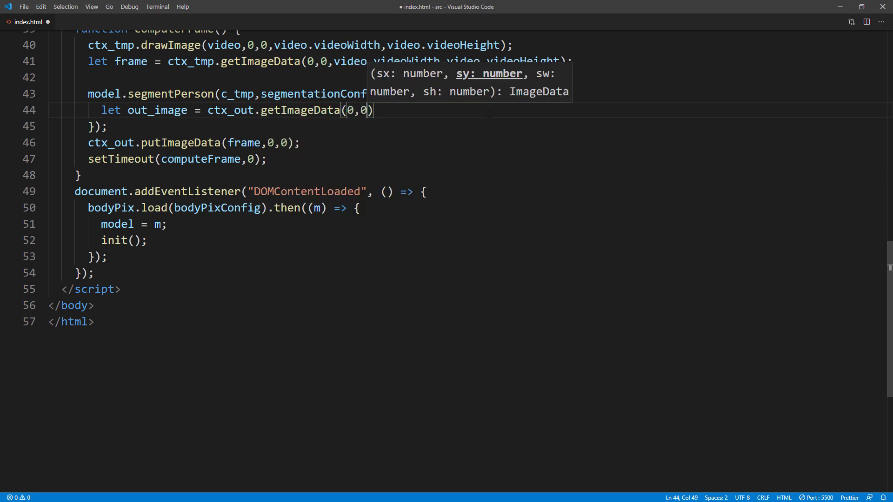
type(",video.videoWidth,")
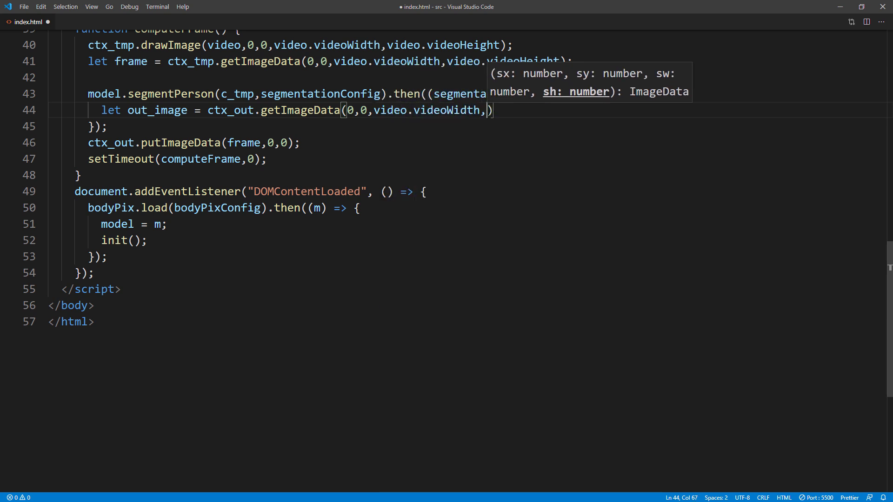
type("video.videoHeight")
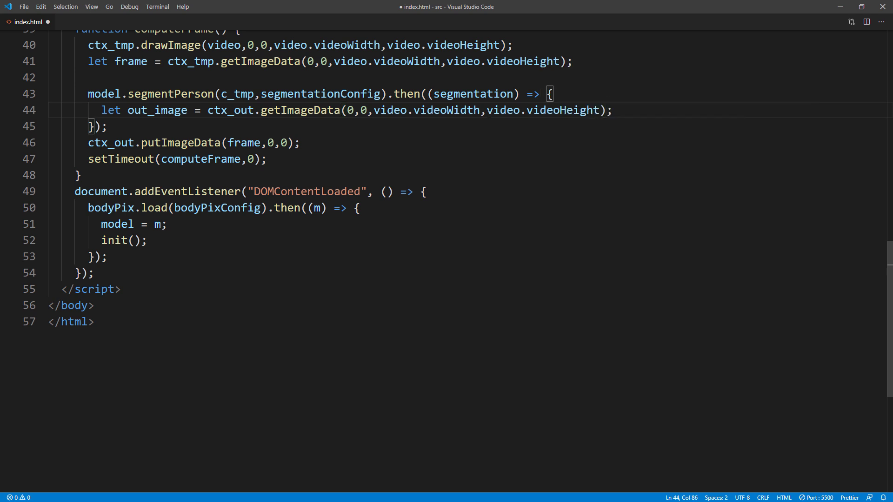
Write nested for loops over x < video.videoWidth and y < video.videoHeight.
type("for")
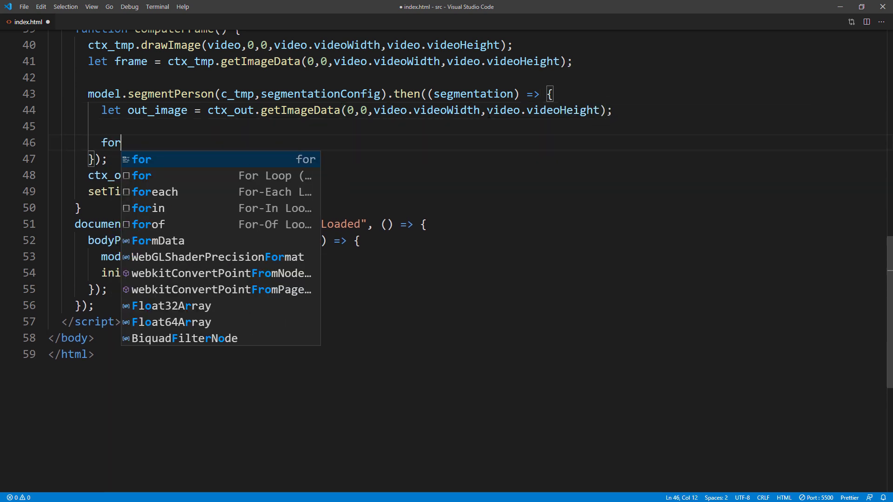
type("(let x=")
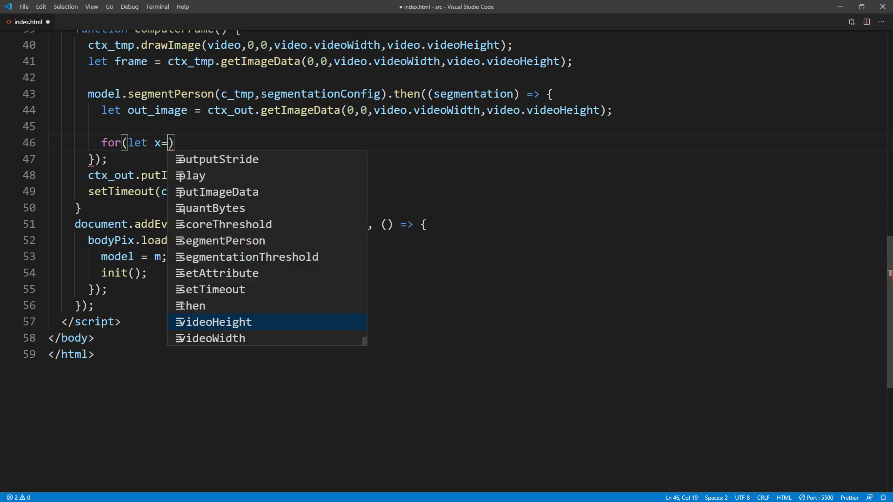
type("0;")
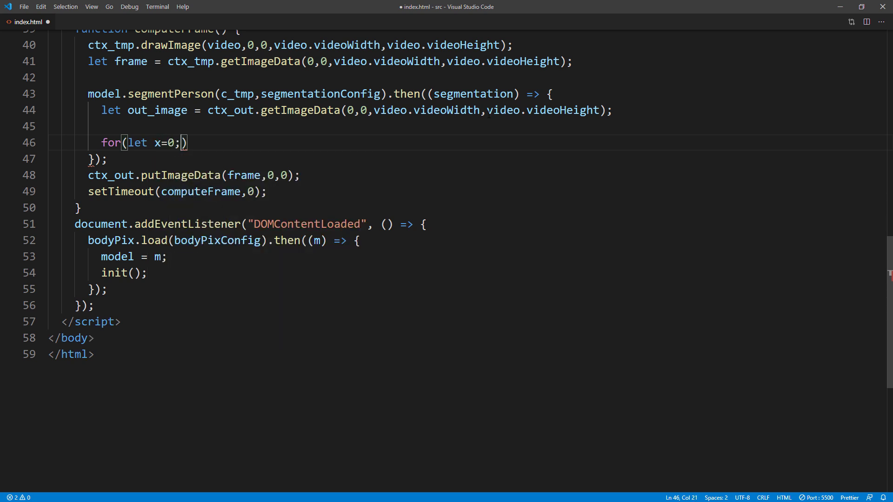
type("x<video.videoWidth;x++")
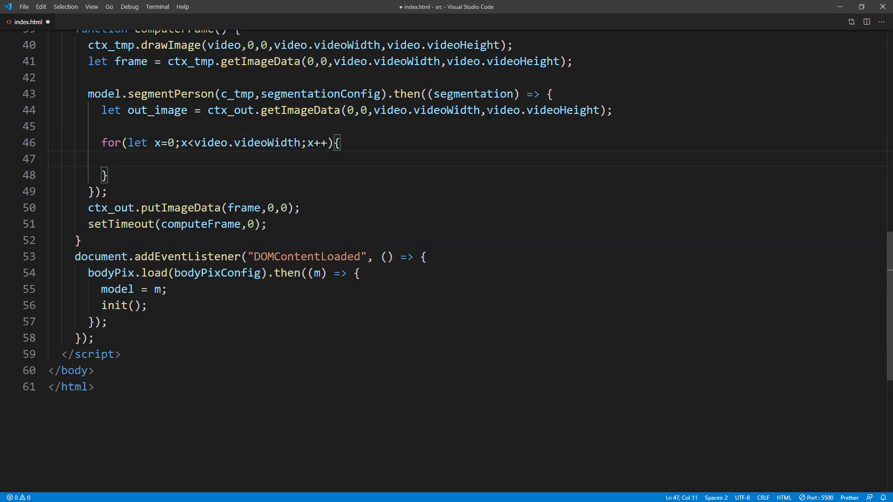
type("for(y=0")
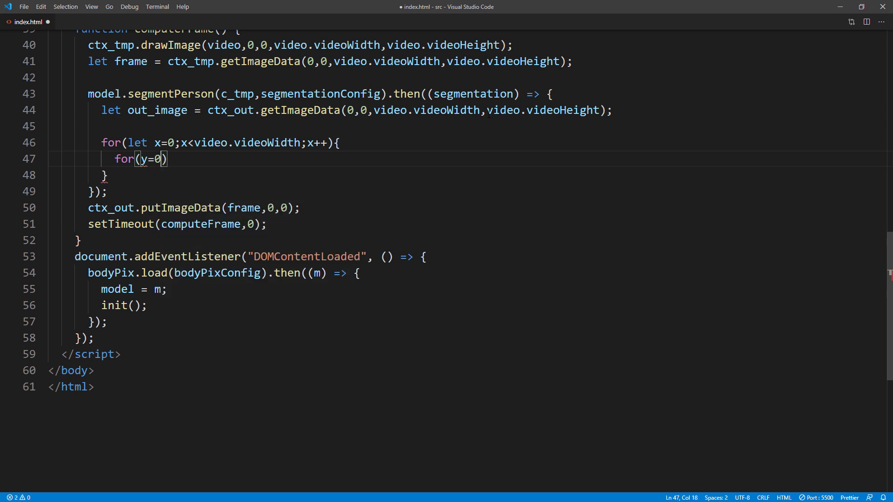
type(";y<")
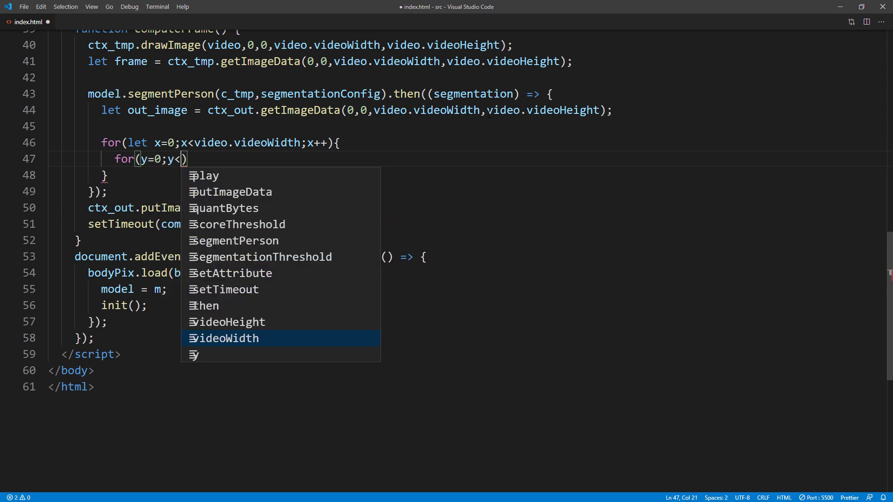
type("video.videoHeight;y")
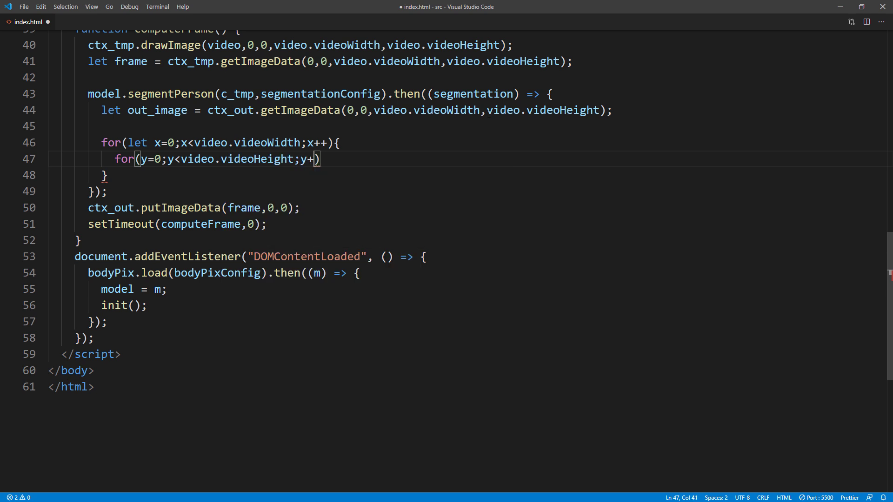
type("+)")
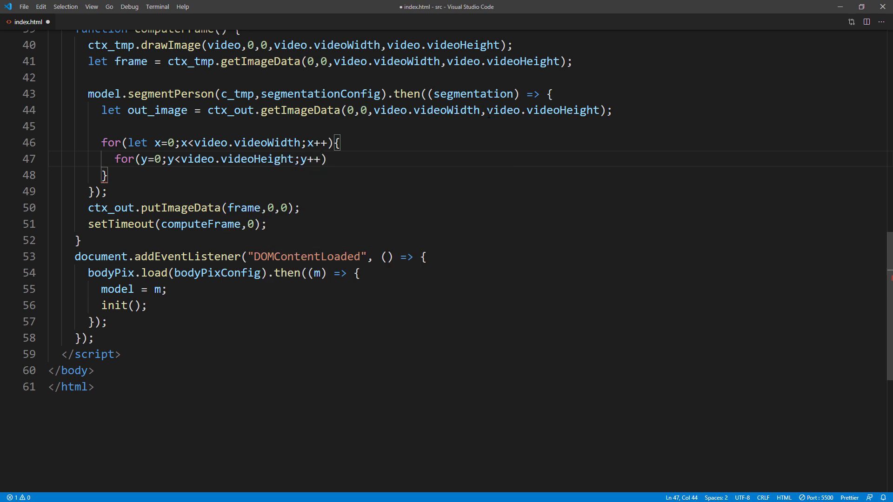
type("{")
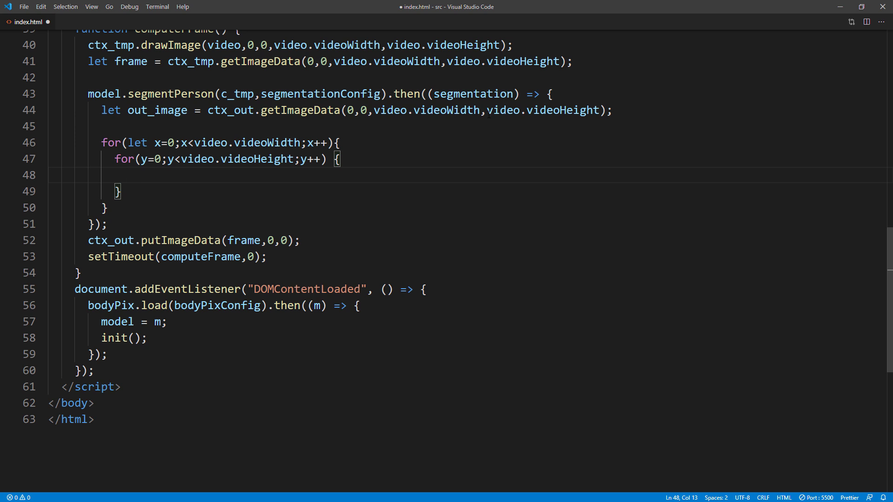
Inside the loops, compute let n = x + (y * video.videoWidth).
type("let n = x")
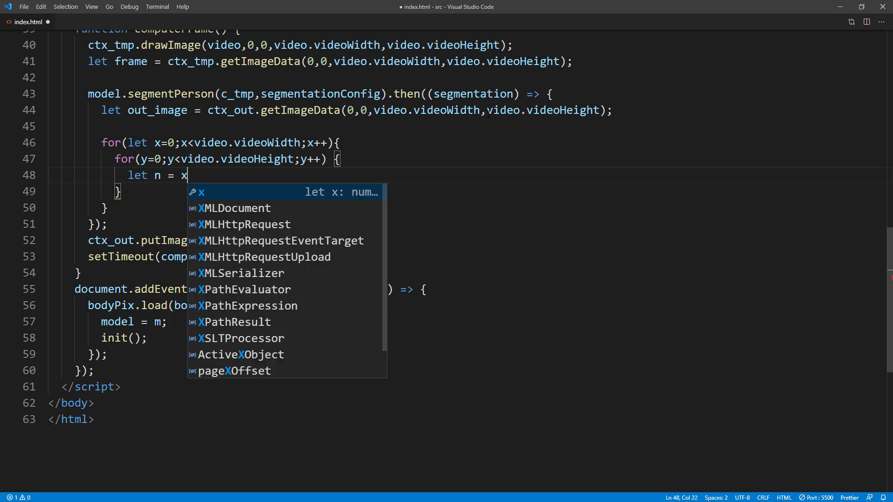
type("+ (")
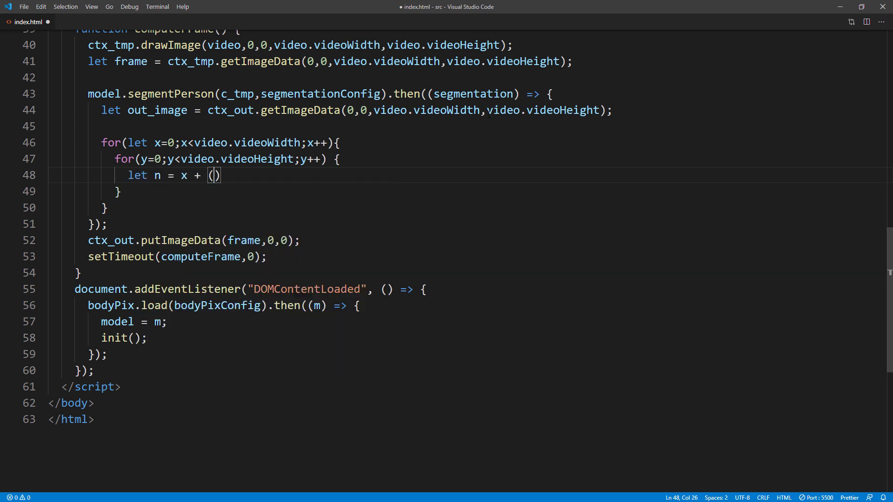
type("y * v")
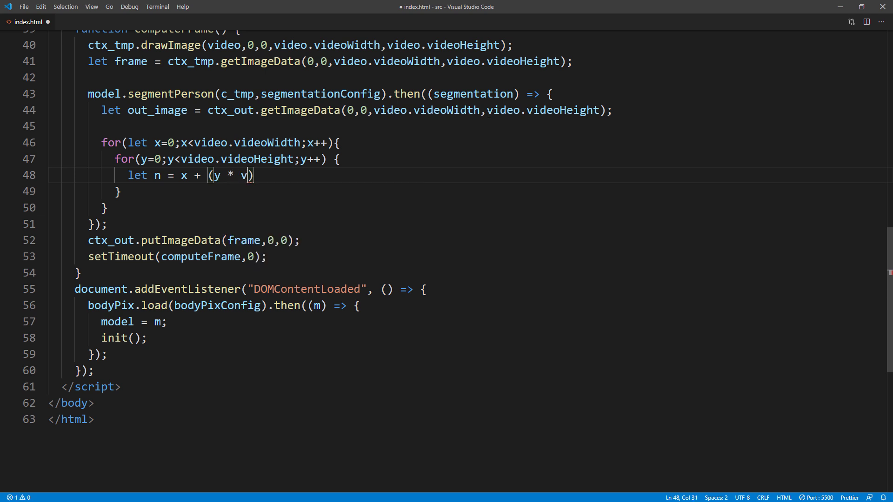
type("ideo.videoWidth")
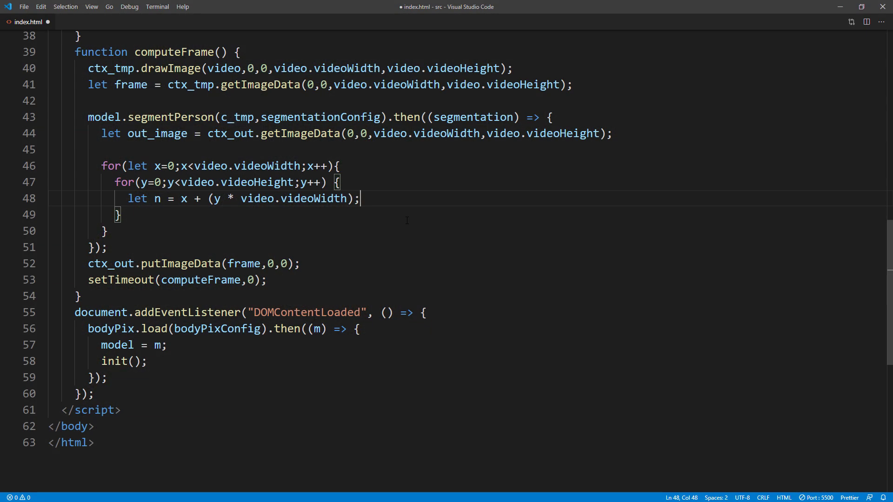
Add an if (segmentation.data[n] == 0) block inside the loop.
type("i")
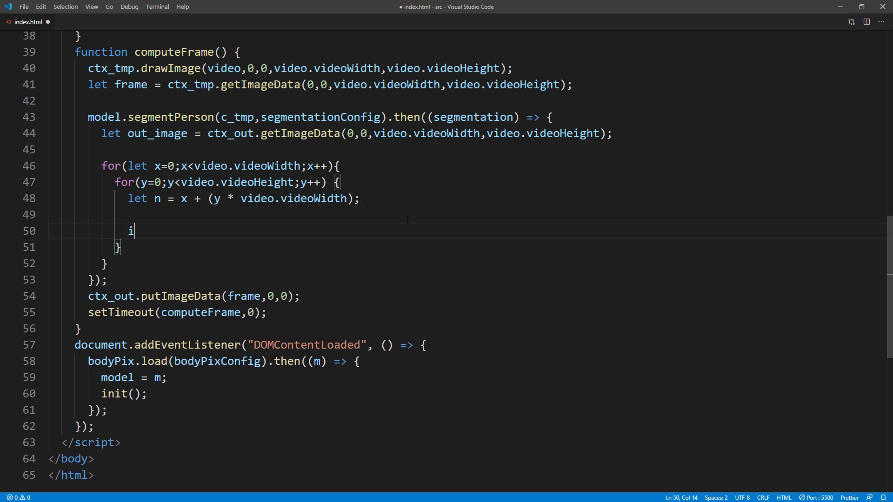
type("f(segmentation.data")
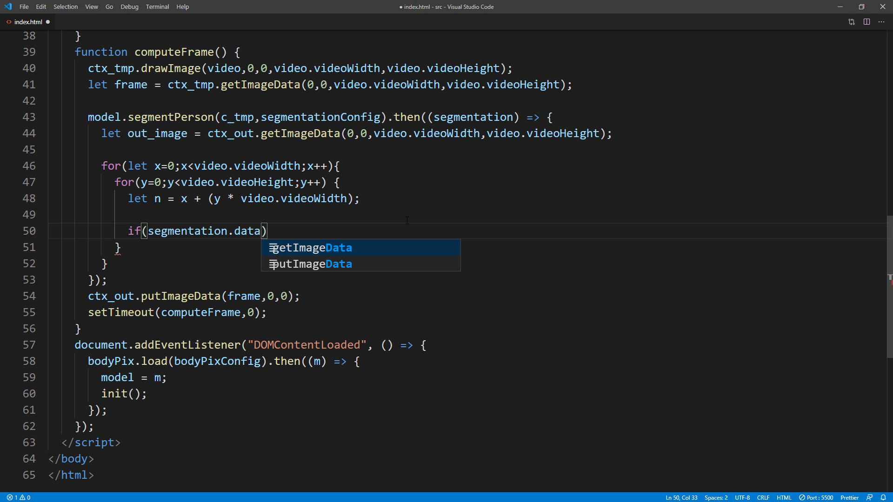
type("[n] =")
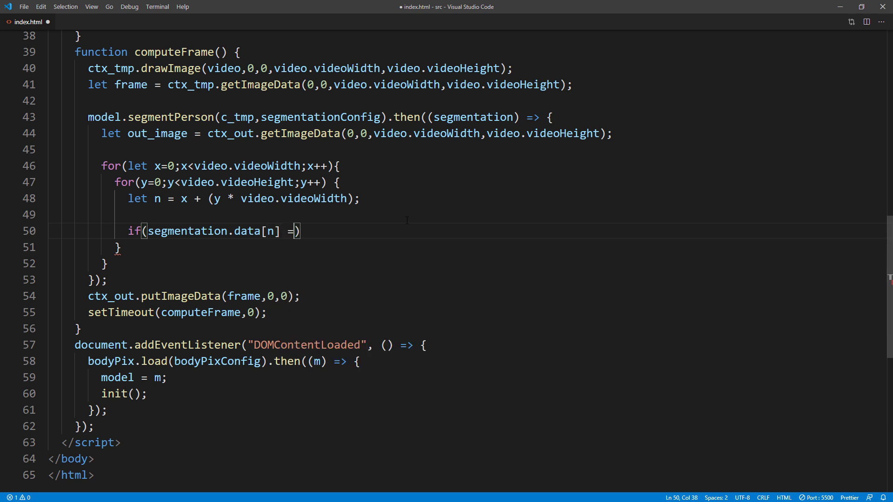
type("= 0)")
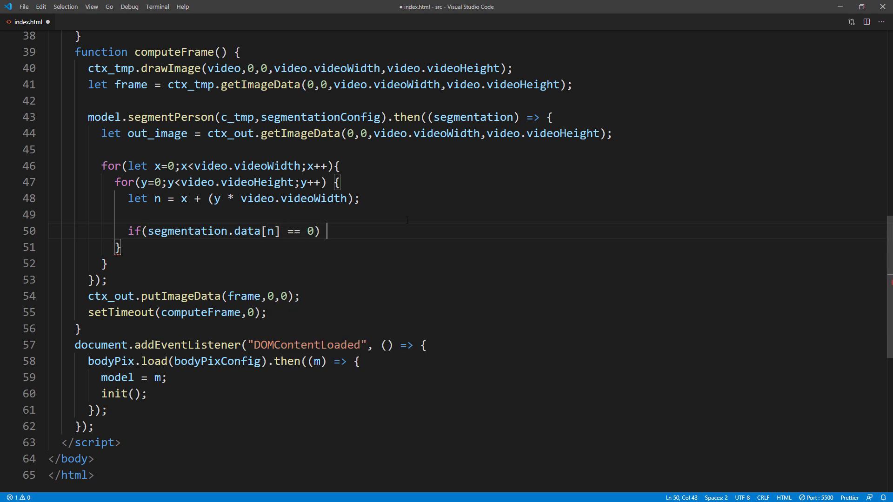
type("{")
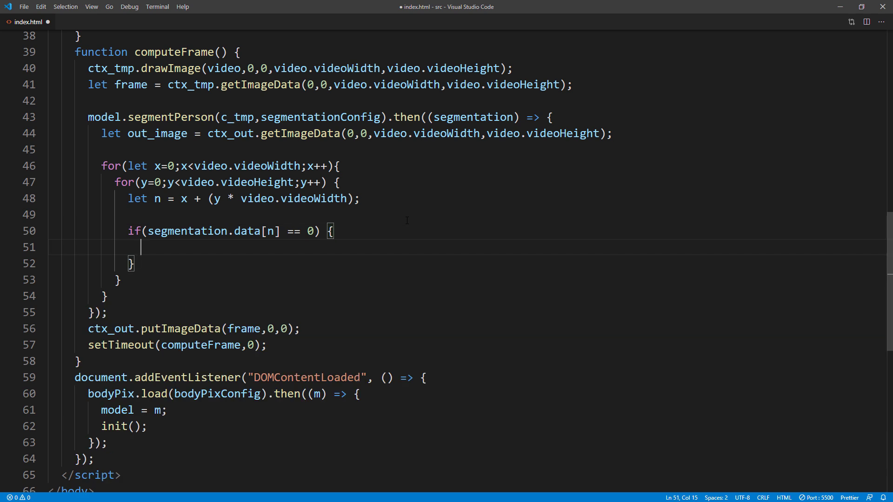
Copy frame.data[n*4 + 0..3] into out_image.data, commenting the R, G, B, A lines.
type("out_image")
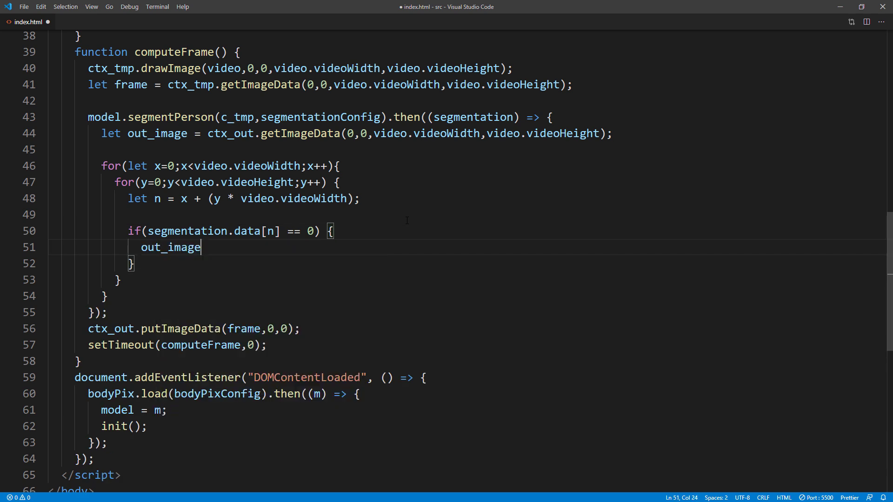
type(".data[")
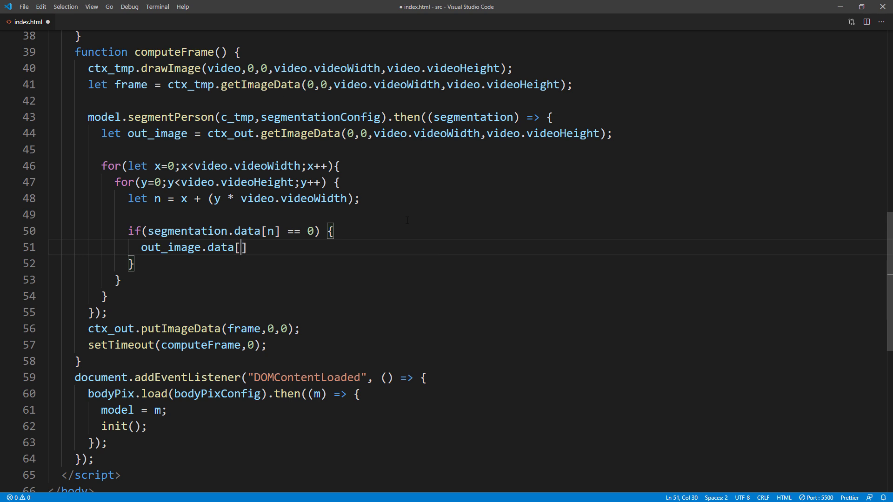
type("n * 4")
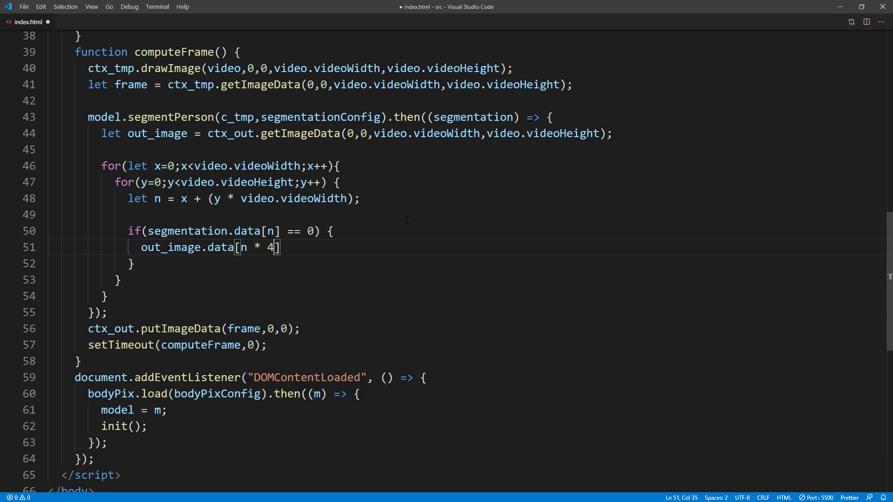
type("= f")
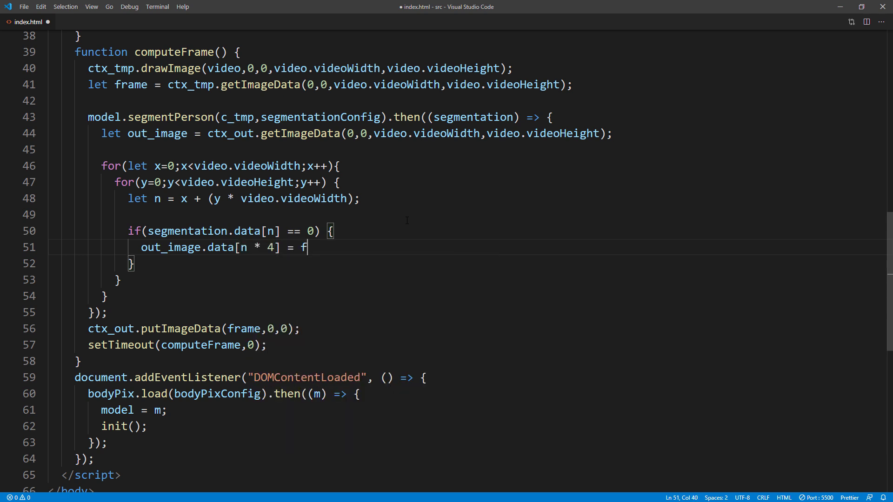
type("rame.data[")
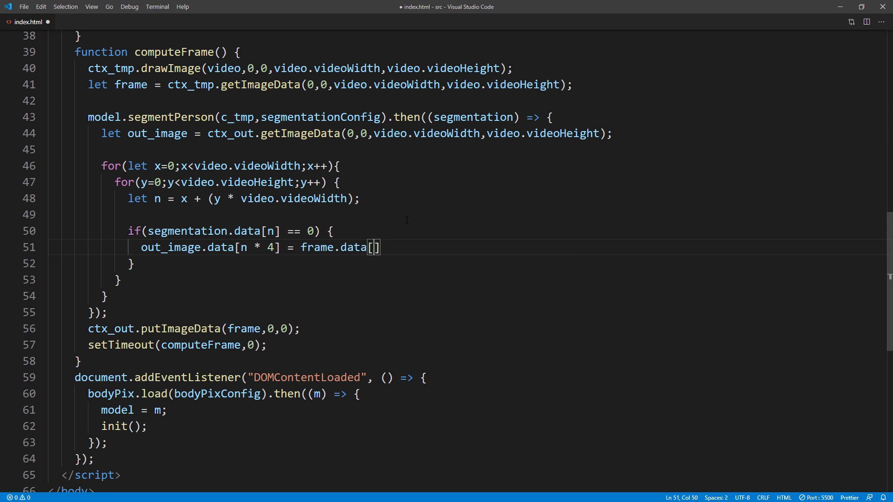
type("n * 4];")
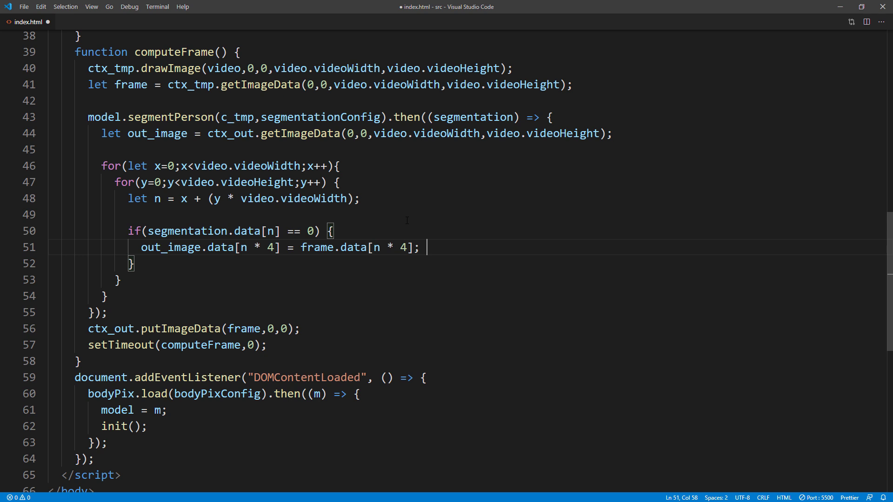
type("//R")
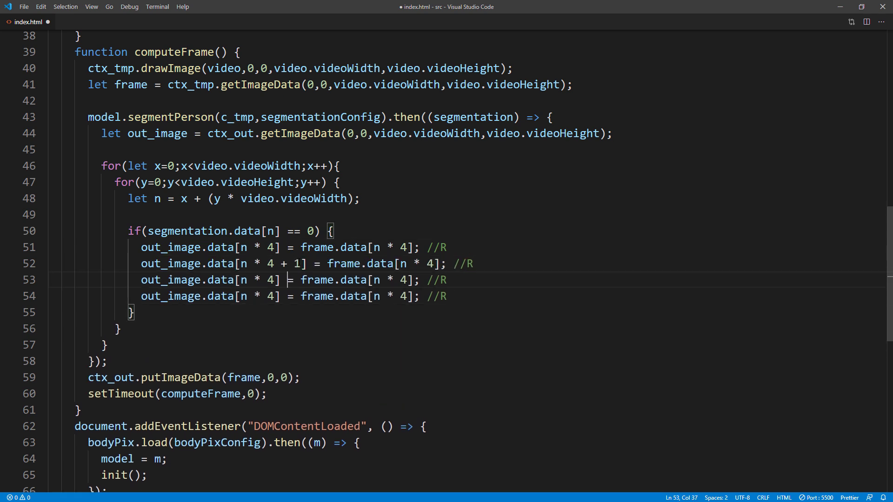
type("+ 2")
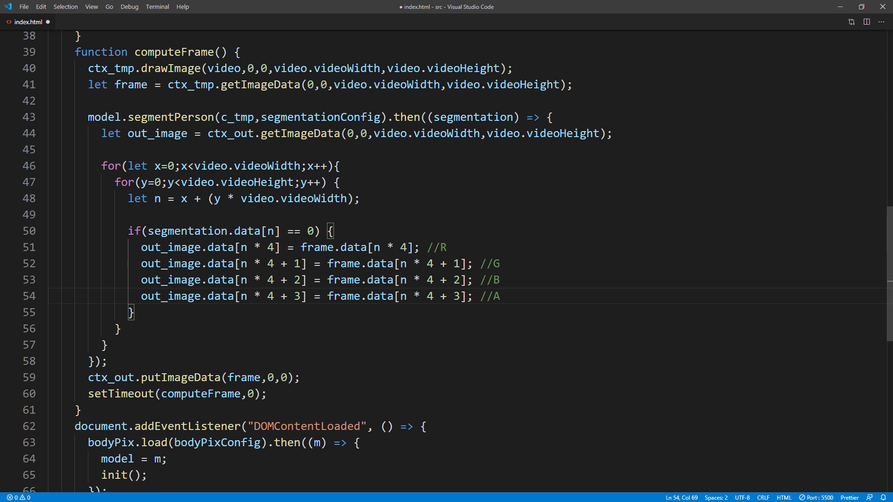
Replace frame with out_image in the putImageData call on the output canvas.
double_click(170, 247)
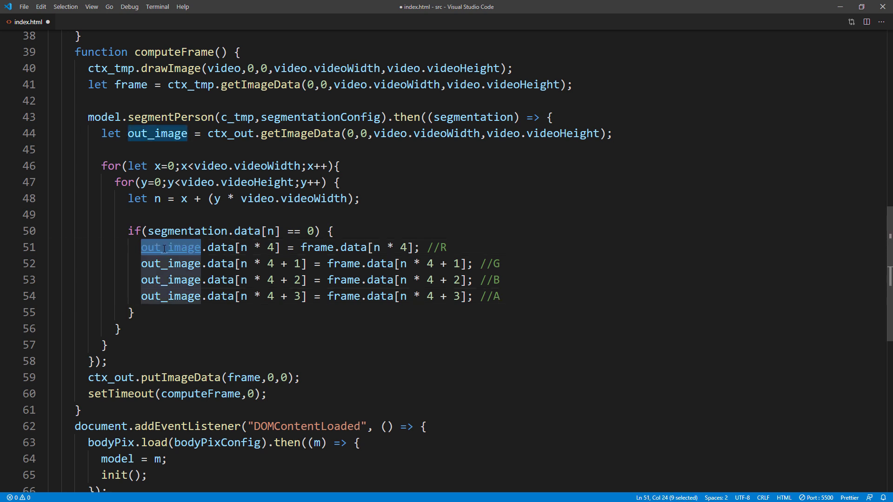
type("out_image")
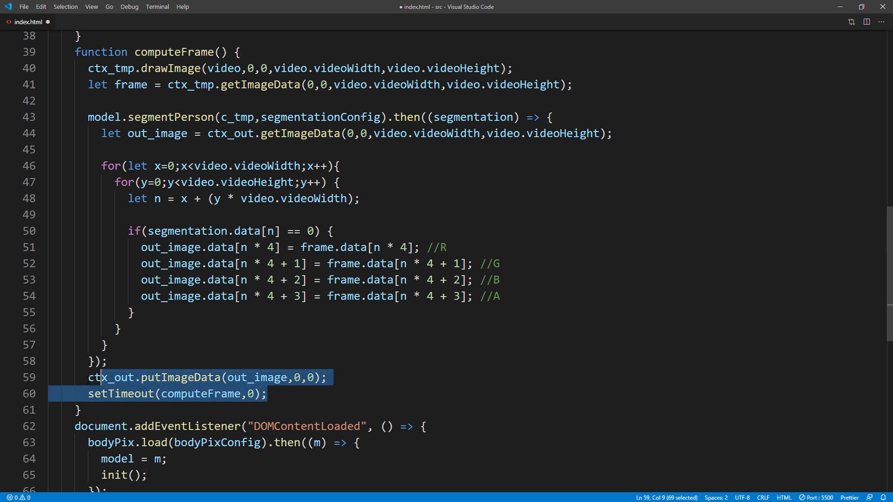
key("Delete")
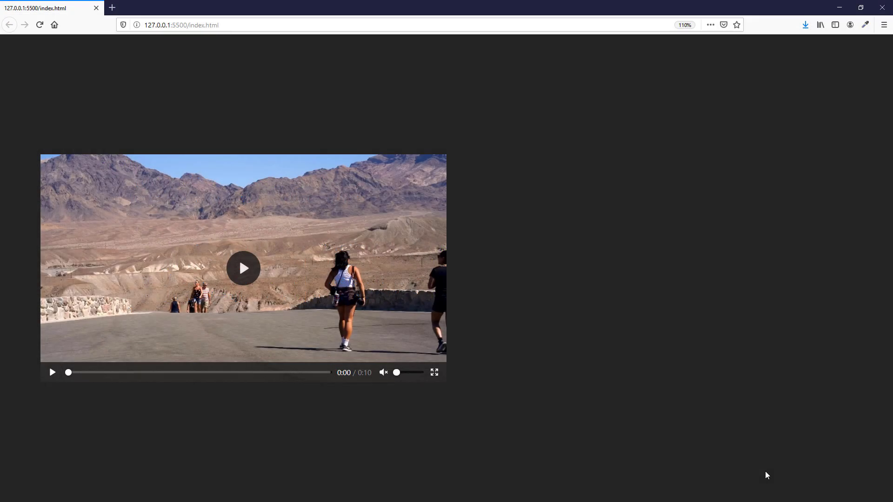
Play the video and rewind it near the start to watch the person vanish.
left_click(243, 268)
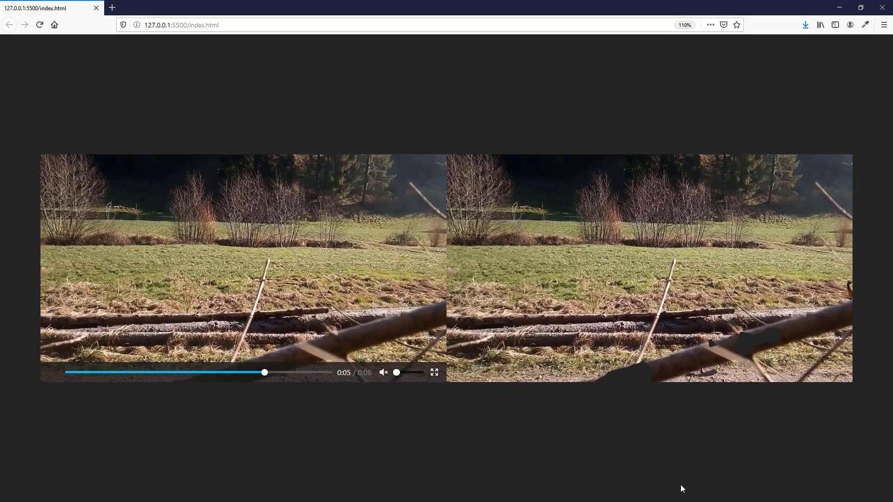
left_click_drag(264, 373, 89, 373)
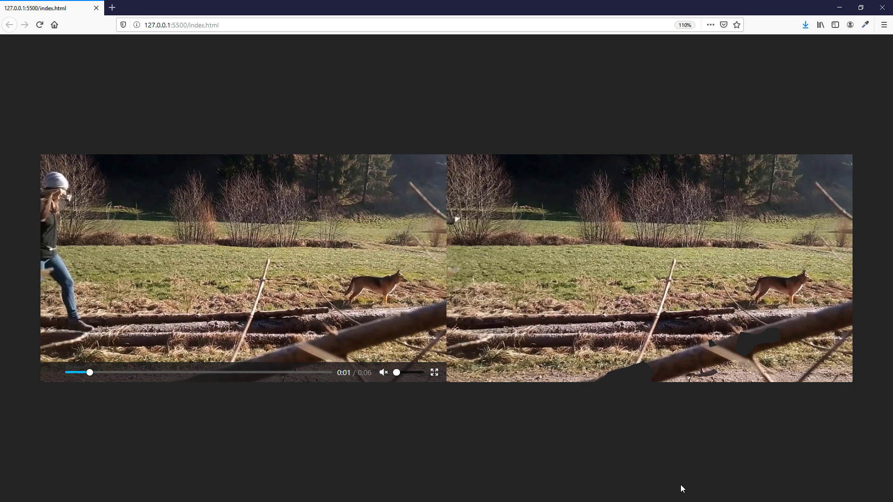